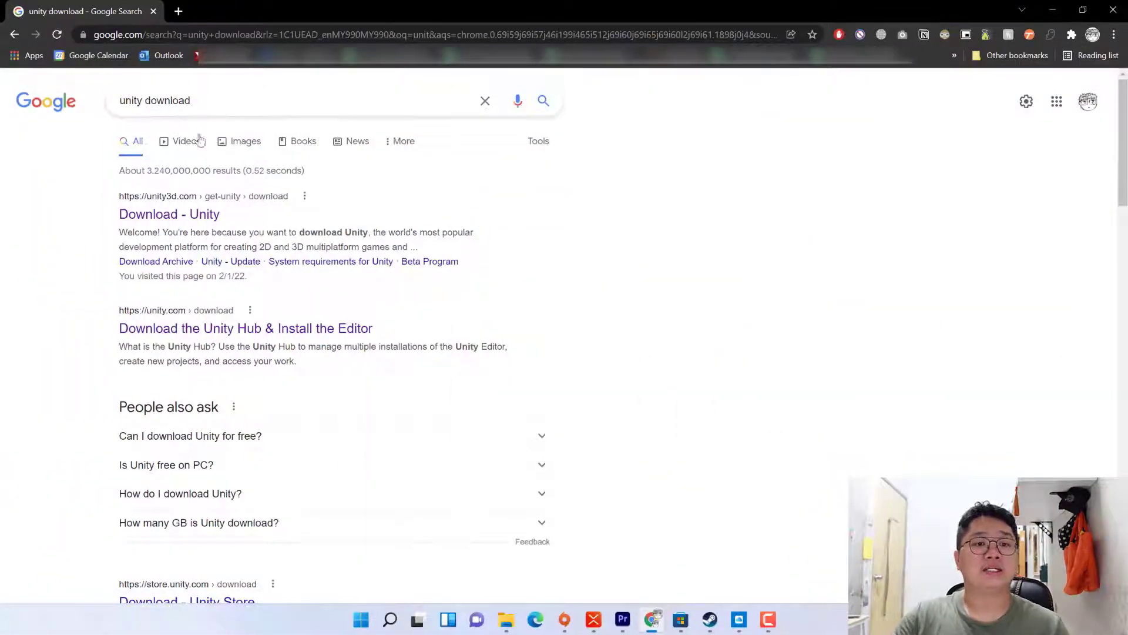
- Reach the Unity store's free Personal plan for individuals and the Windows download page
click(169, 214)
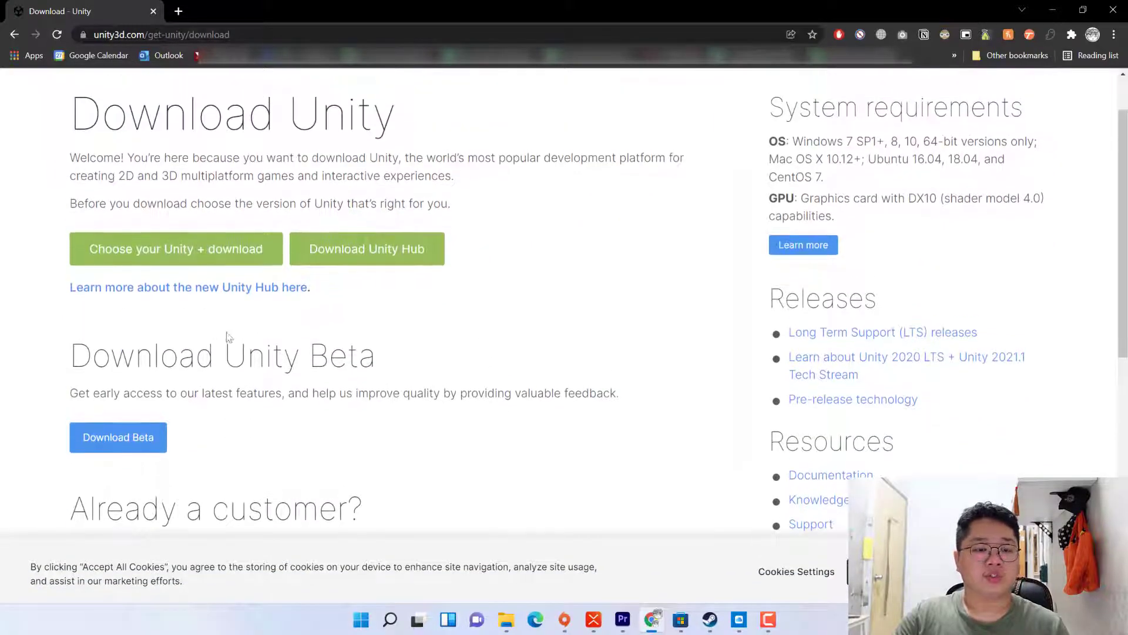
mouse_move(194, 261)
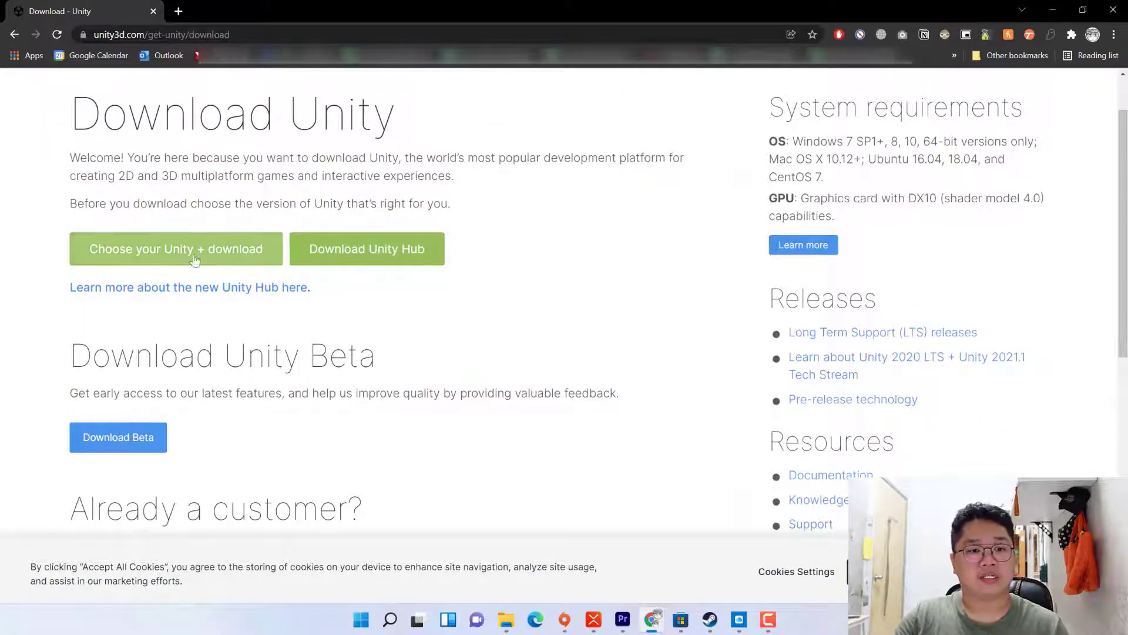
mouse_move(152, 259)
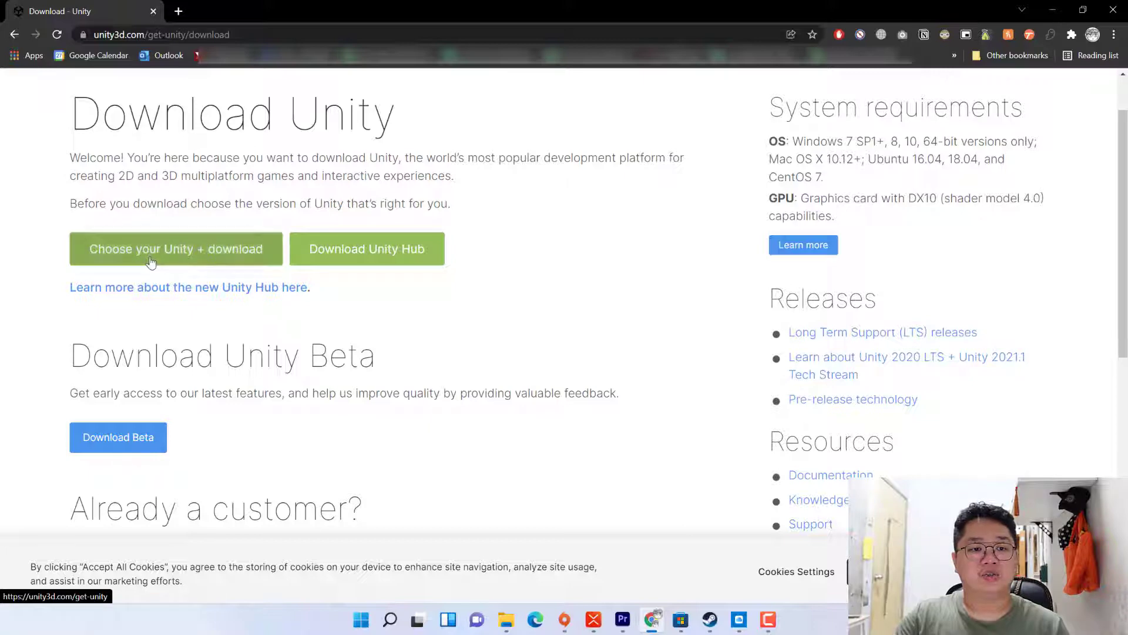
click(176, 248)
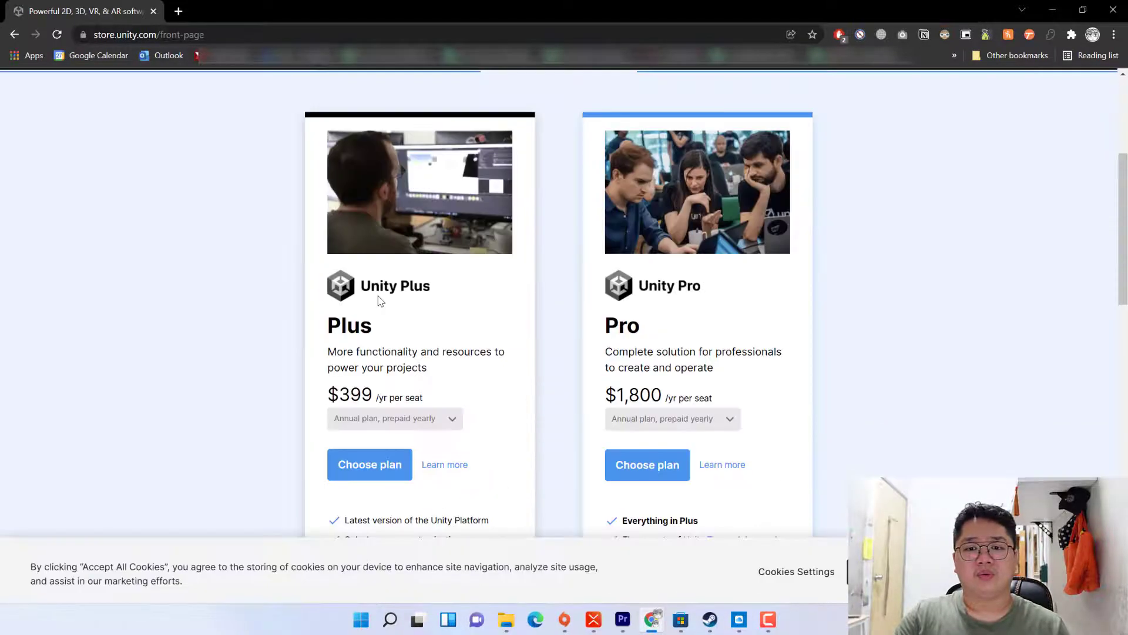
scroll(up, 3)
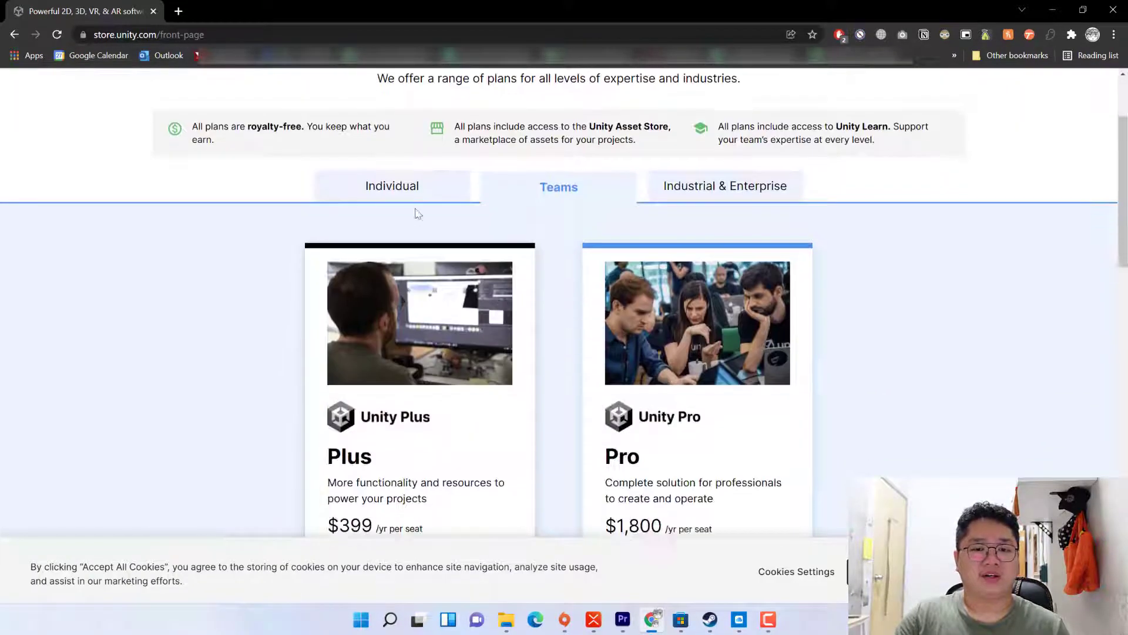
click(391, 186)
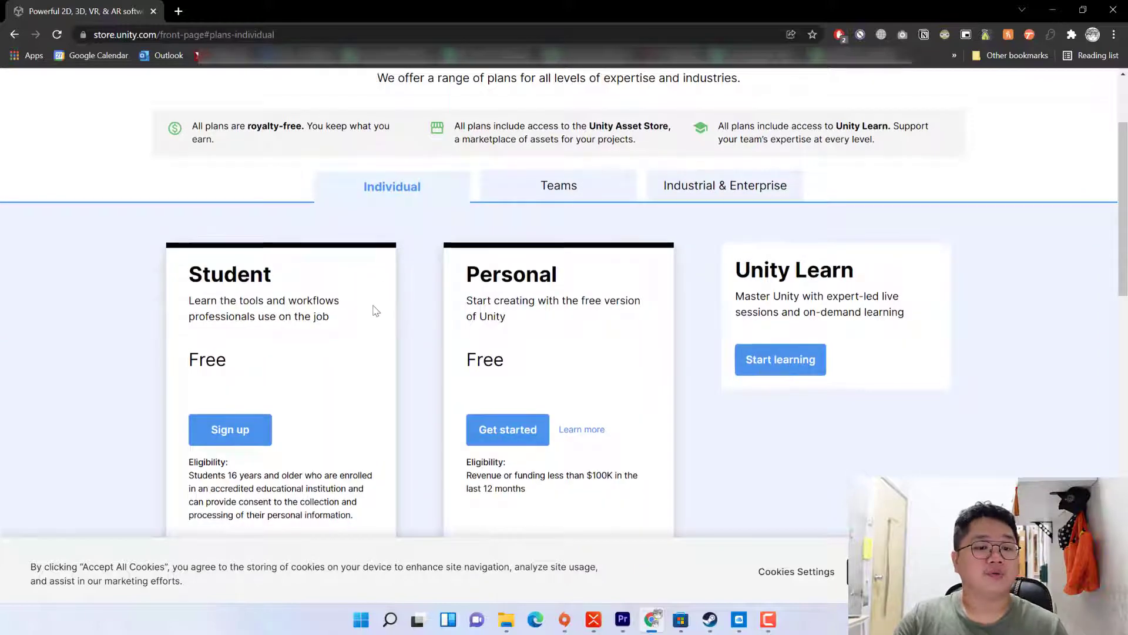
scroll(down, 3)
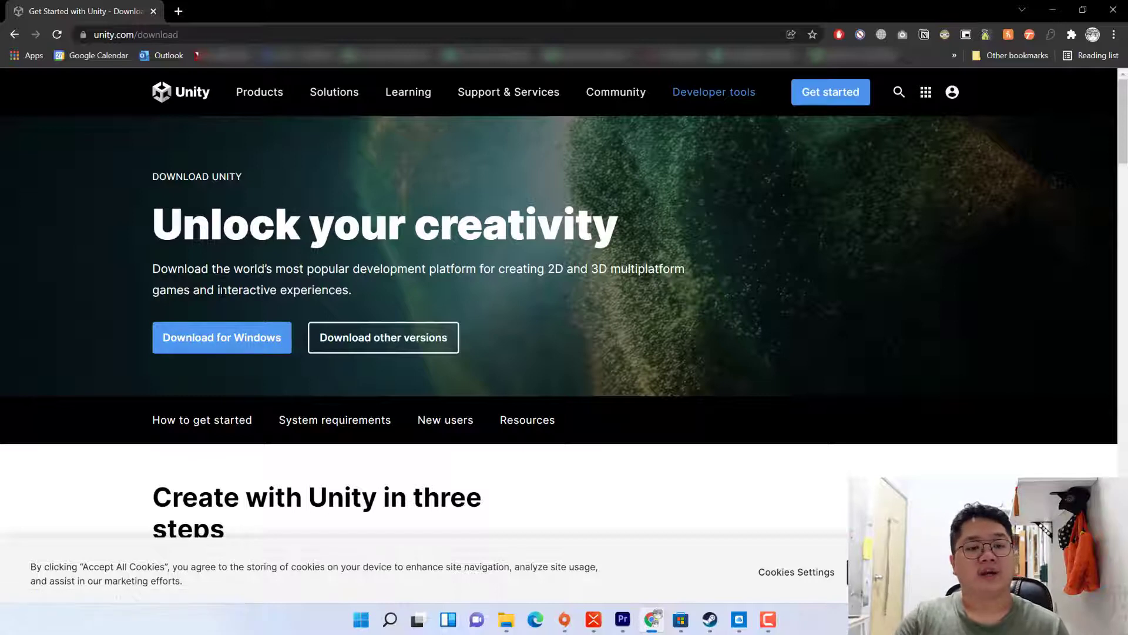
mouse_move(42, 249)
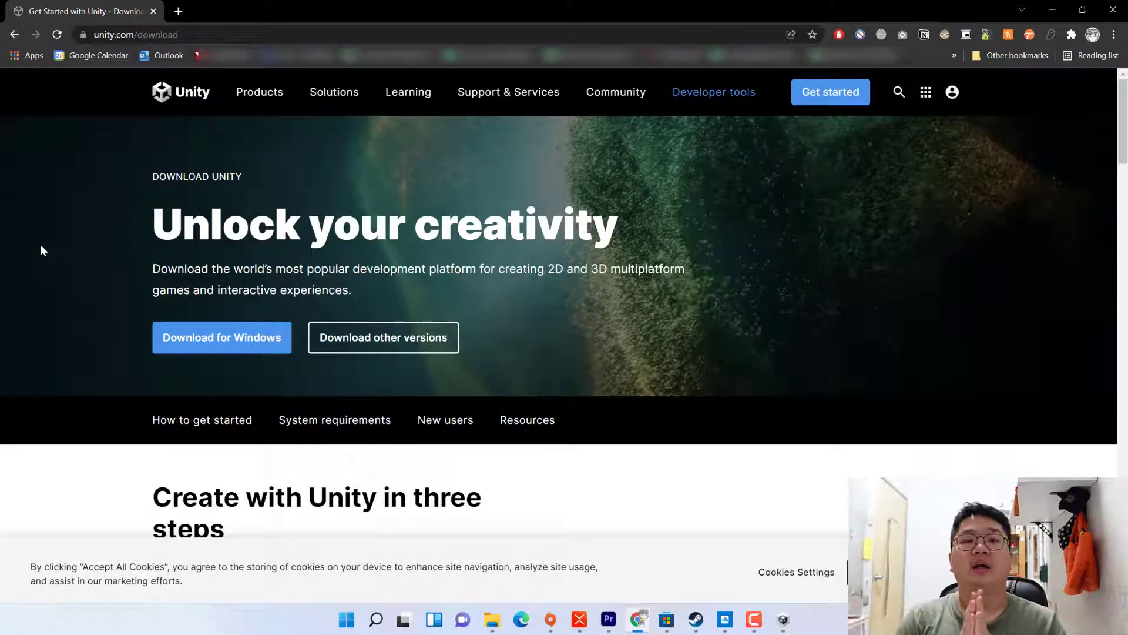
mouse_move(78, 271)
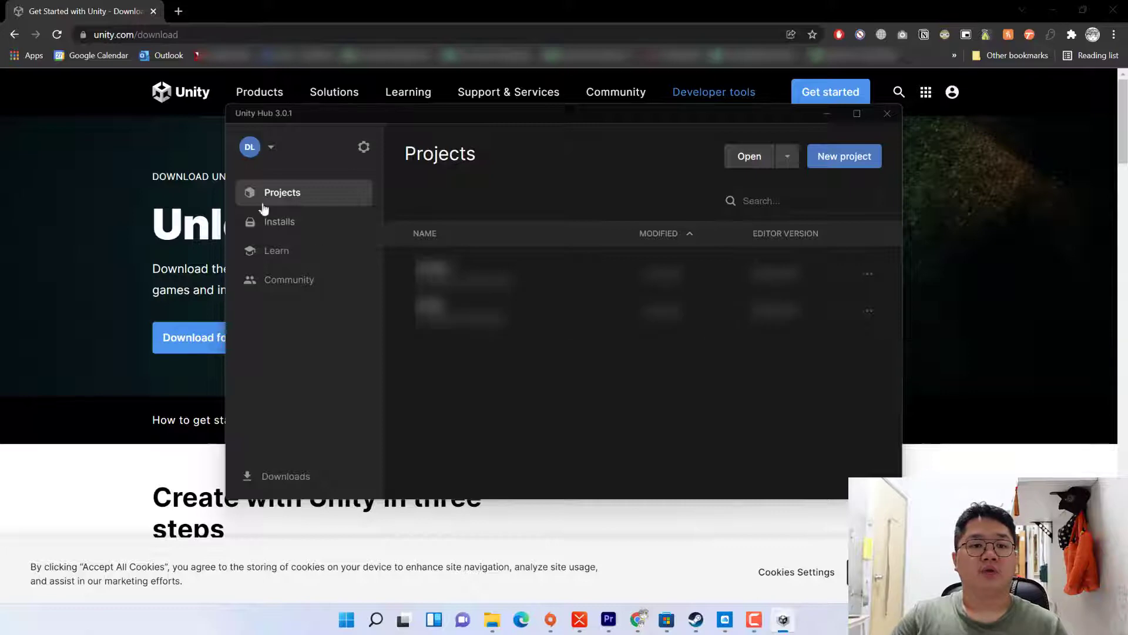
- Confirm Android Build Support shows Installed in the 2020.3.26f1 editor's Add modules list
click(280, 222)
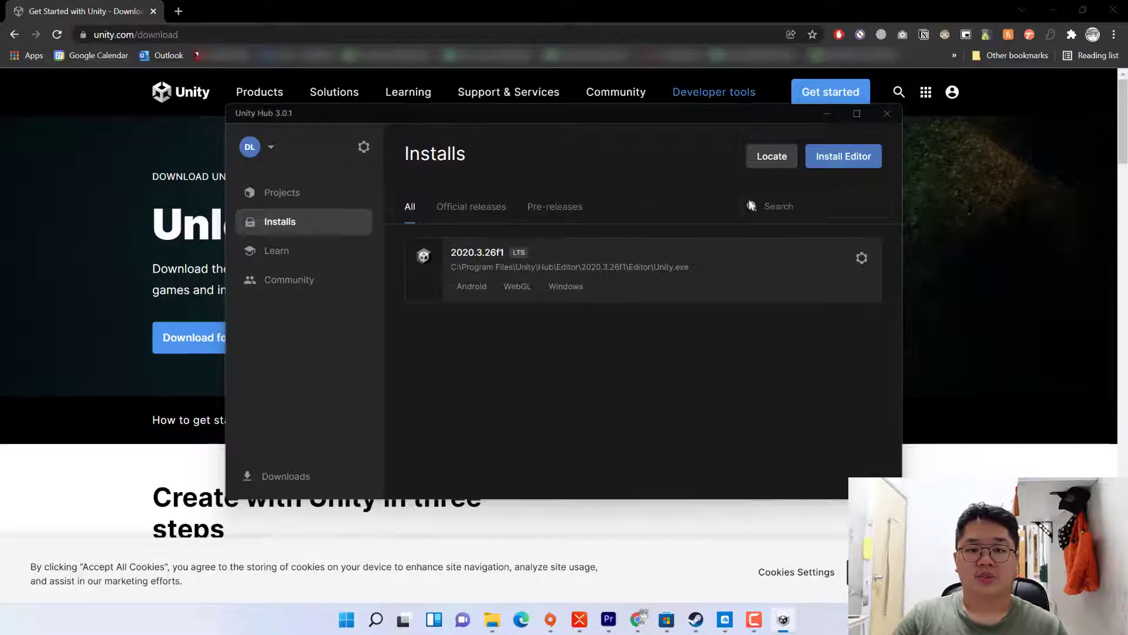
click(861, 259)
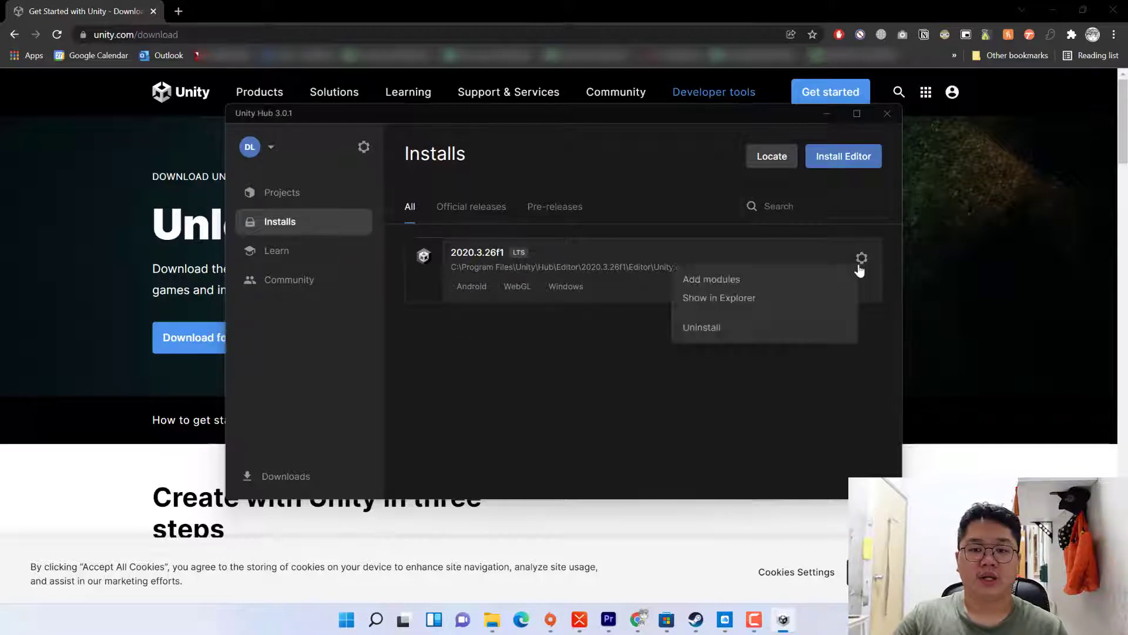
mouse_move(763, 280)
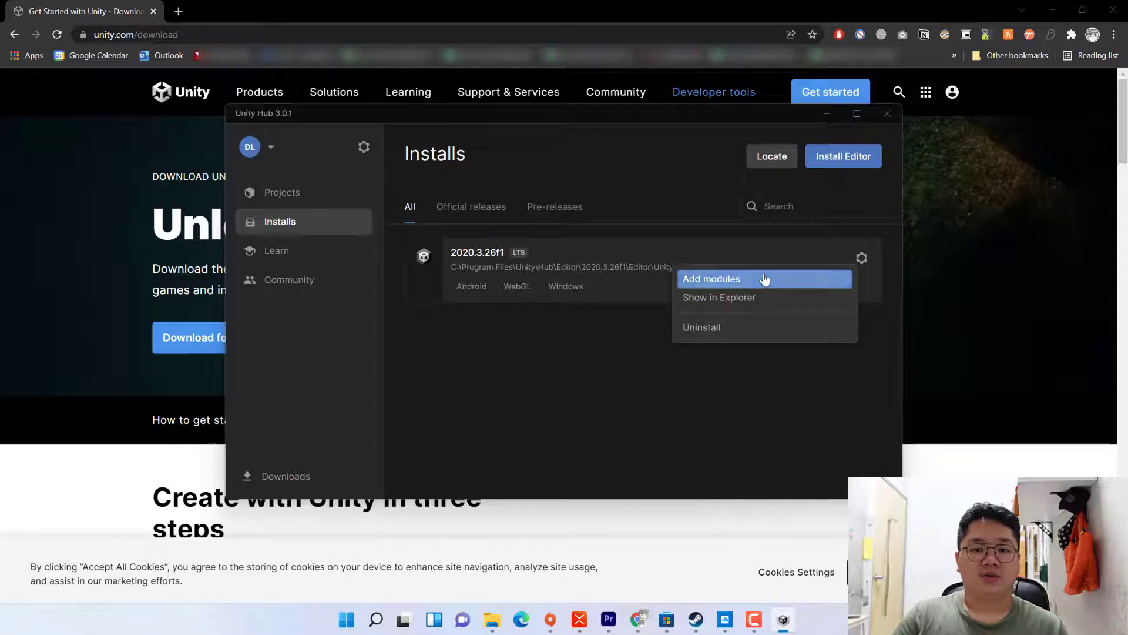
click(711, 278)
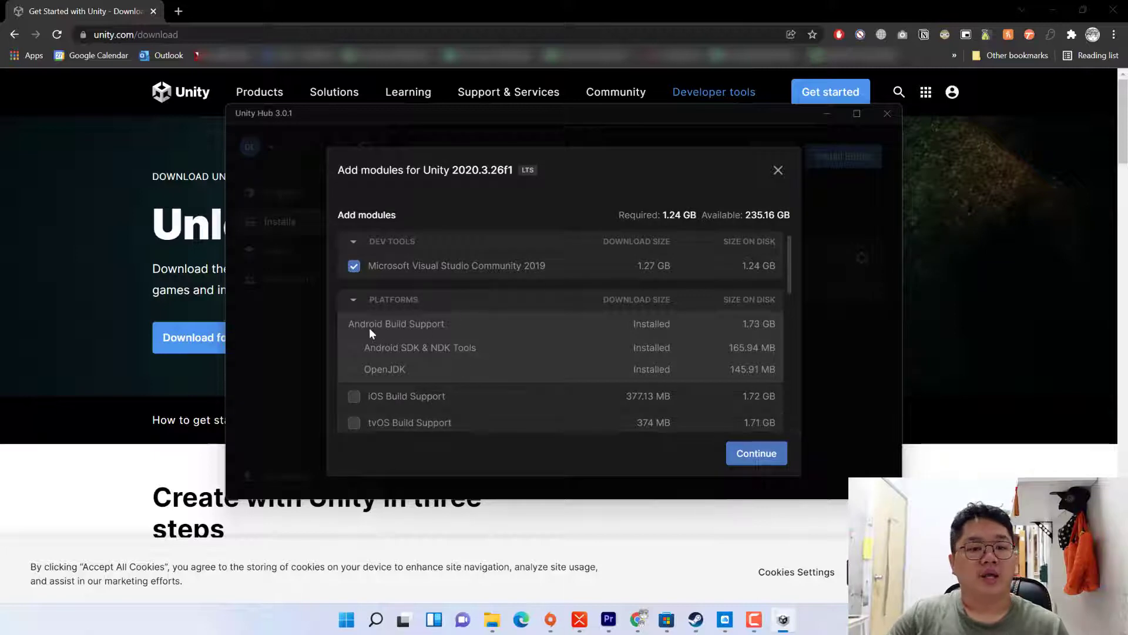
mouse_move(475, 336)
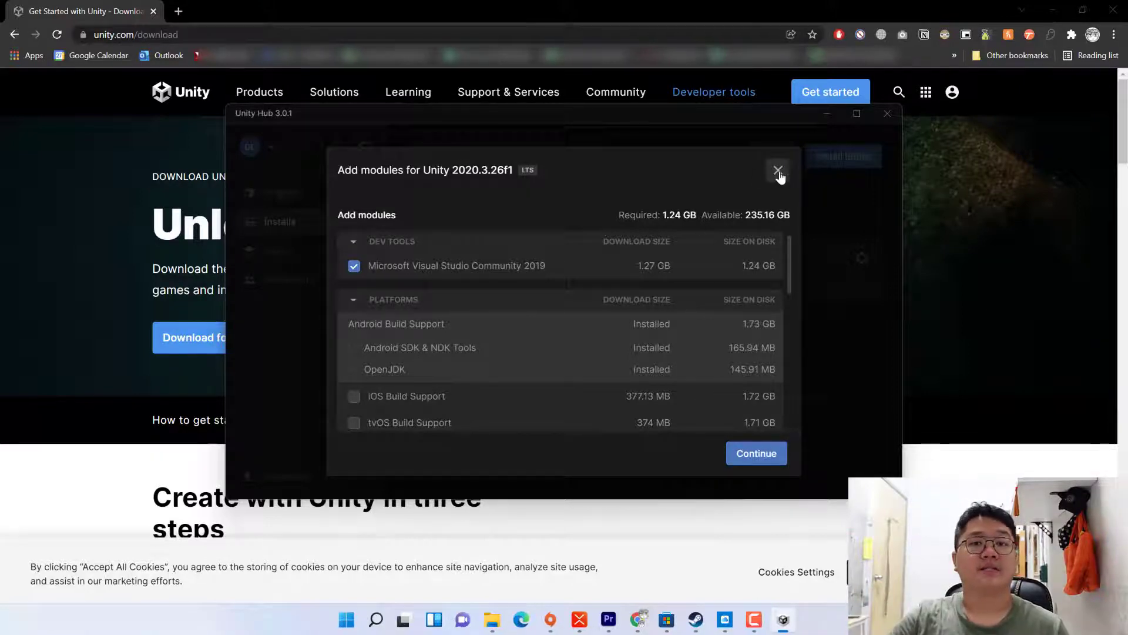
click(778, 171)
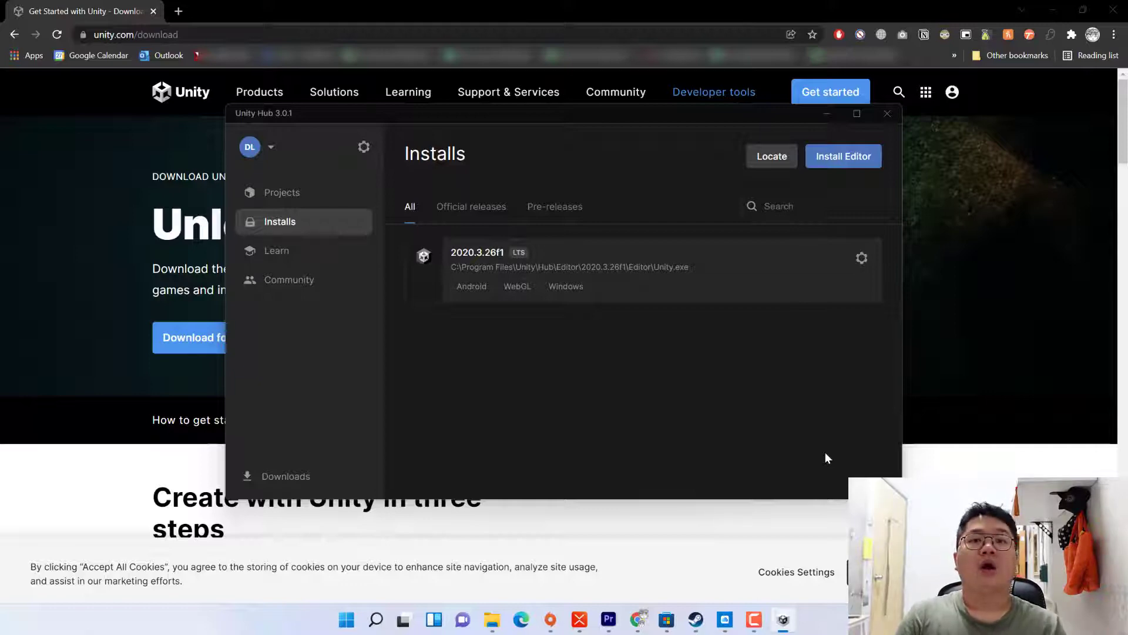
mouse_move(186, 20)
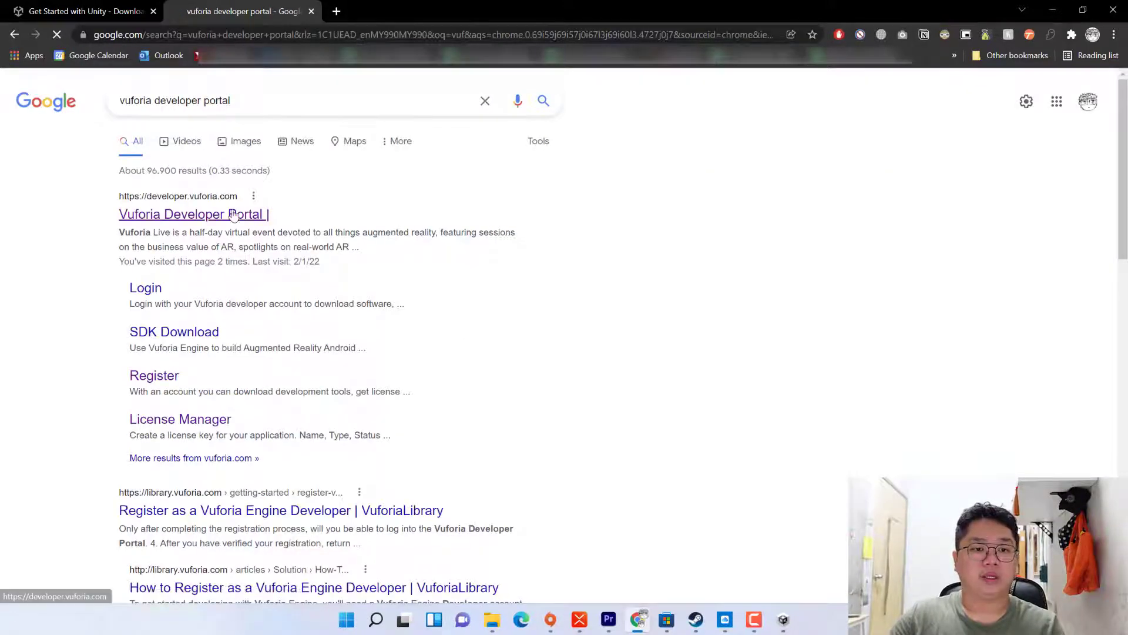
- Open the active Basic license's details from the License Manager
click(194, 214)
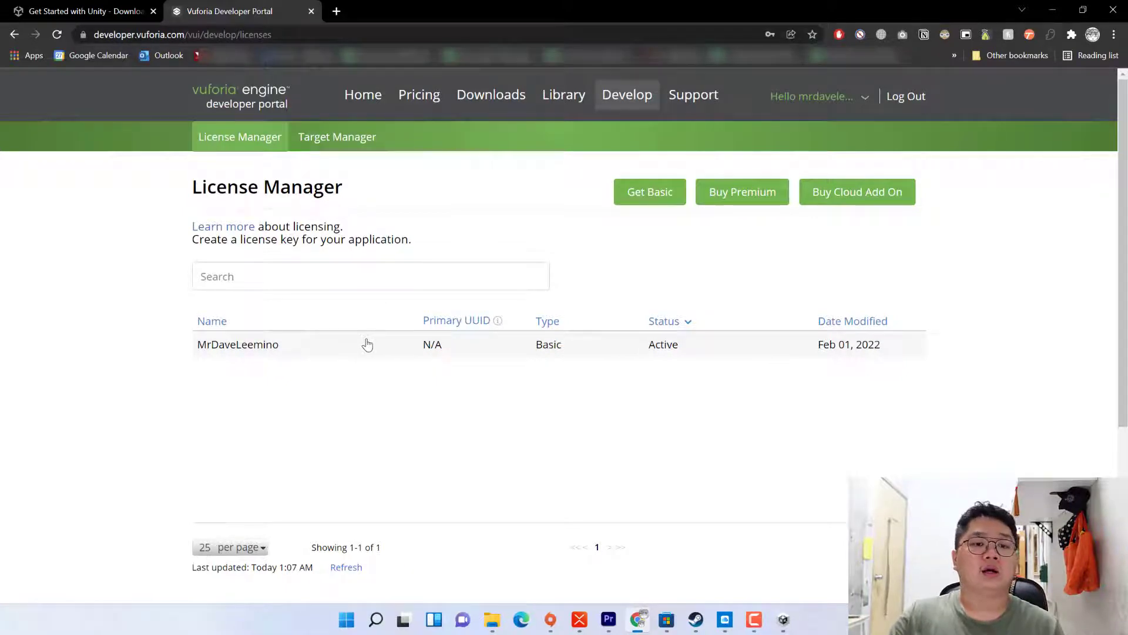
click(238, 344)
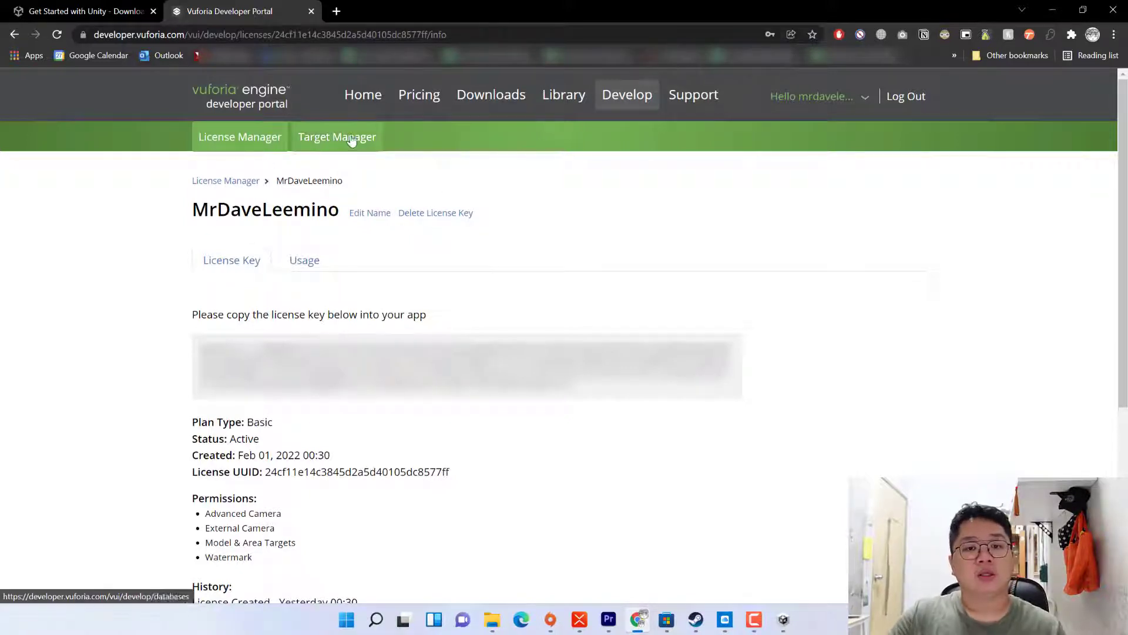
- View the Ar_Video_Playback device database's single active image target via the Target Manager
click(337, 136)
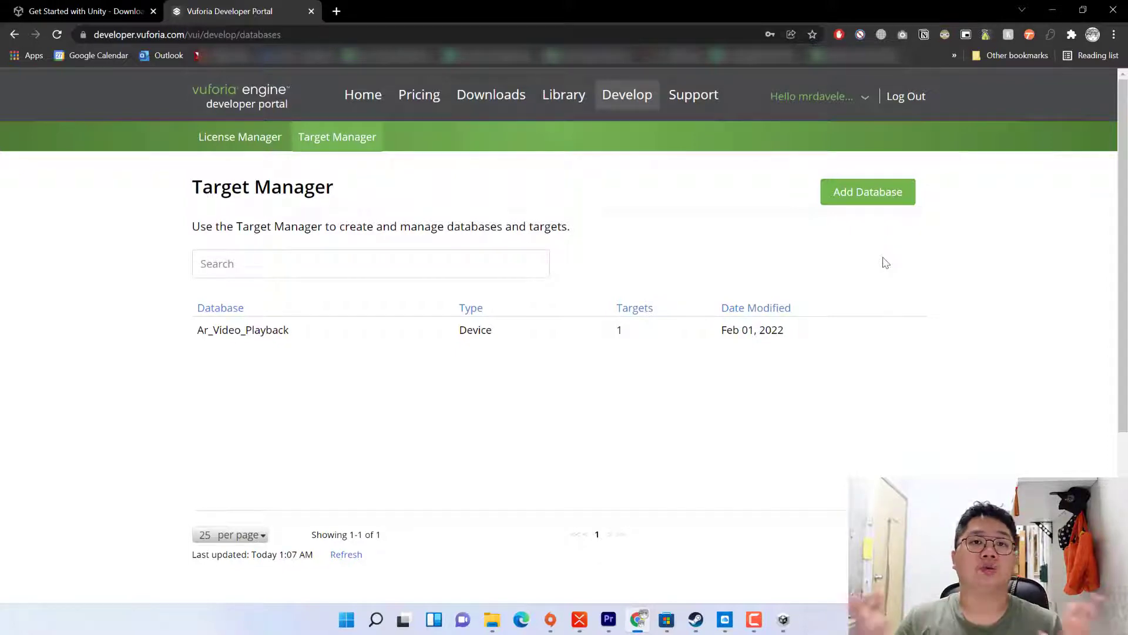
mouse_move(868, 191)
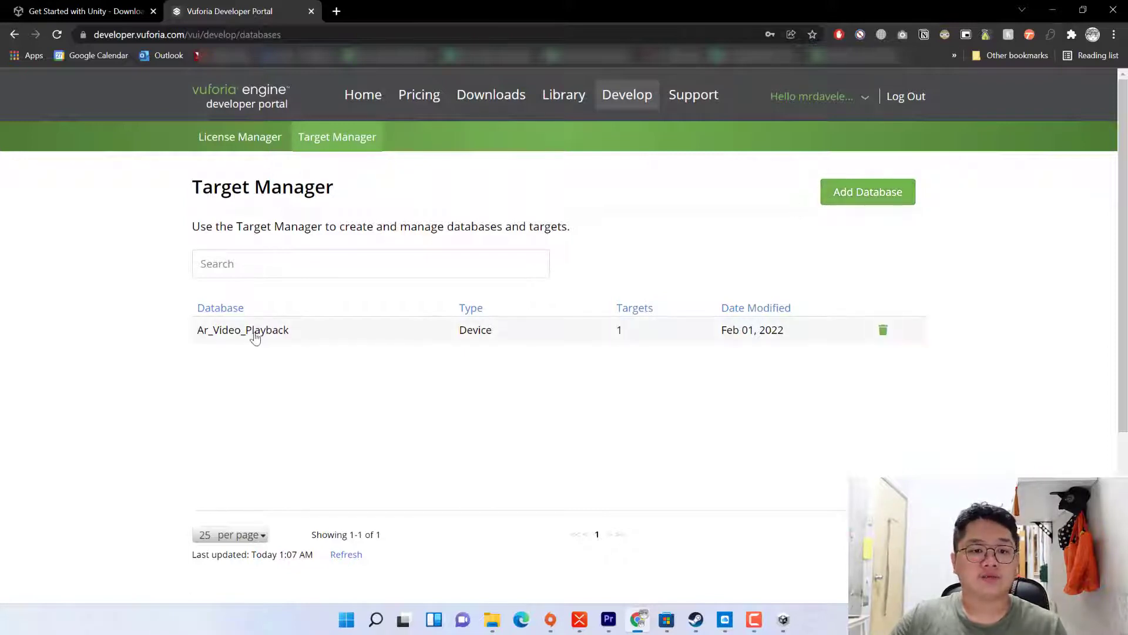
click(242, 329)
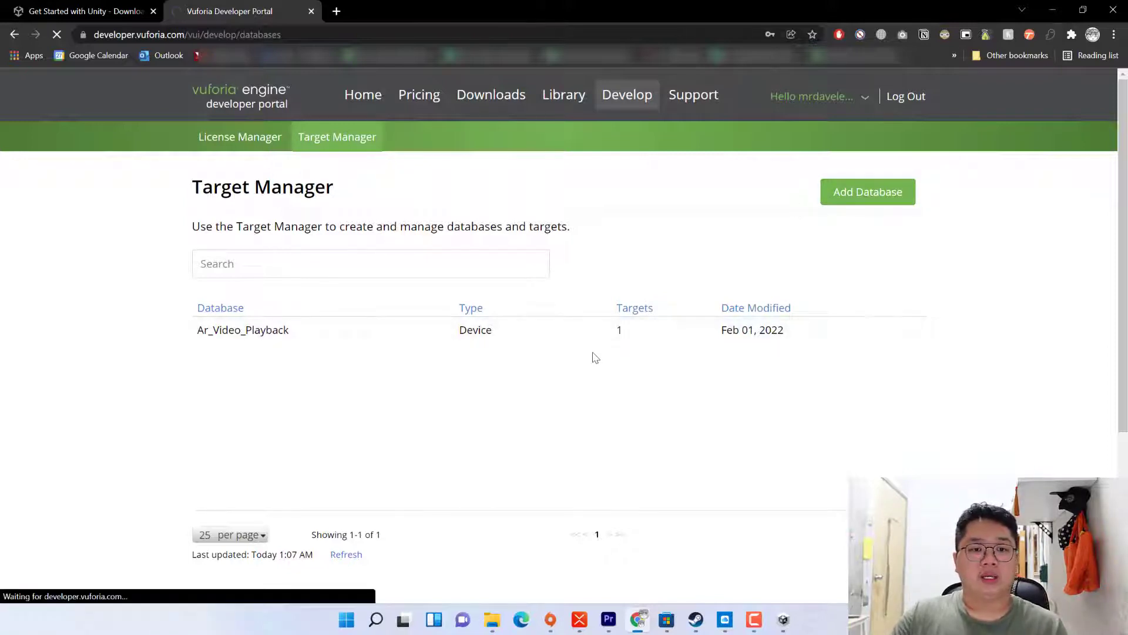
click(242, 329)
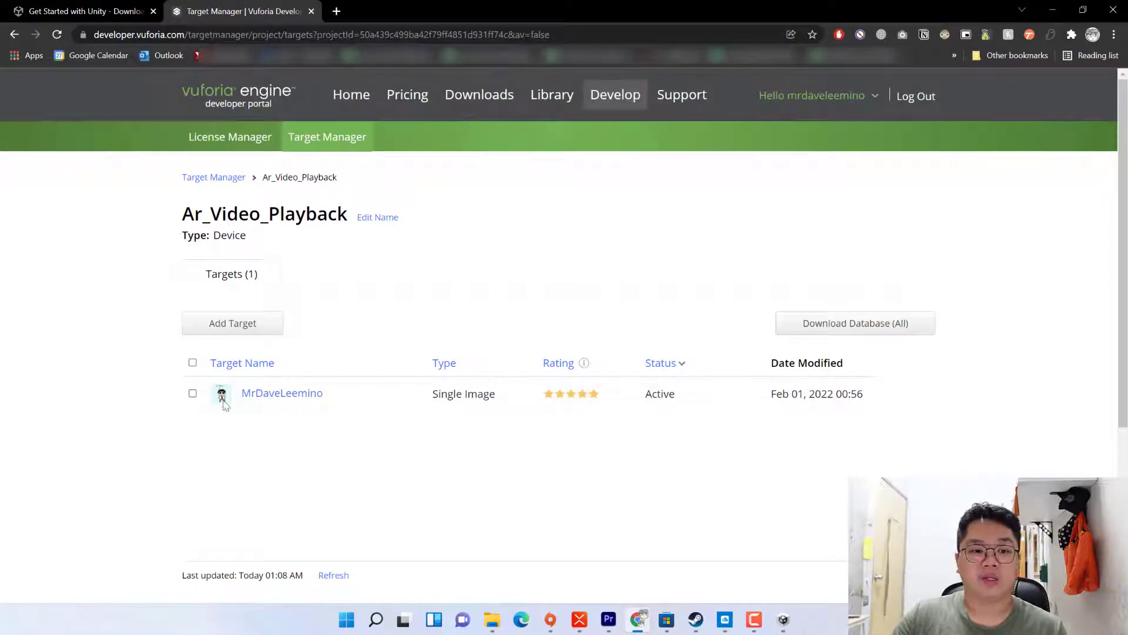
click(281, 393)
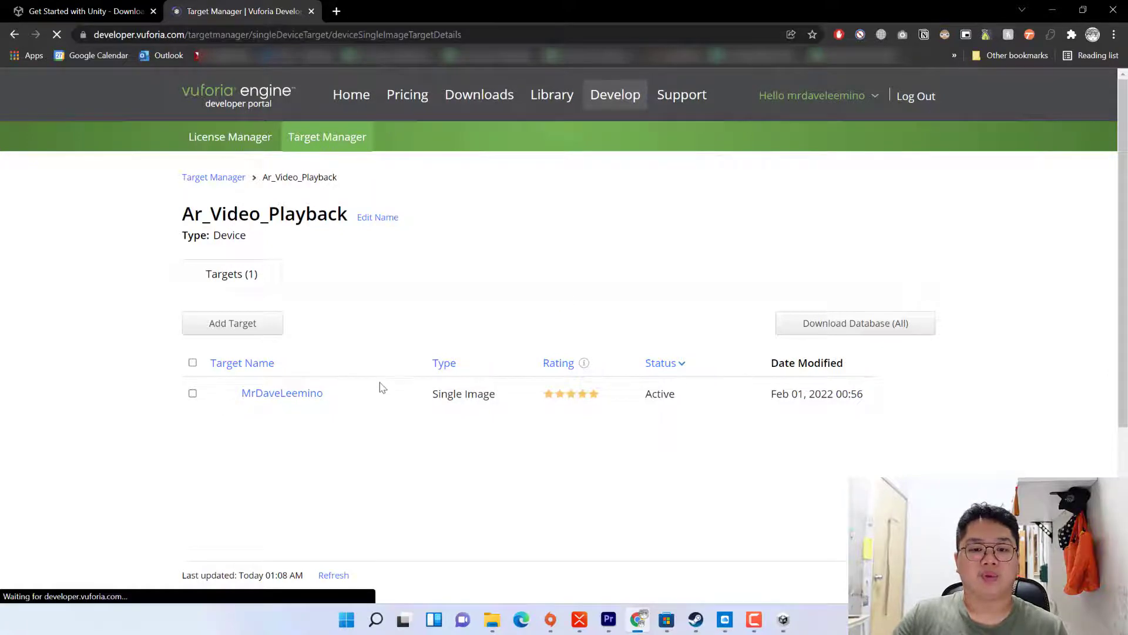
click(281, 392)
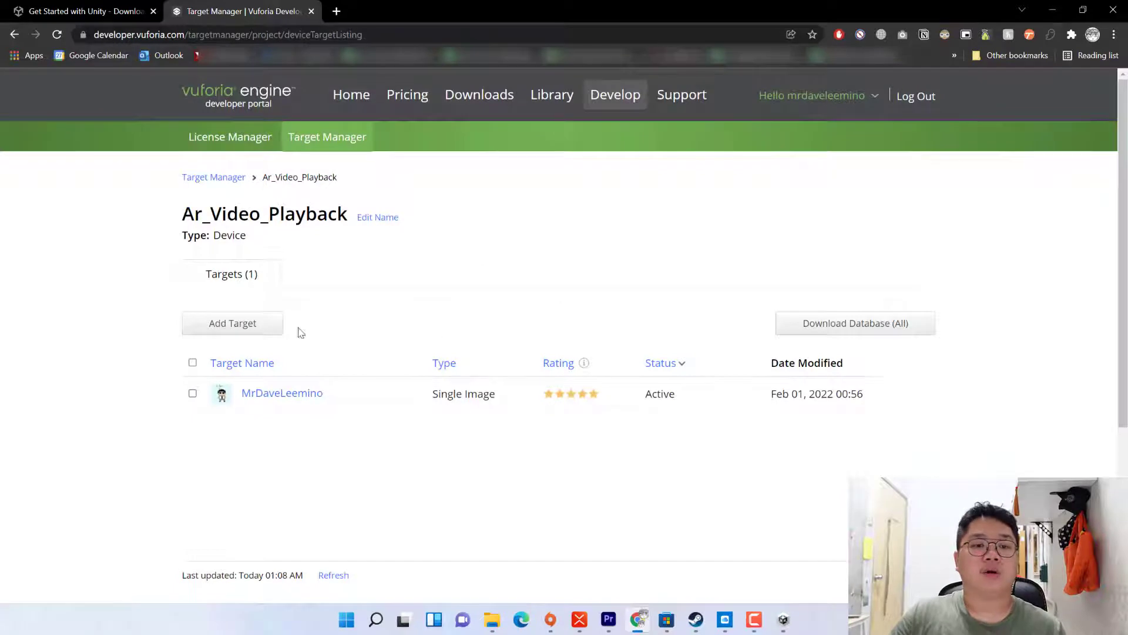
- Start a new single-image target using the portrait image file
click(232, 322)
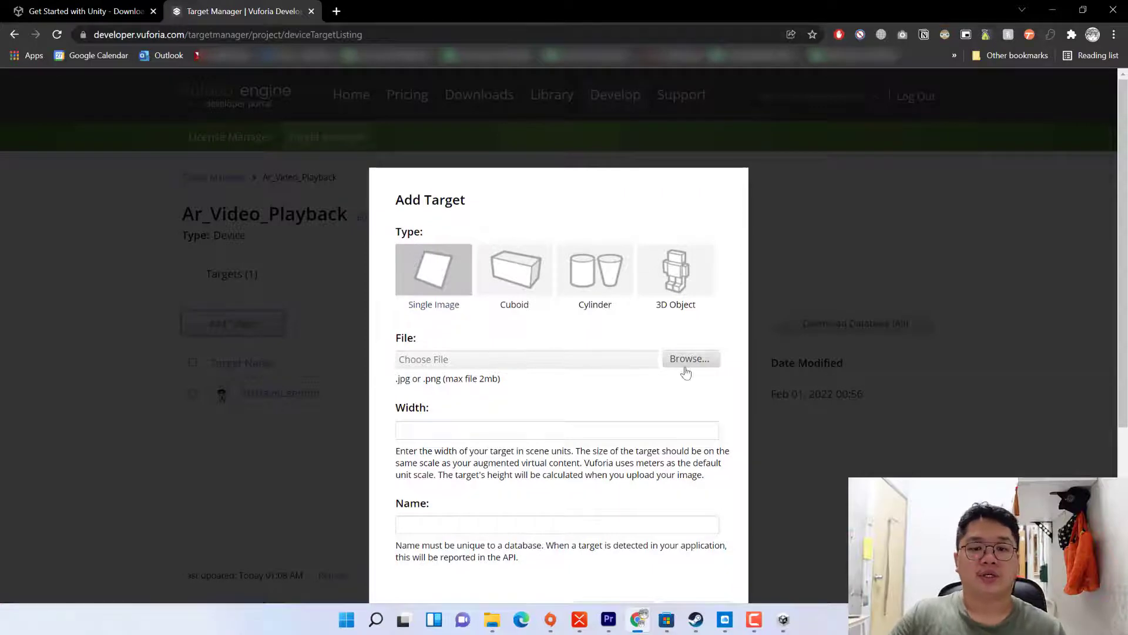
click(689, 359)
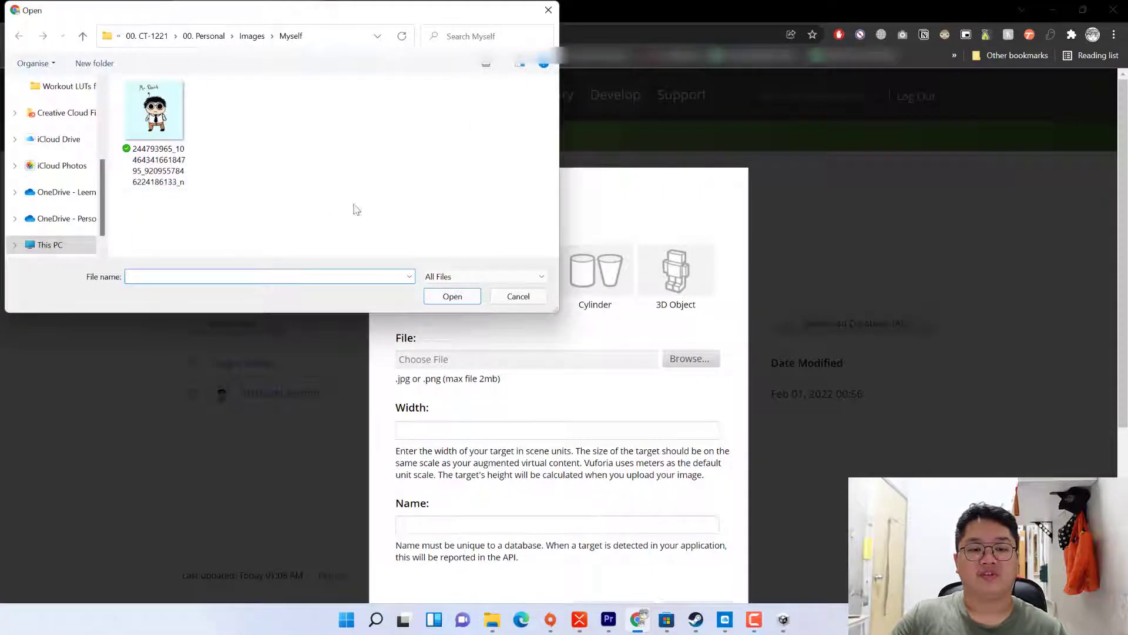
mouse_move(401, 204)
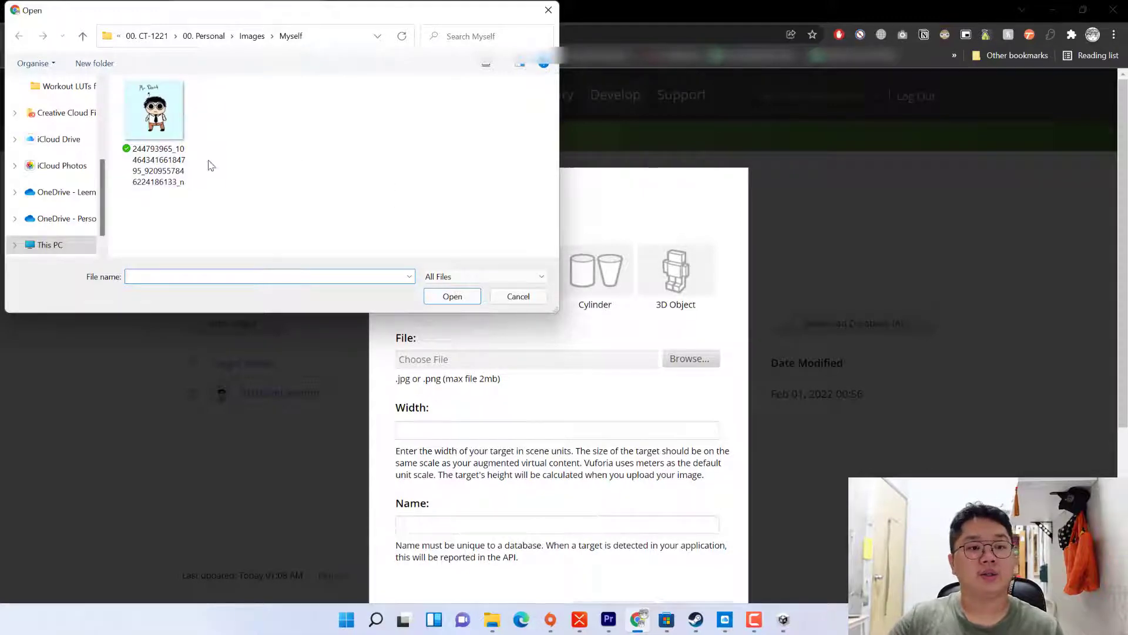
click(154, 112)
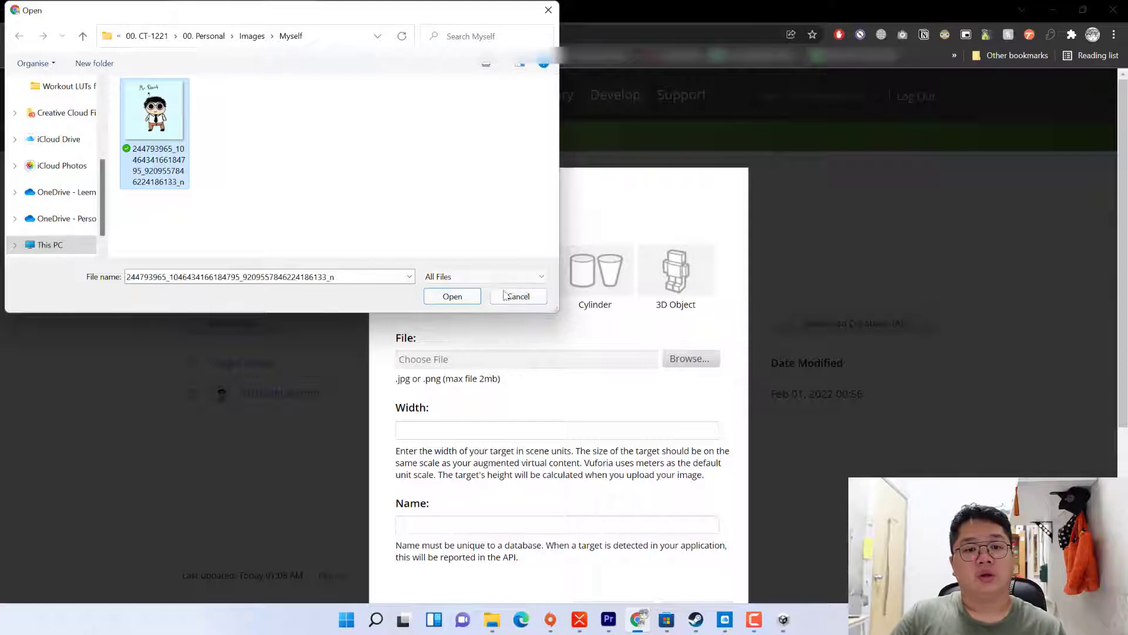
click(451, 296)
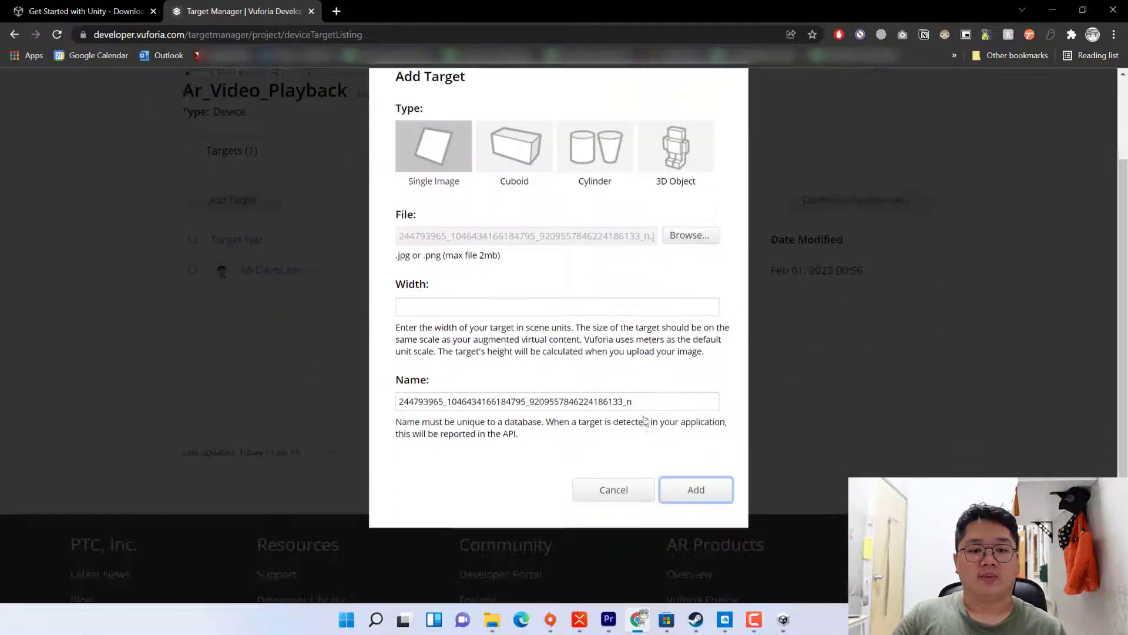
- Give the target width 5 and the name MrDaveLeemino
text(5)
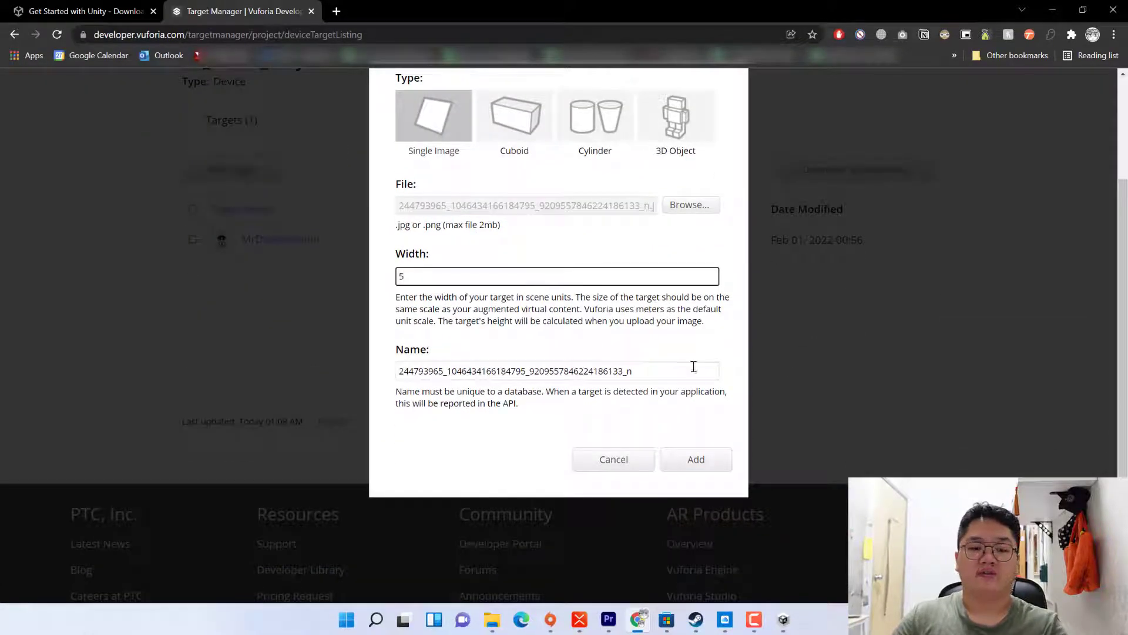
text(M)
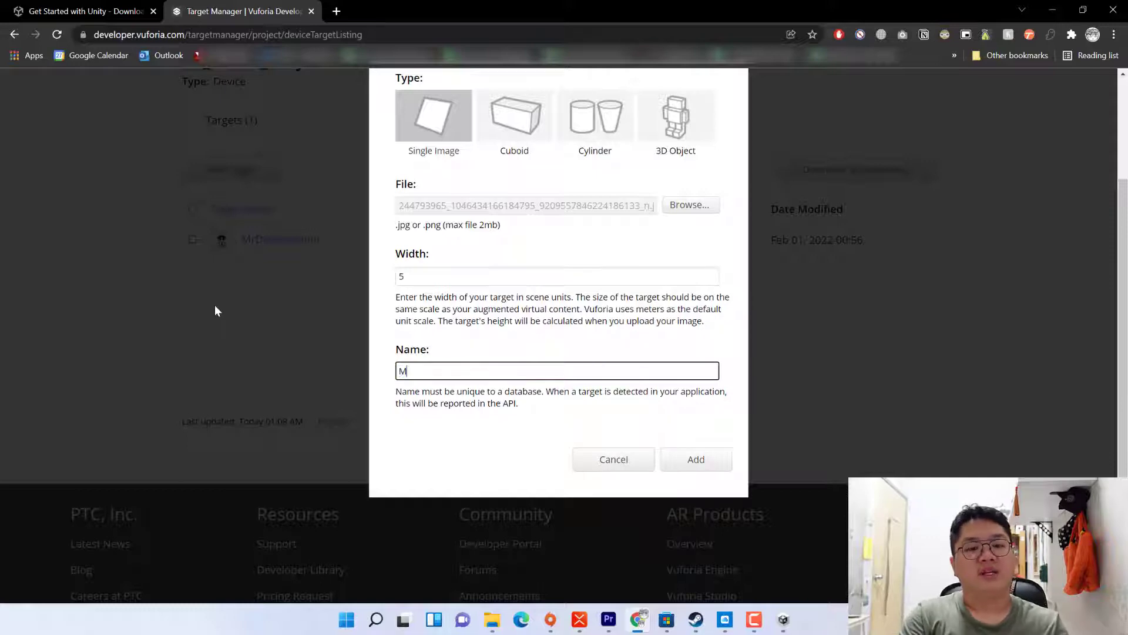
text(i)
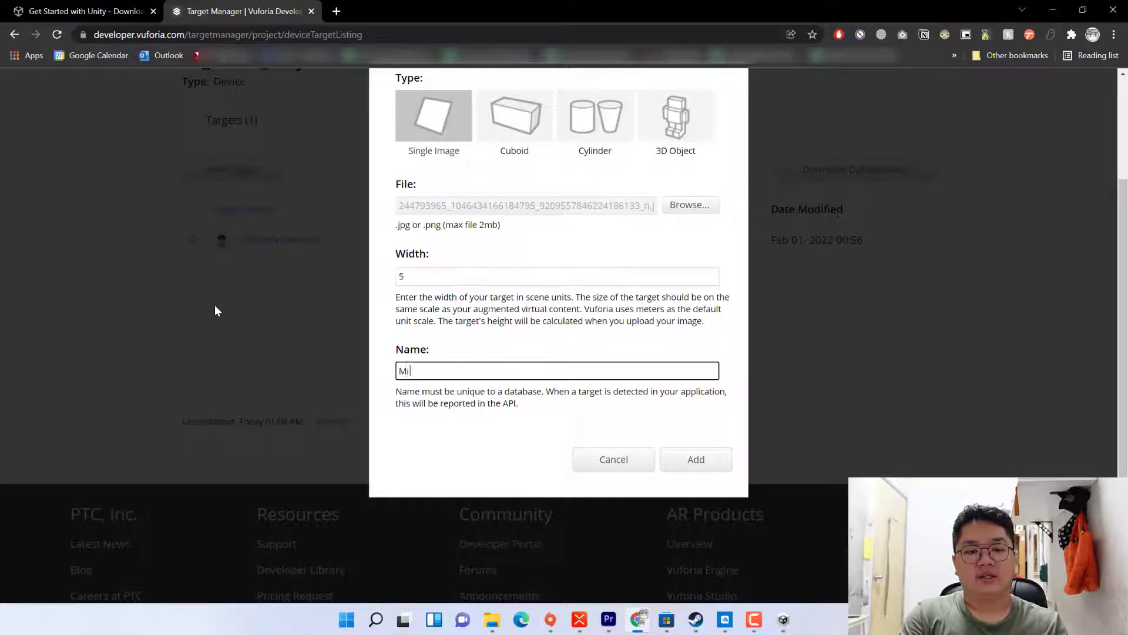
text(rDavele)
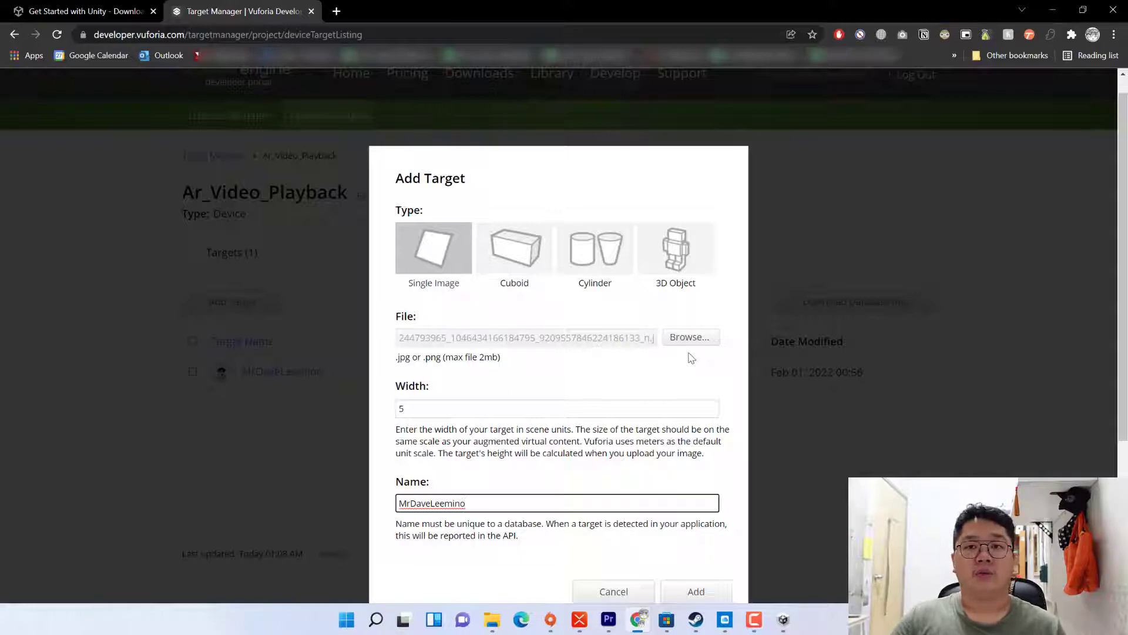
click(557, 408)
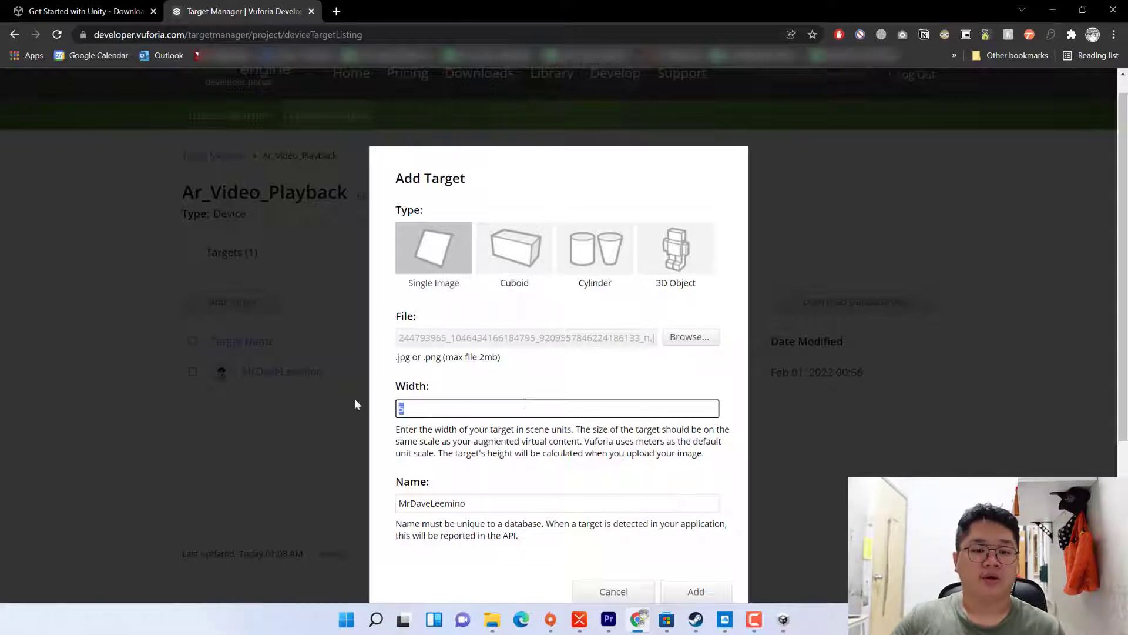
mouse_move(468, 400)
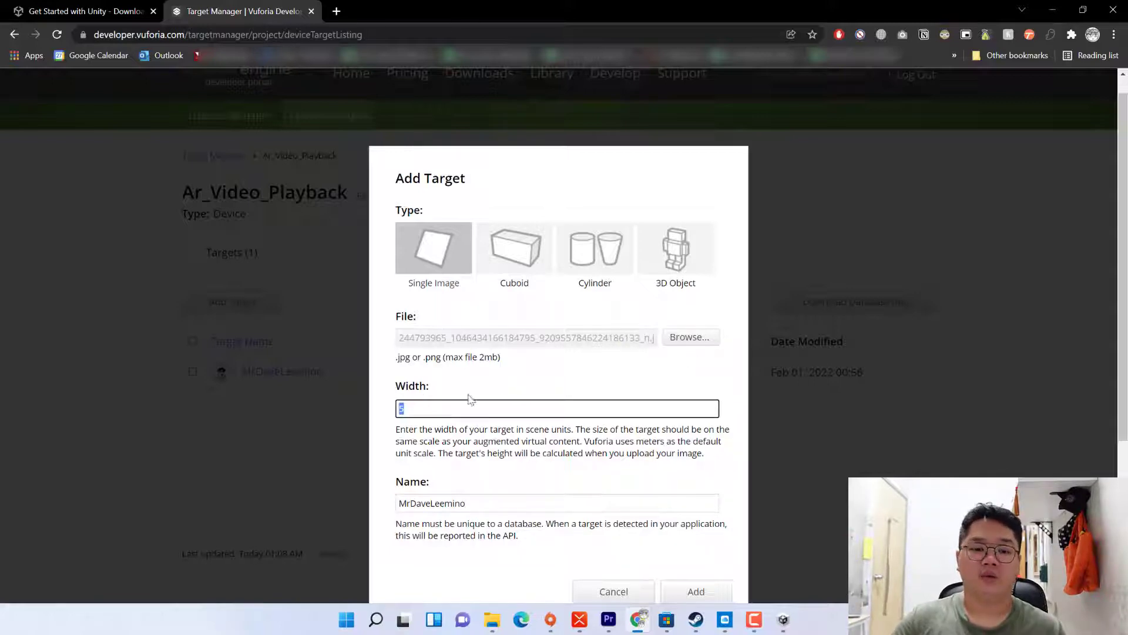
text(5)
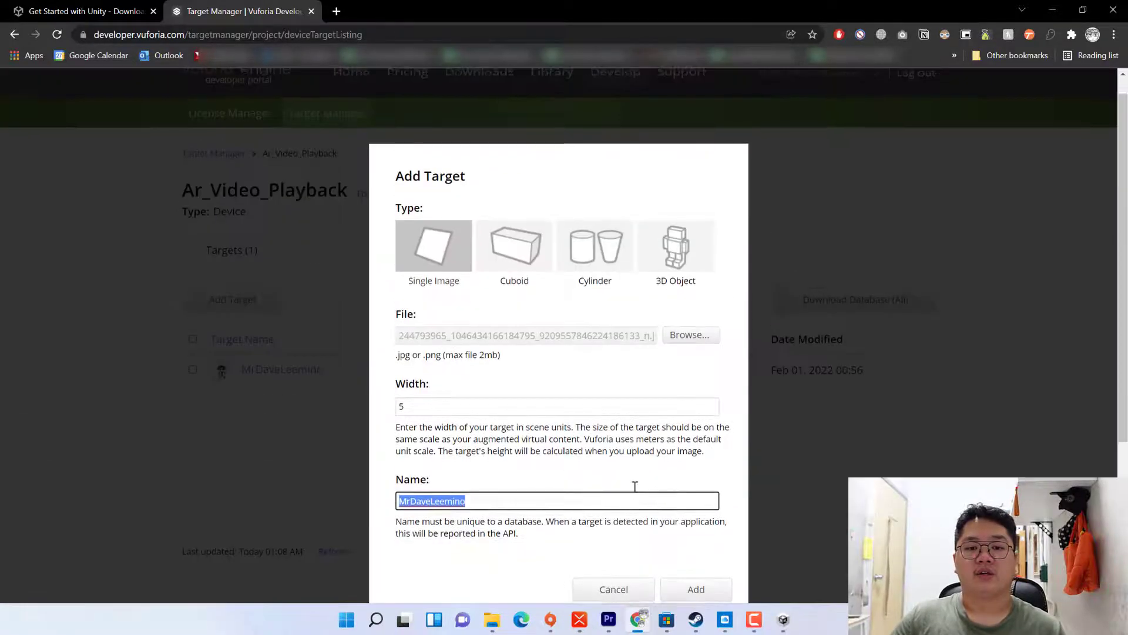
scroll(down, 3)
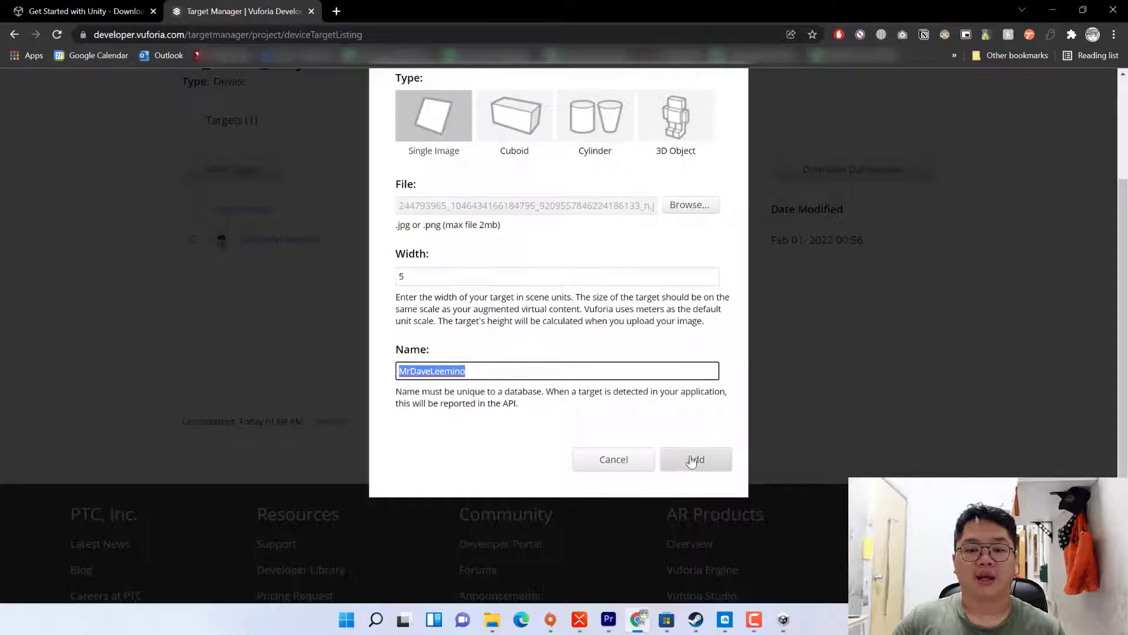
- Add the target, now Active with five stars, and return to the License Manager
click(695, 459)
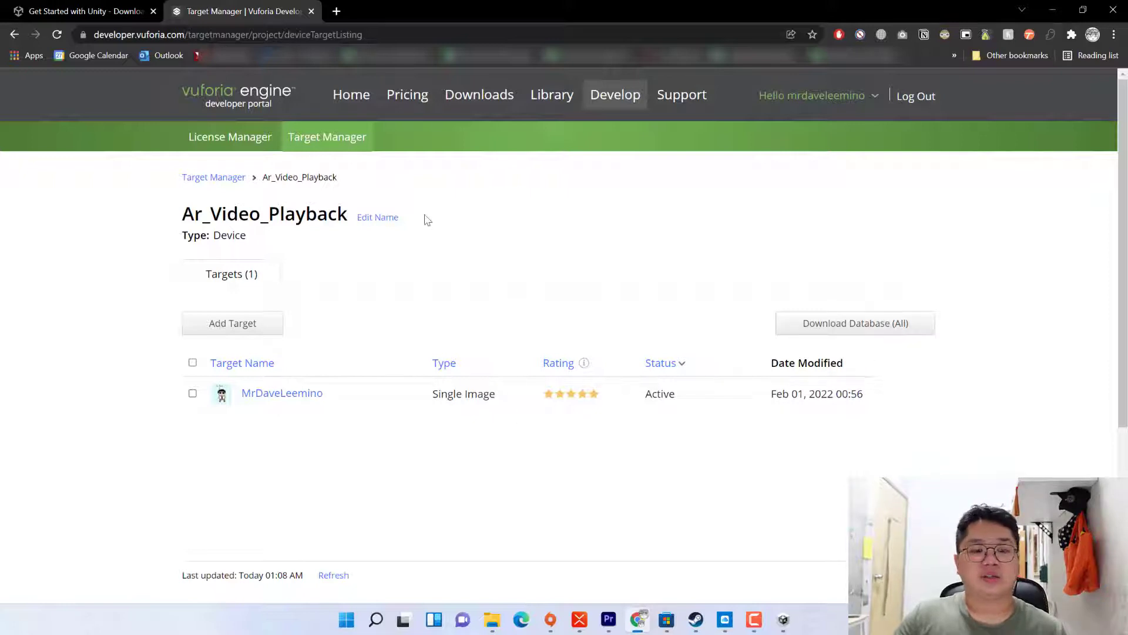
mouse_move(230, 136)
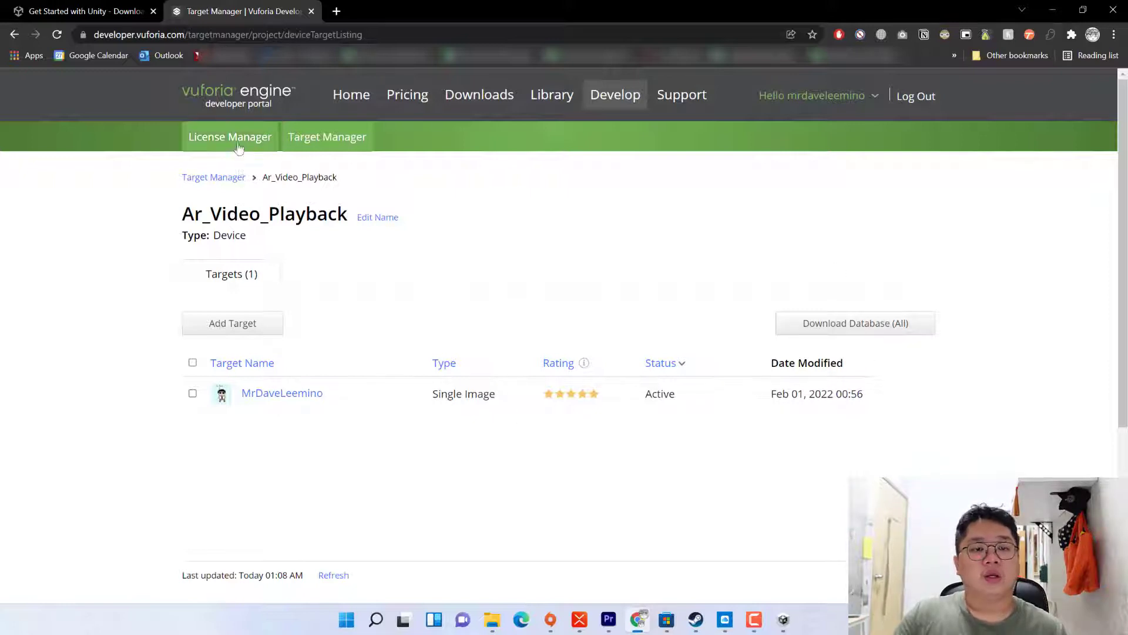
click(229, 136)
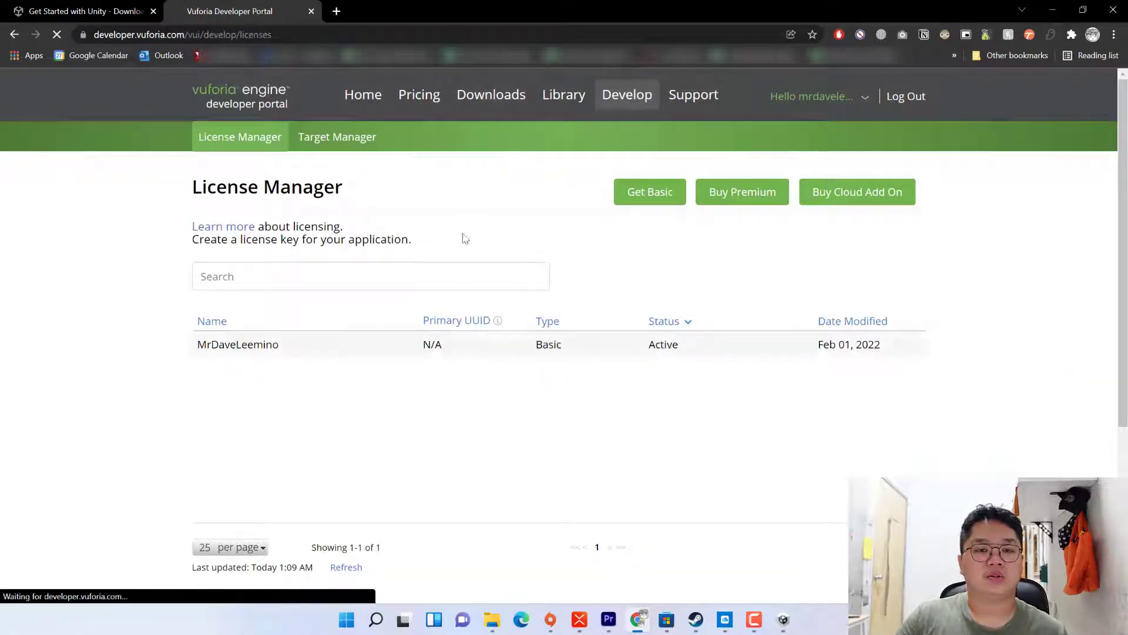
- Check the Vuforia engine and Ar_Video_Playback .unitypackage files are in Downloads
click(492, 94)
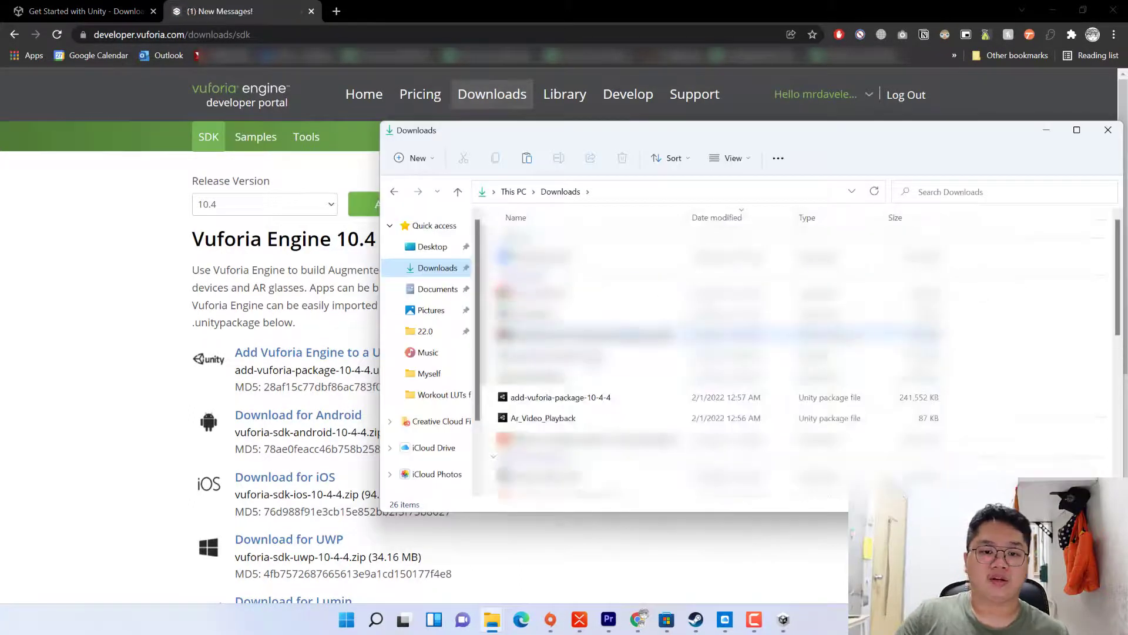
click(561, 396)
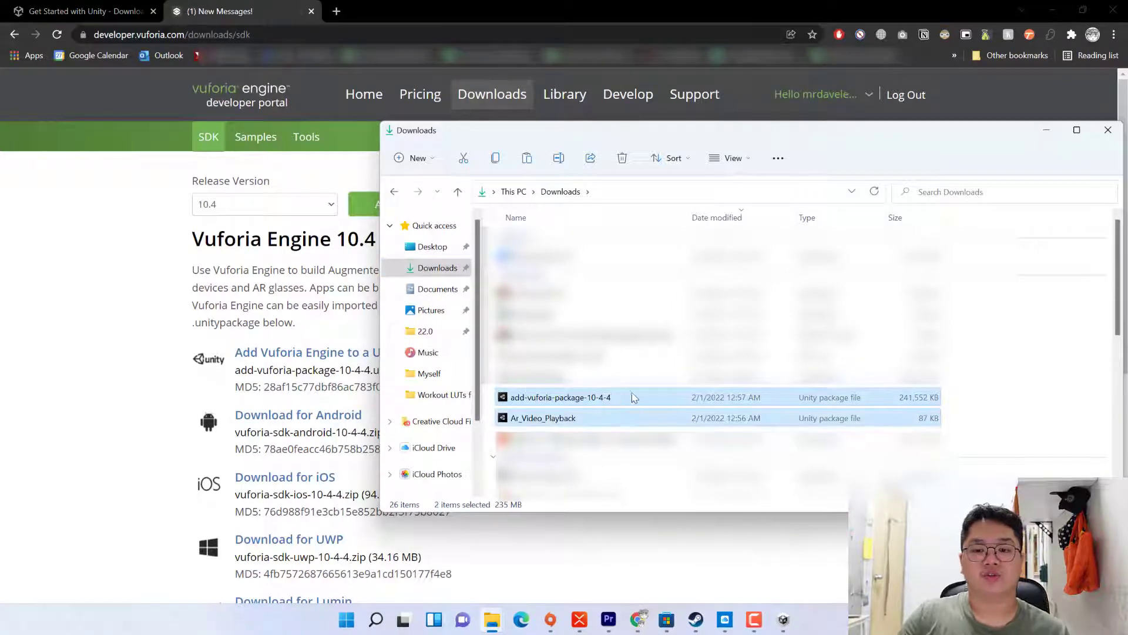
click(541, 418)
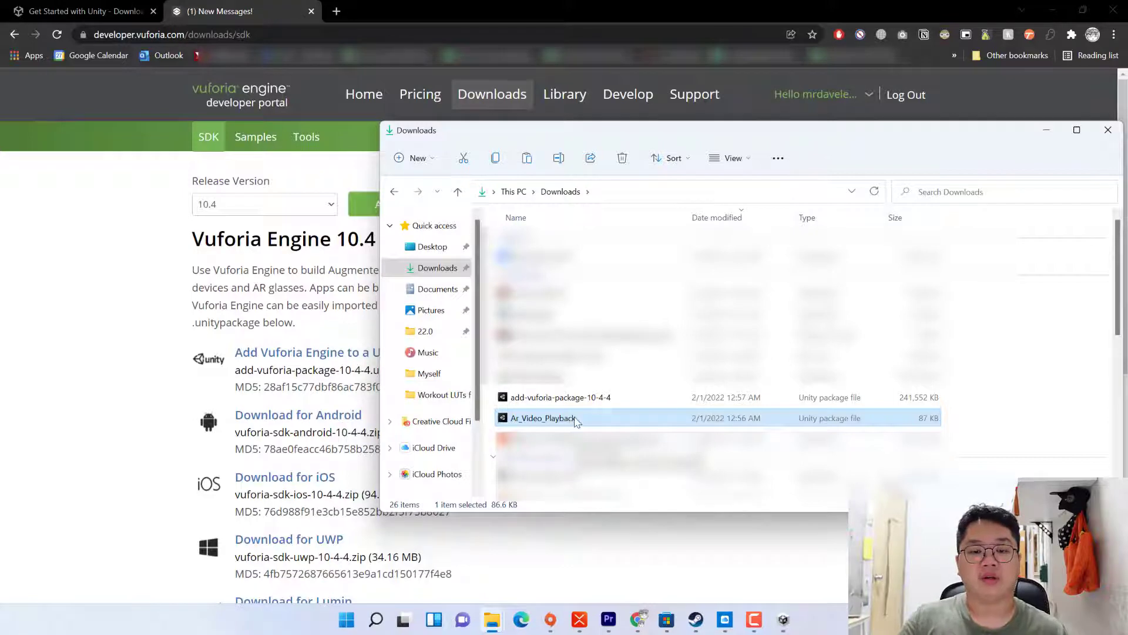
click(561, 396)
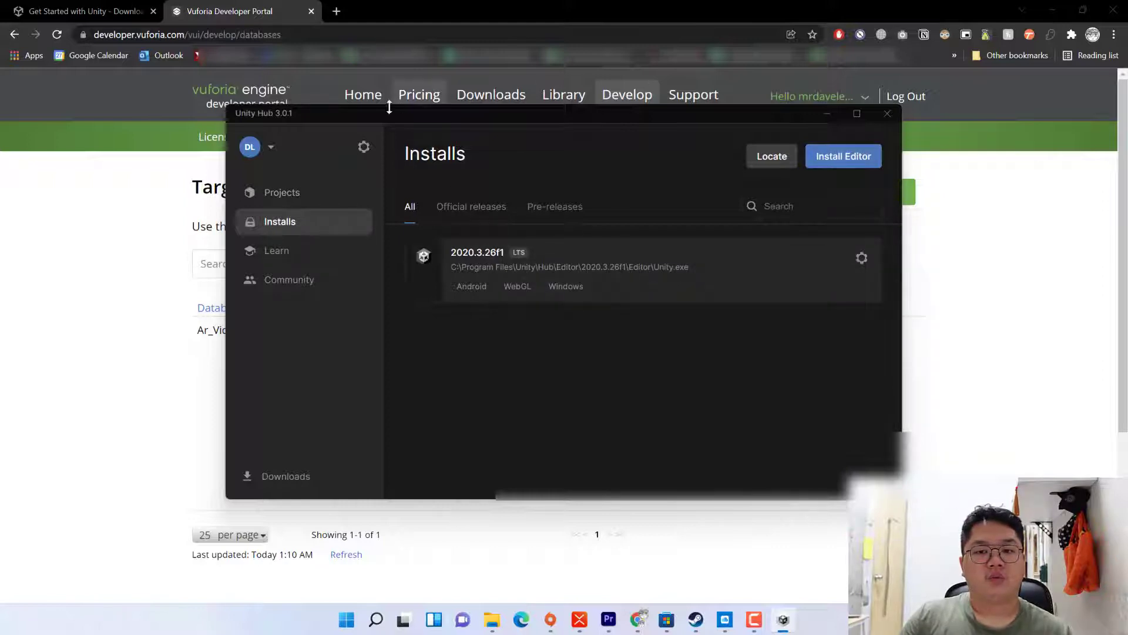
- Create a 3D Core project named 'AR MrDaveLeemino' and let it open in the editor
click(282, 191)
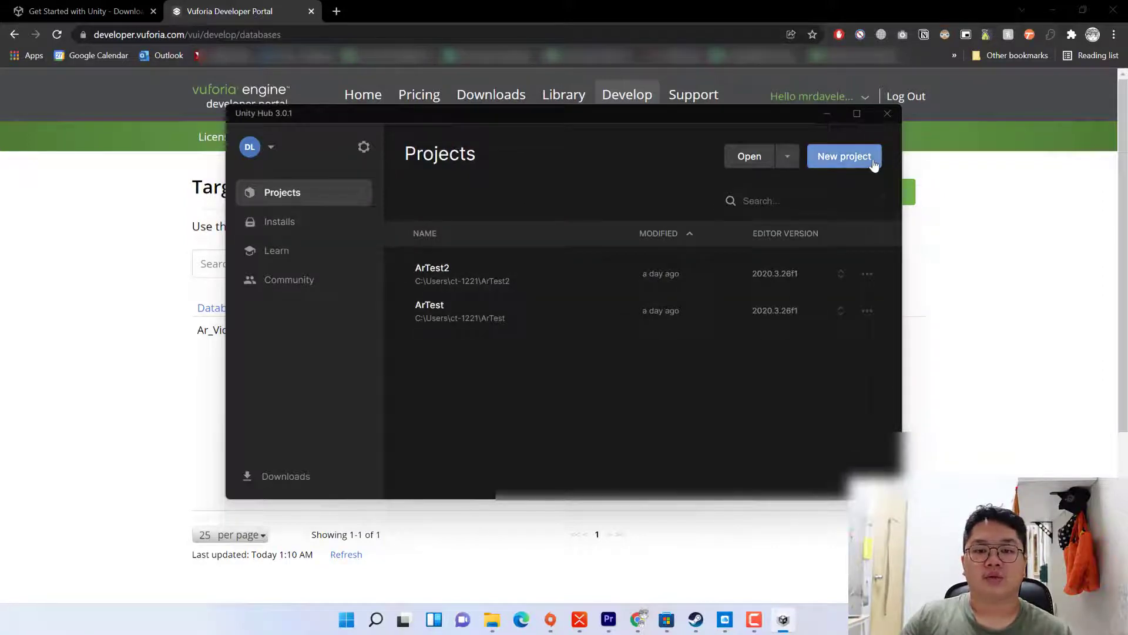
click(844, 156)
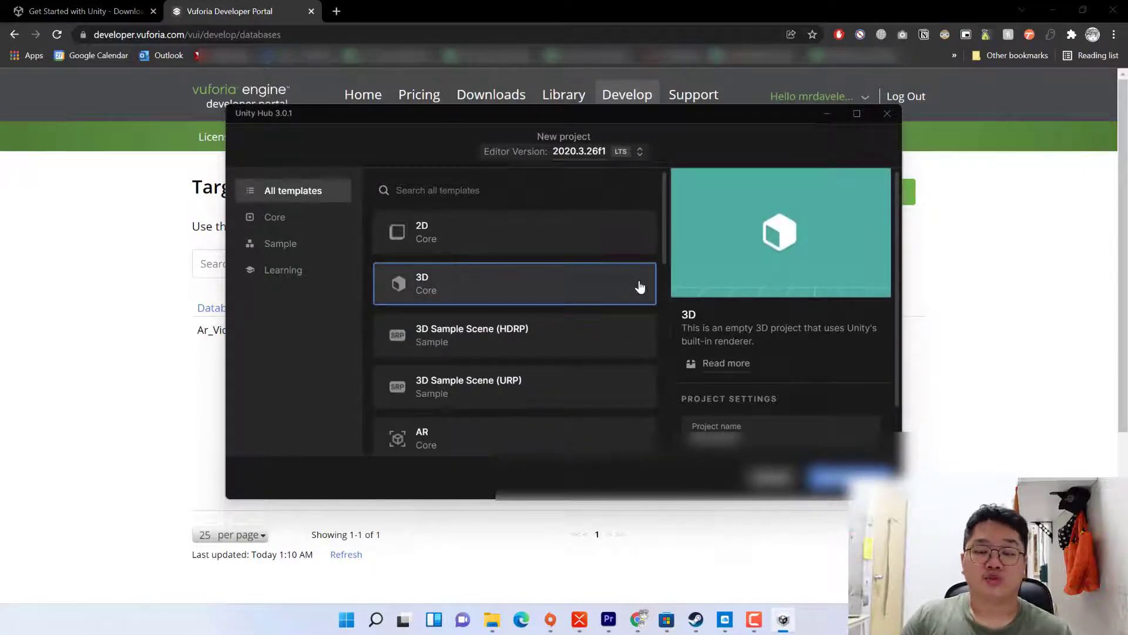
click(513, 283)
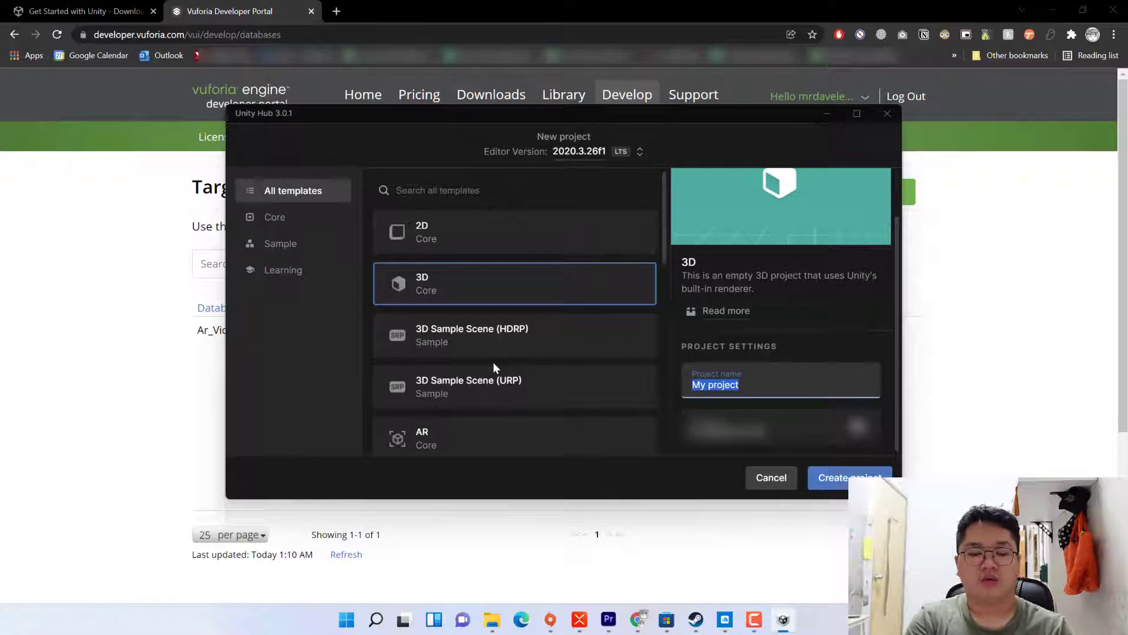
text(A)
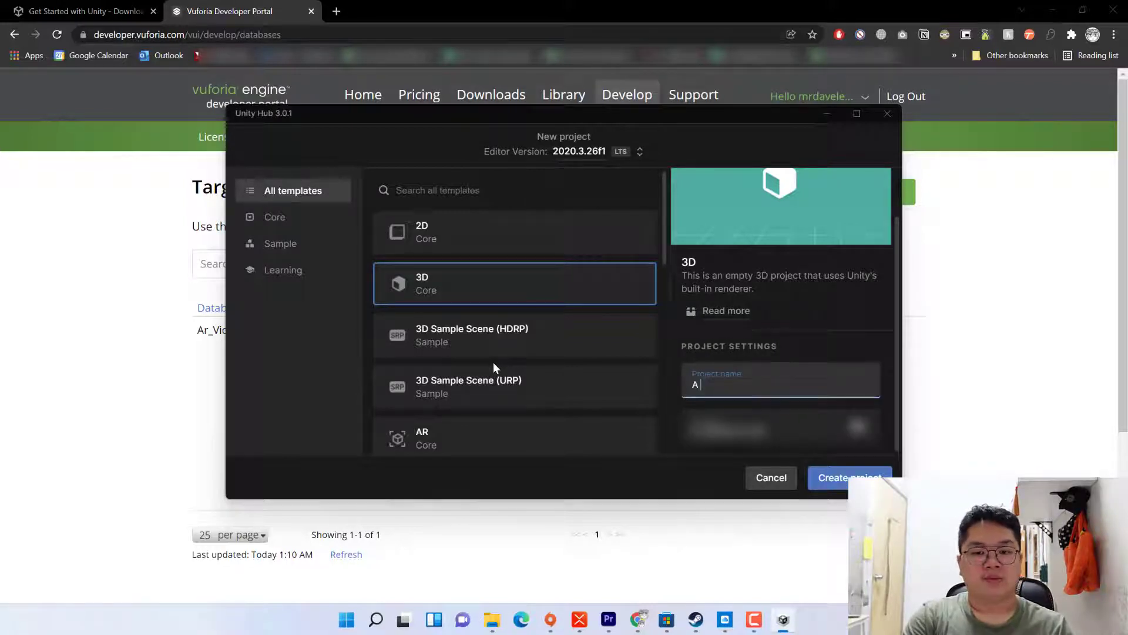
text(R MrDaveLeemin)
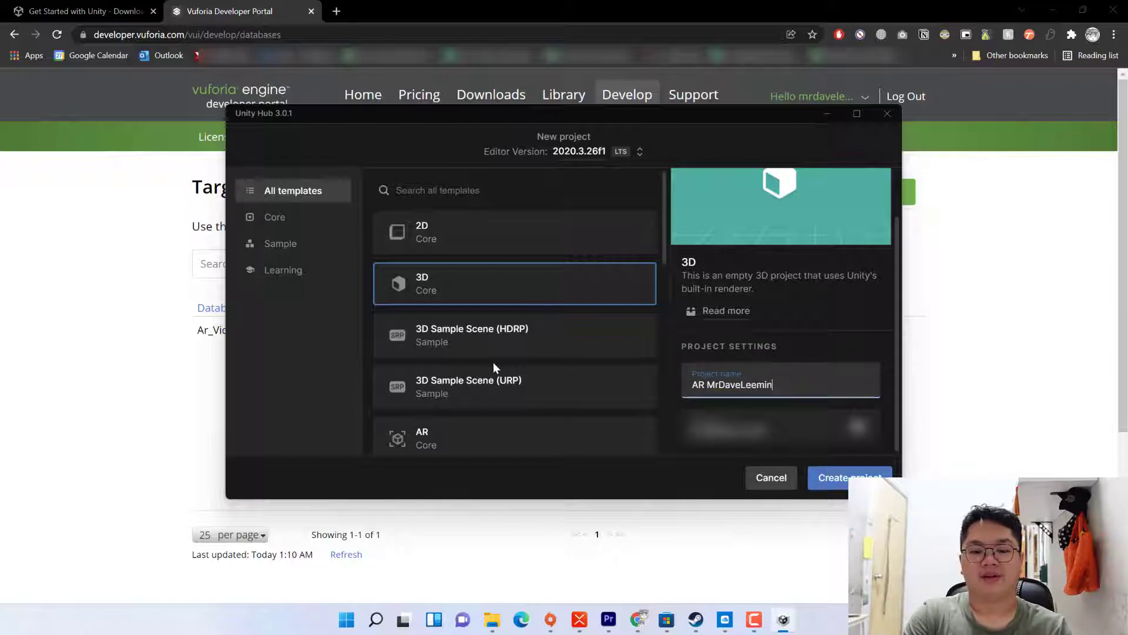
text(o)
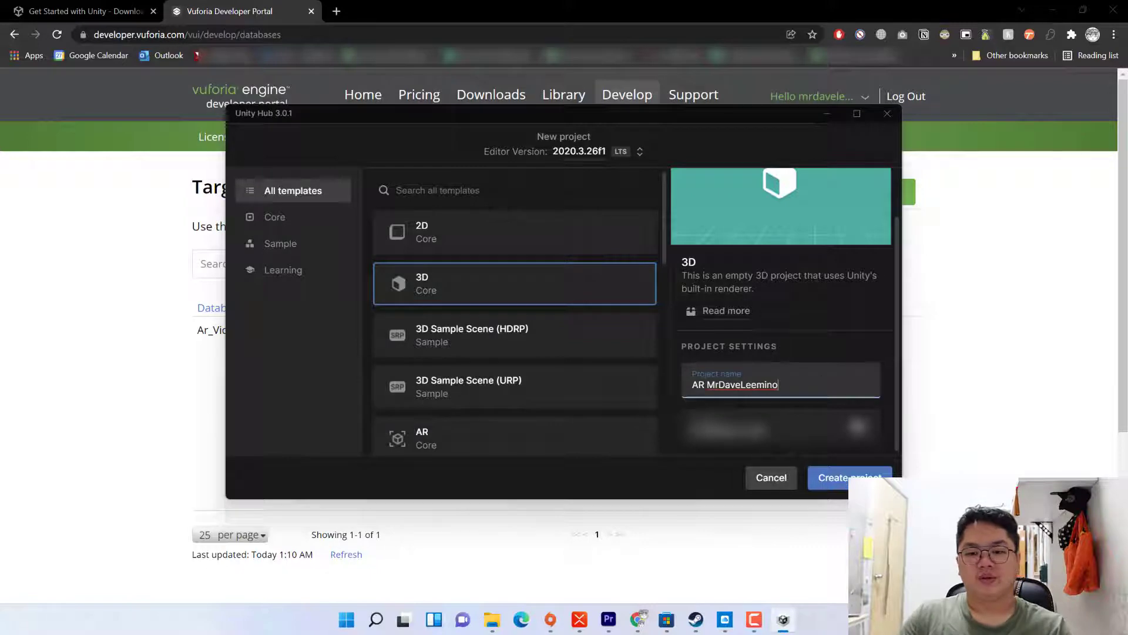
click(849, 477)
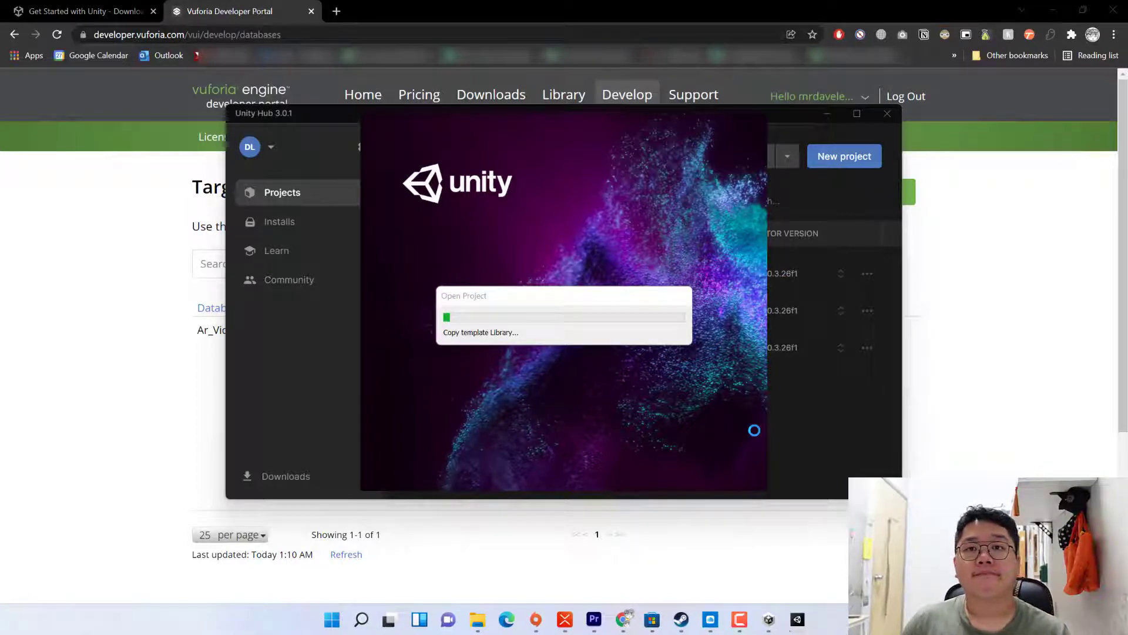
click(64, 27)
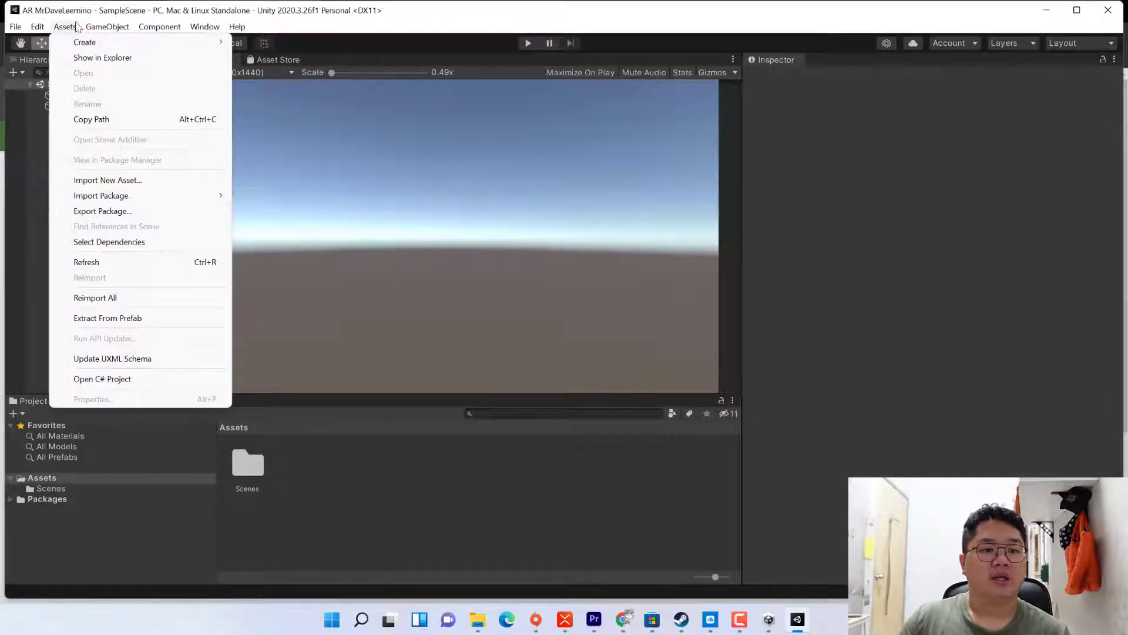
mouse_move(101, 195)
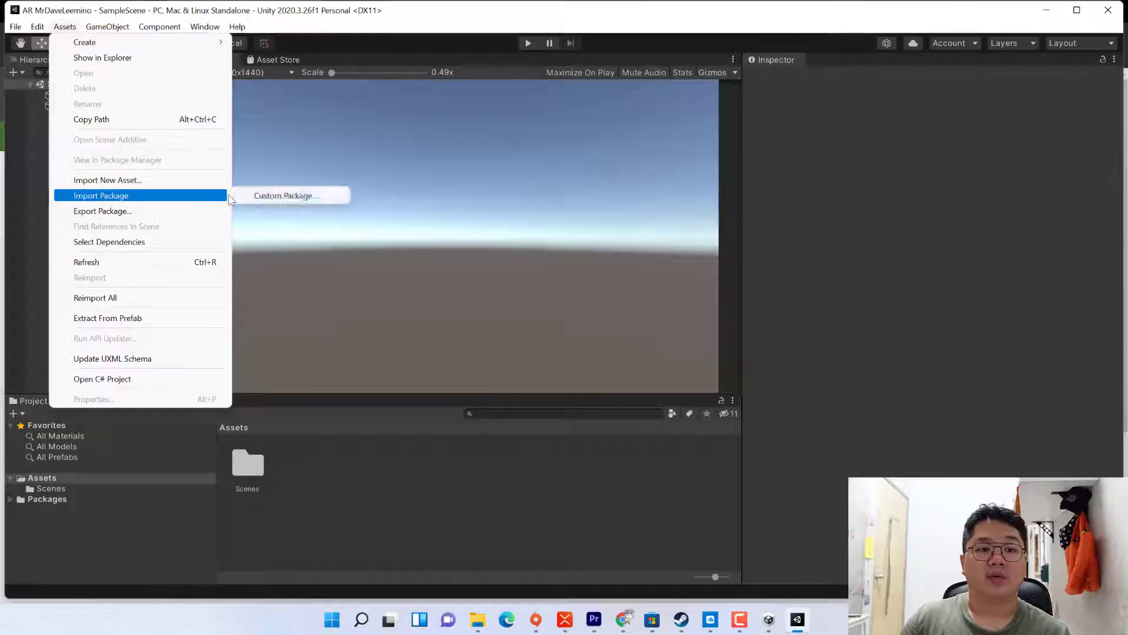
- Import the add-vuforia-package-10-4-4 custom package with all items into the project
click(284, 195)
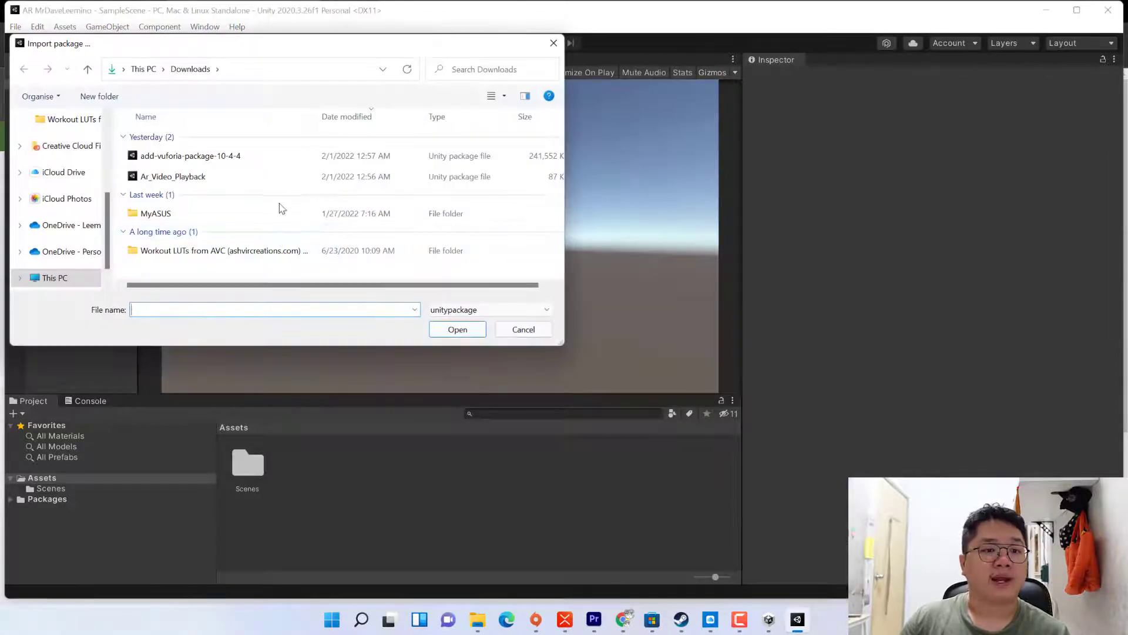
click(190, 155)
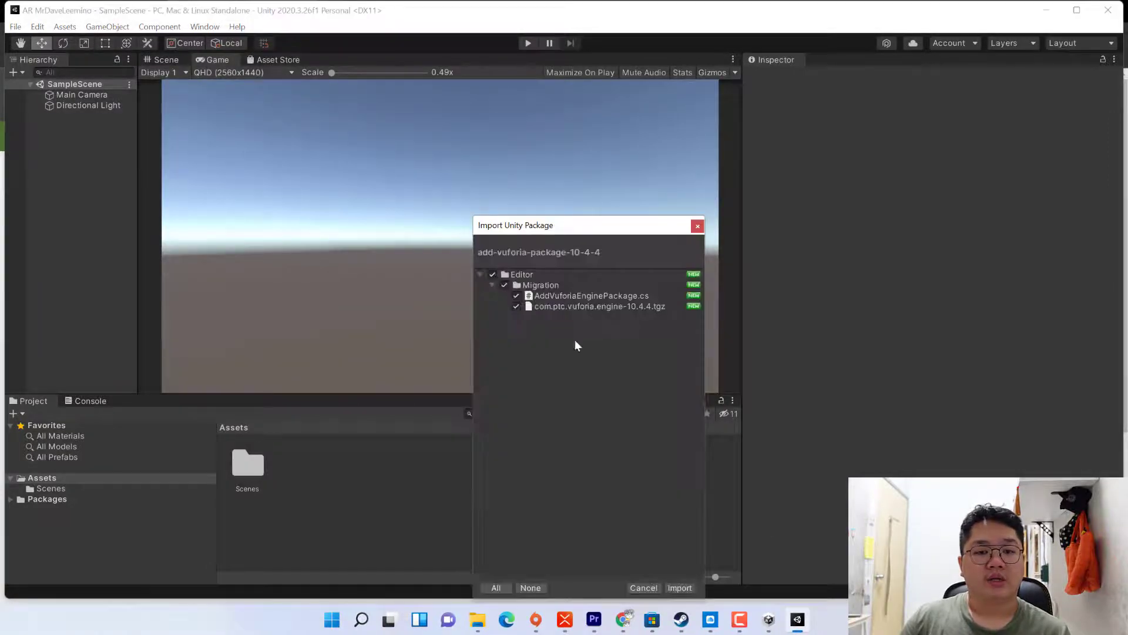
click(679, 587)
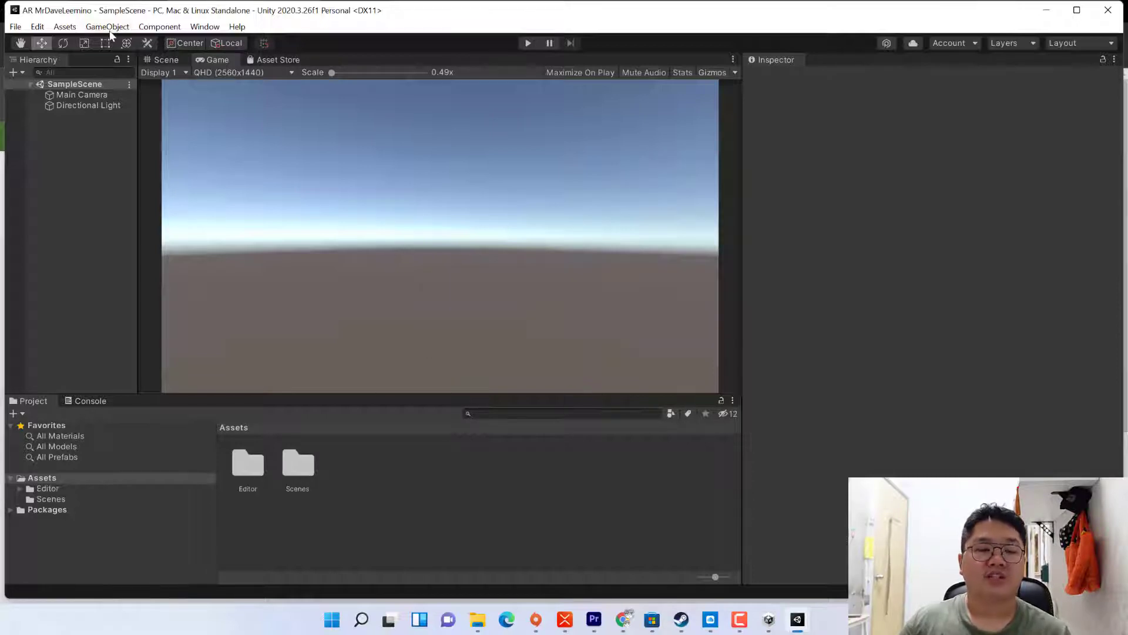
click(107, 27)
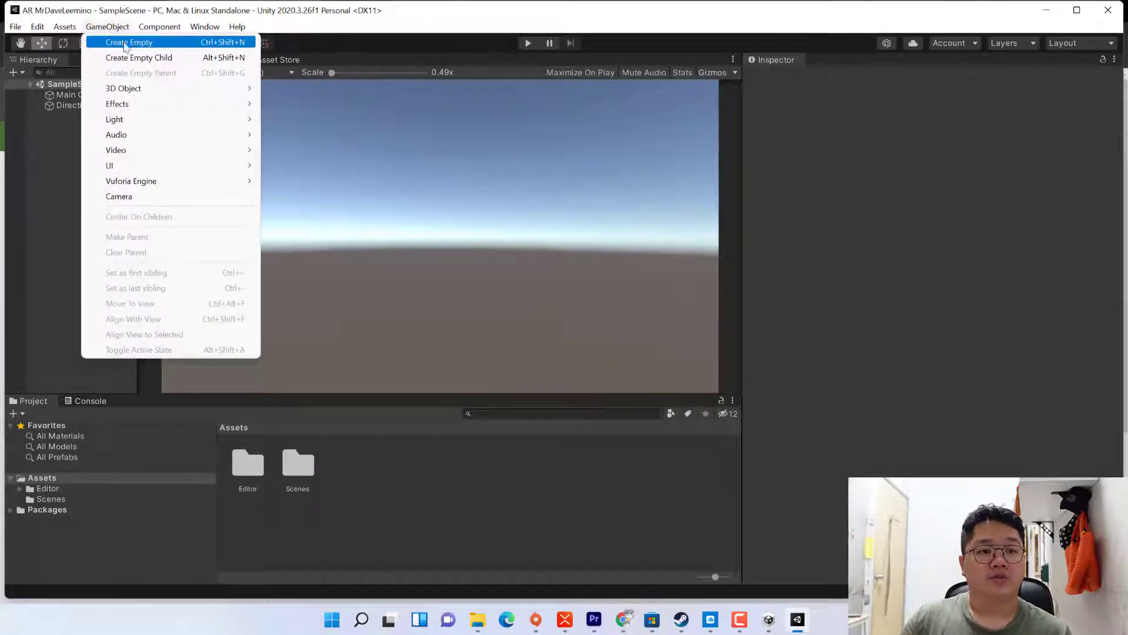
mouse_move(115, 149)
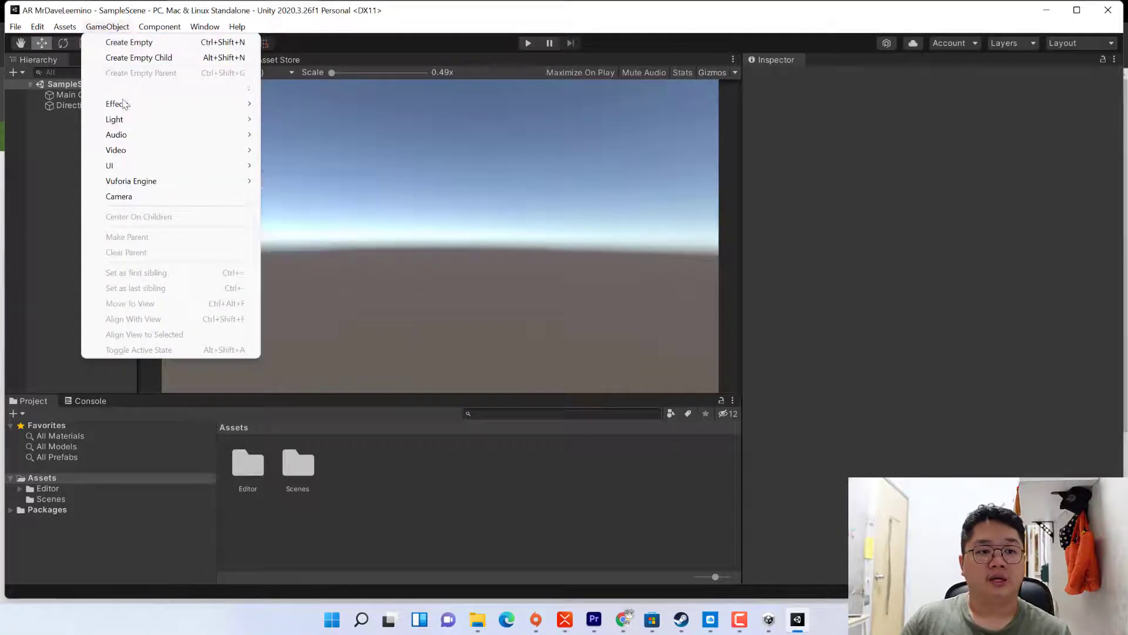
mouse_move(130, 181)
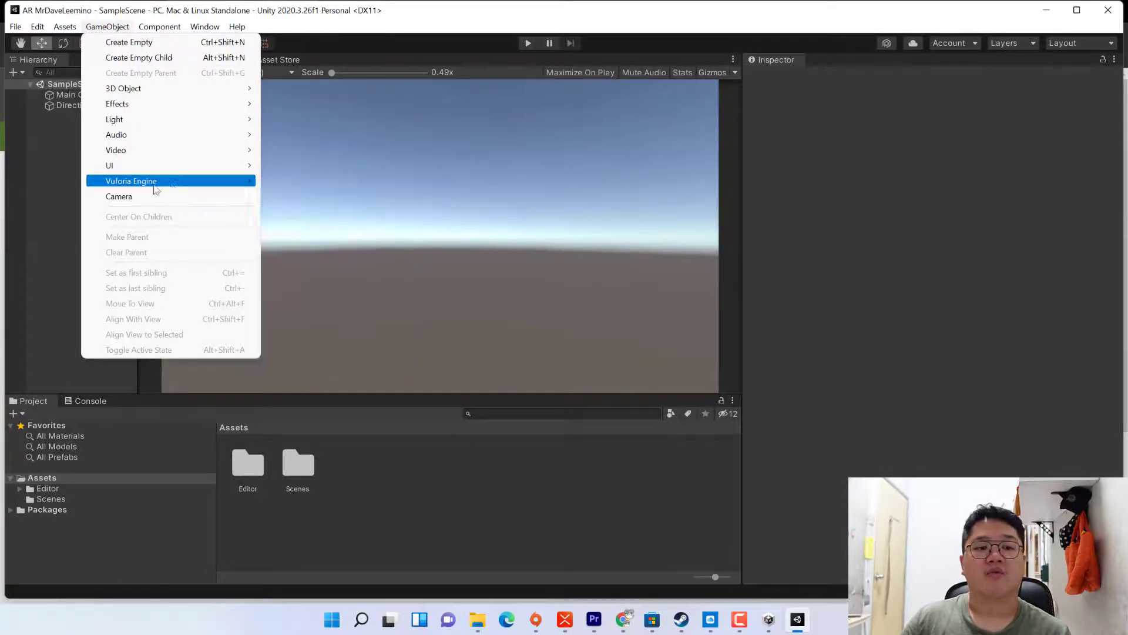
mouse_move(131, 181)
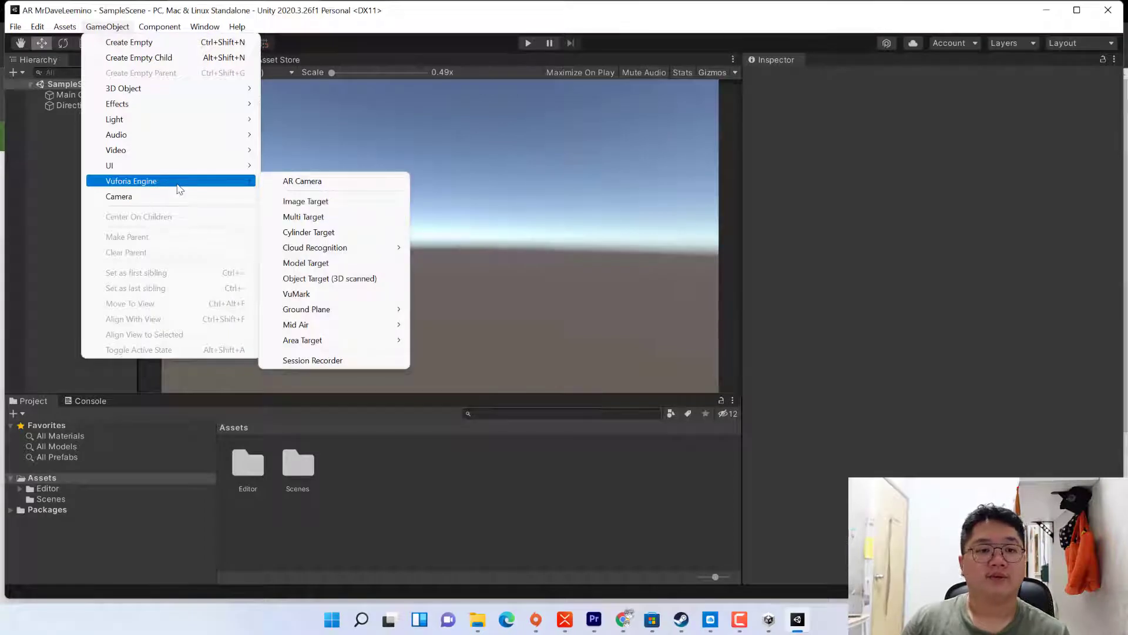
mouse_move(222, 185)
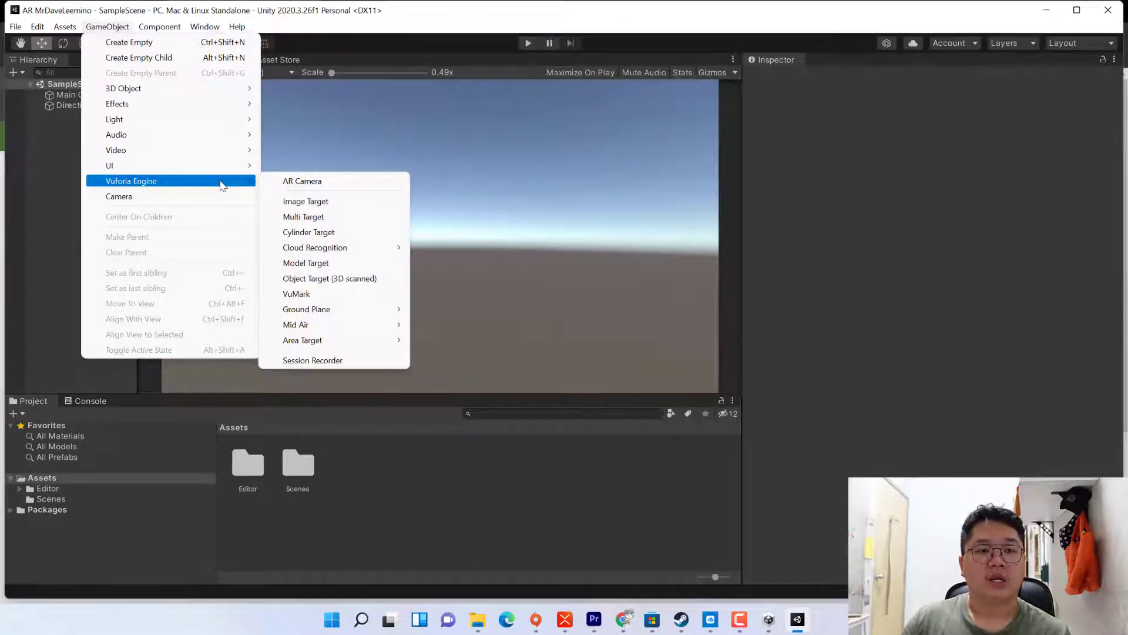
- Import the Ar_Video_Playback custom package, adding a StreamingAssets folder
click(65, 27)
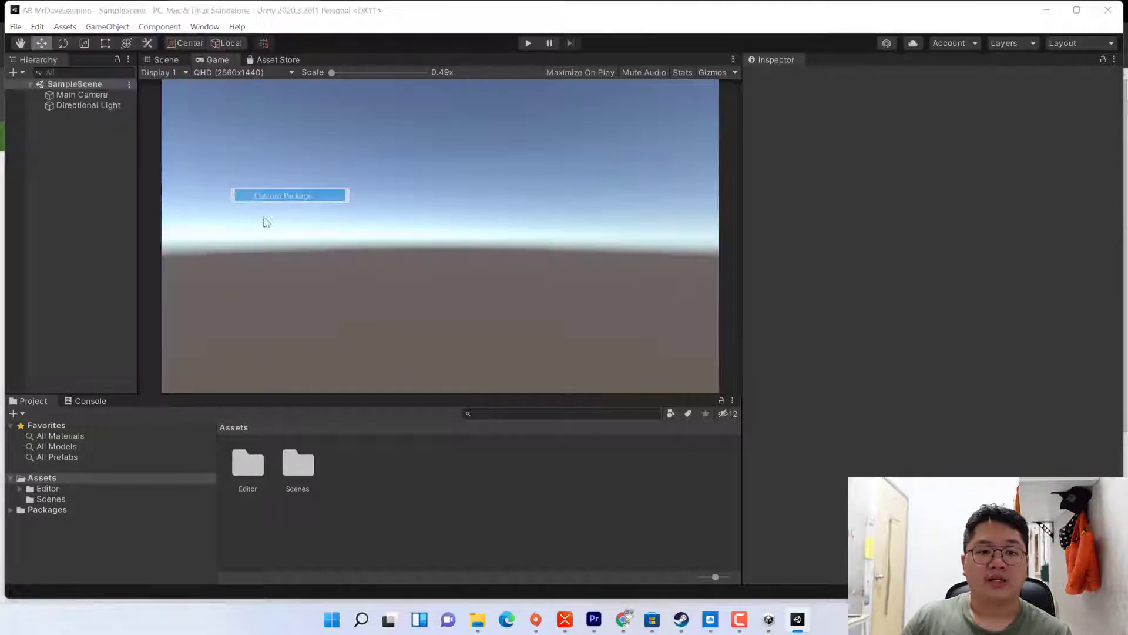
click(289, 195)
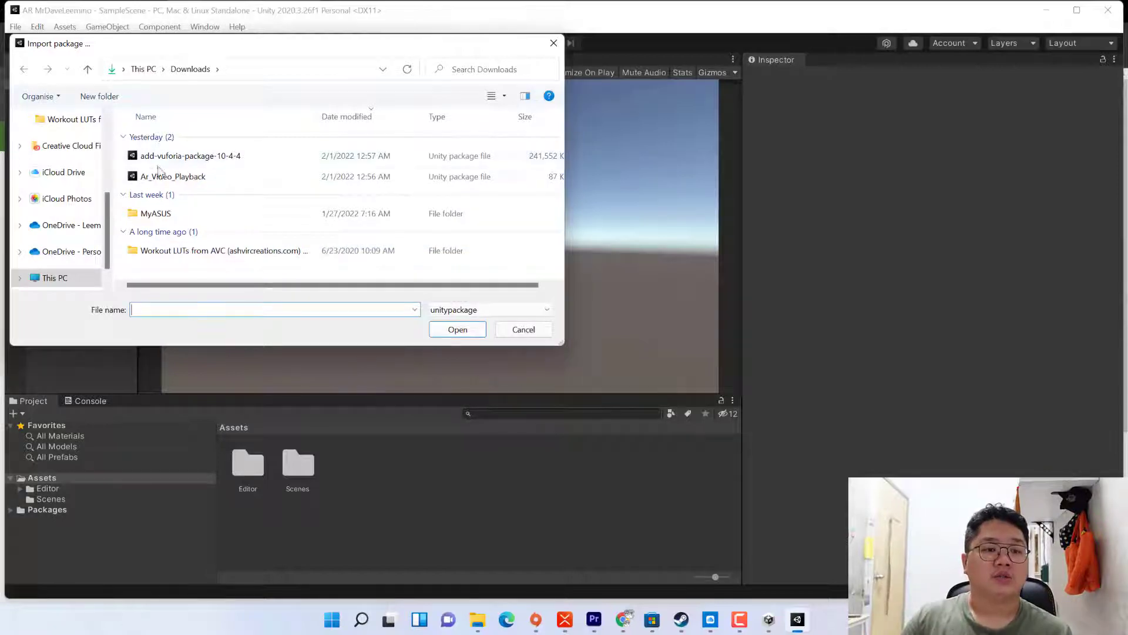
click(457, 329)
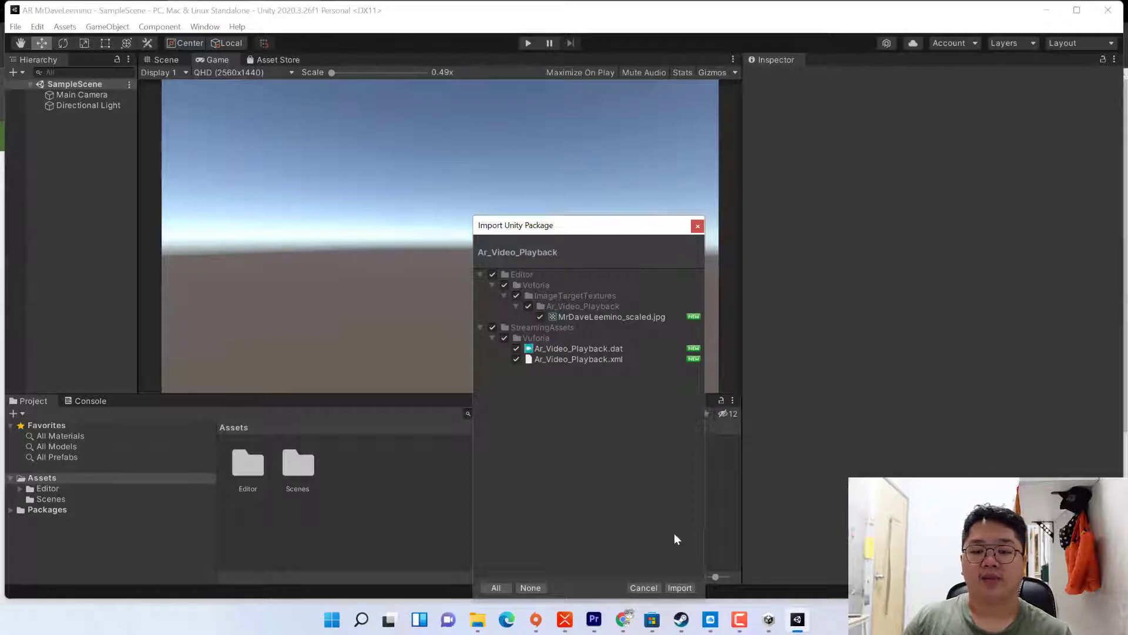
click(680, 587)
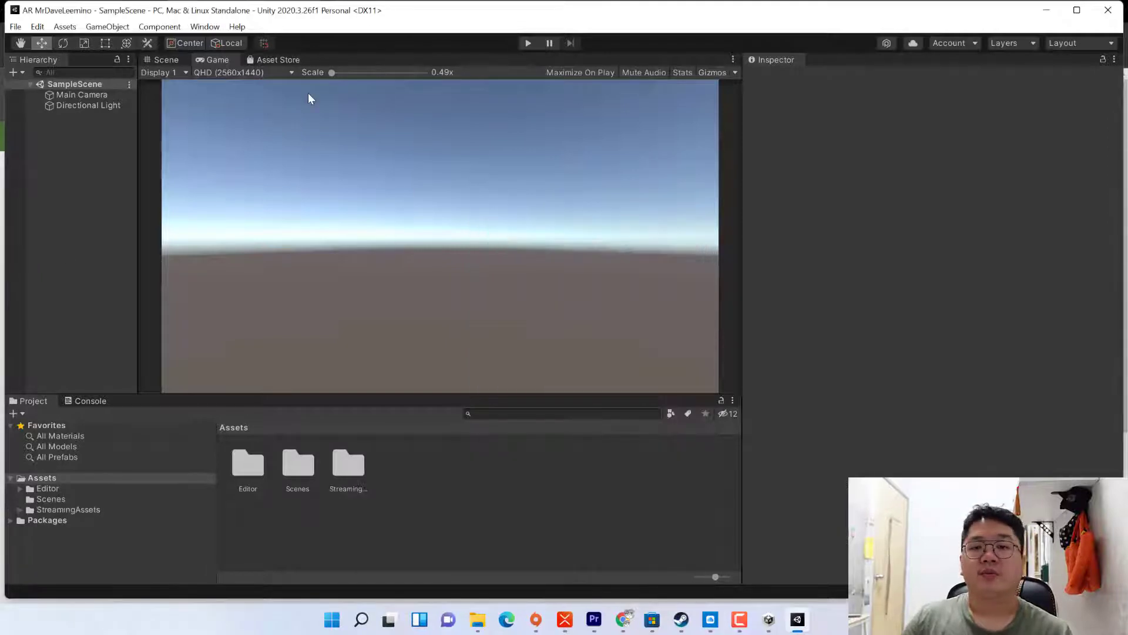
- Add a Vuforia AR Camera to the scene from the GameObject menu
click(107, 27)
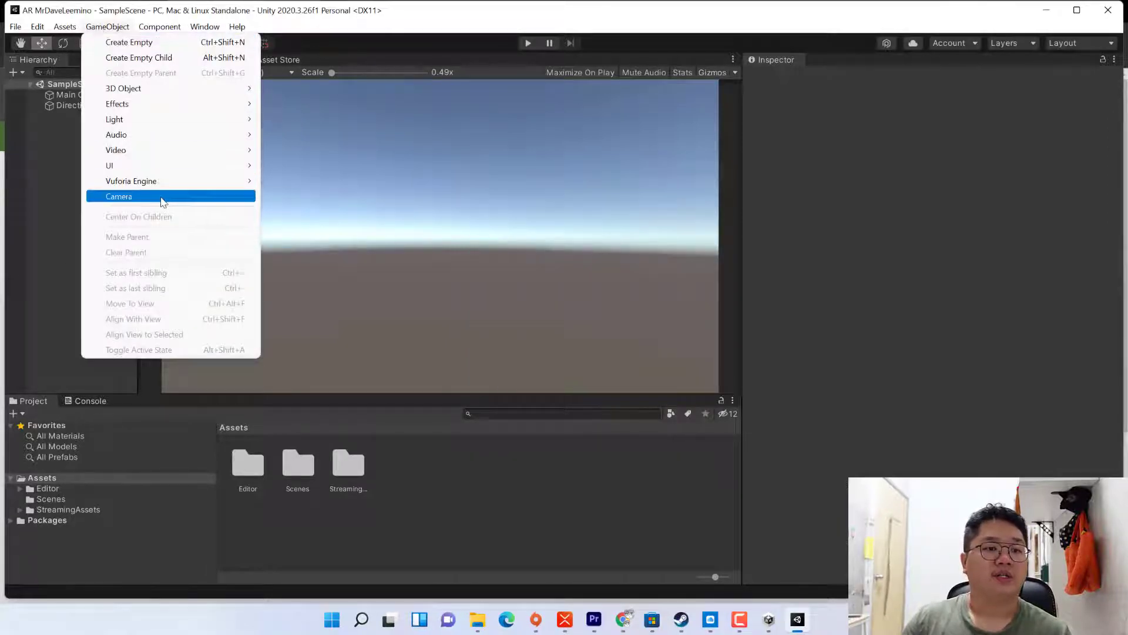
mouse_move(131, 181)
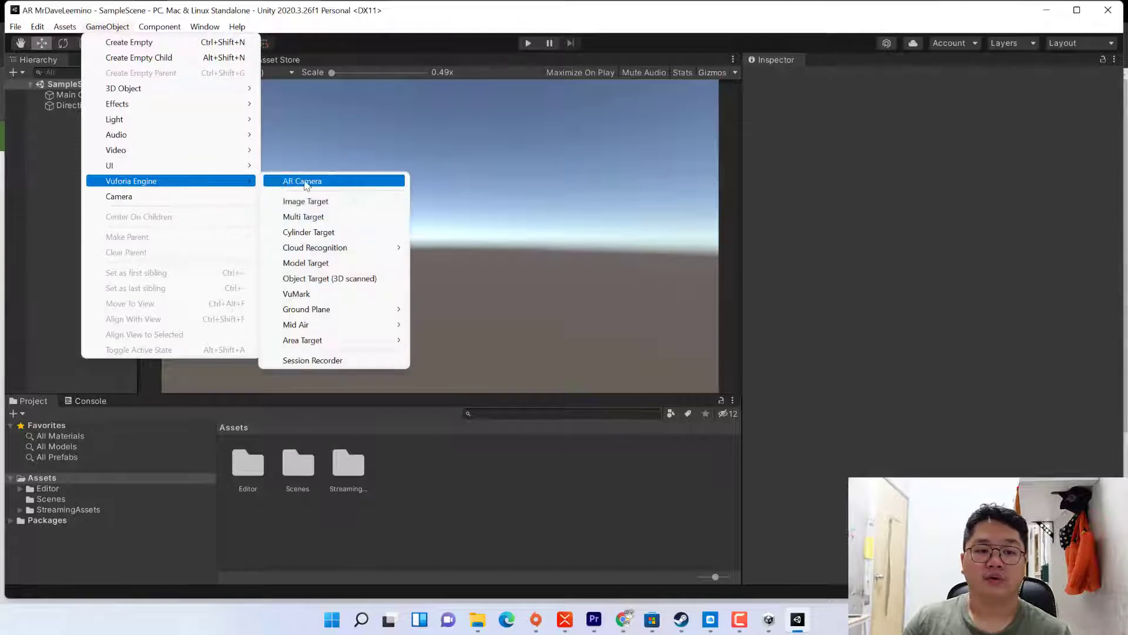
click(302, 181)
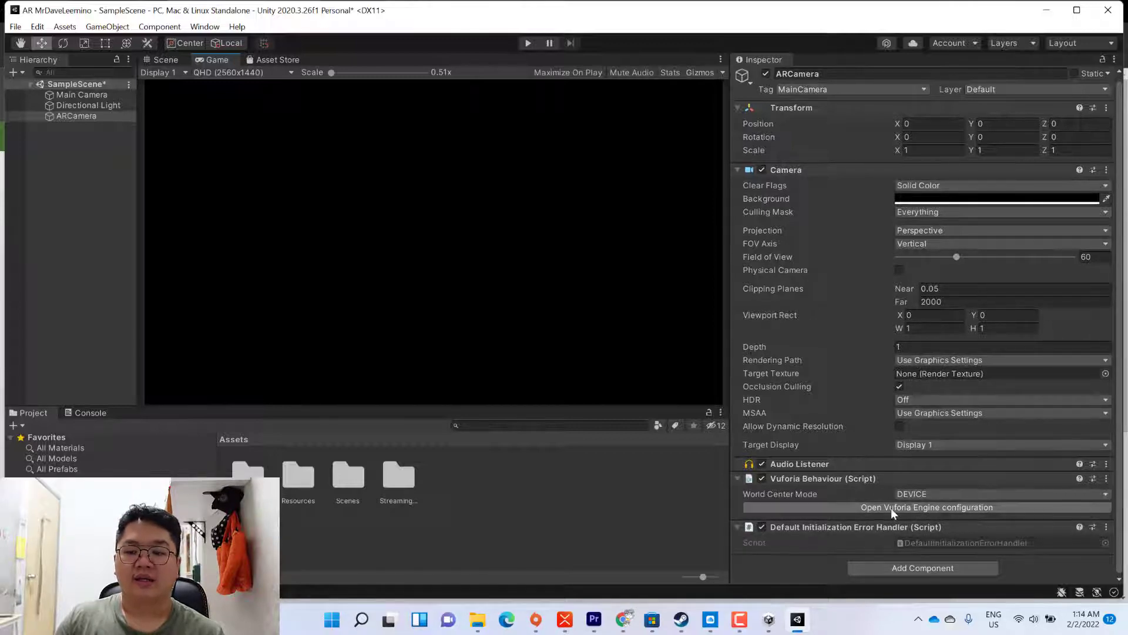
- Bring up the Vuforia Engine configuration with the App License Key field ready for input
click(926, 507)
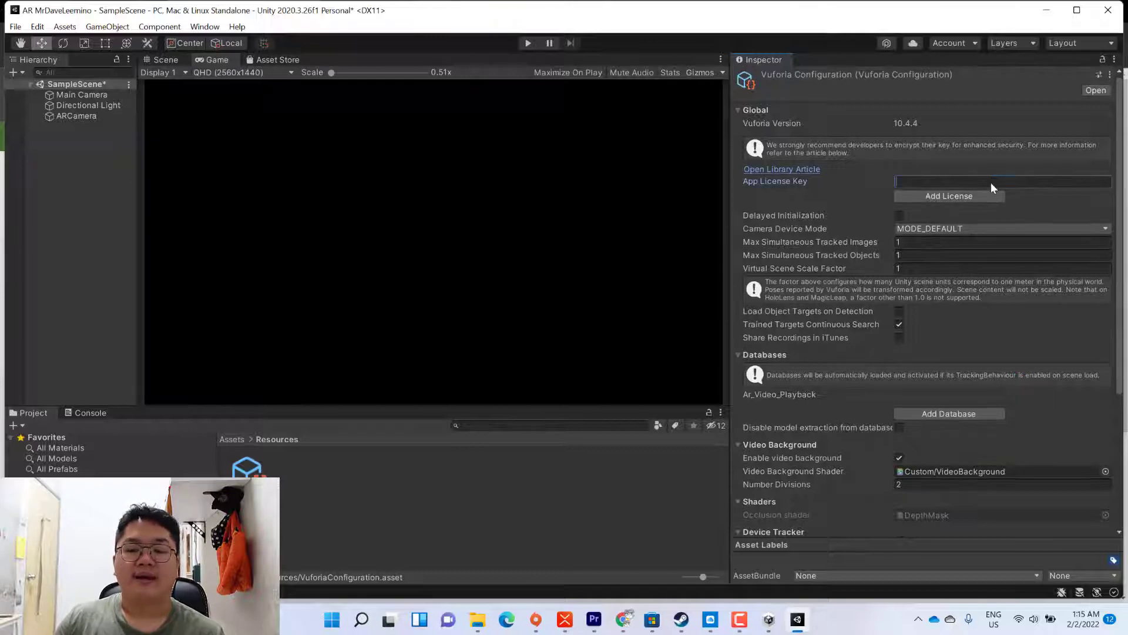
click(1003, 181)
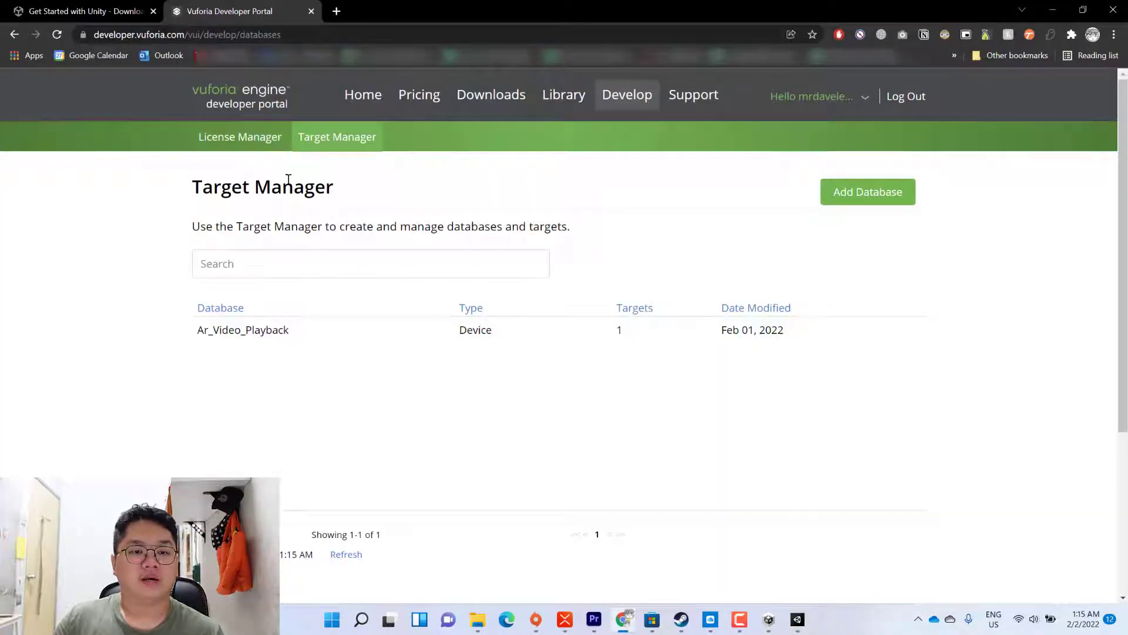
- Go to the License Manager and open the basic license's details page
click(240, 136)
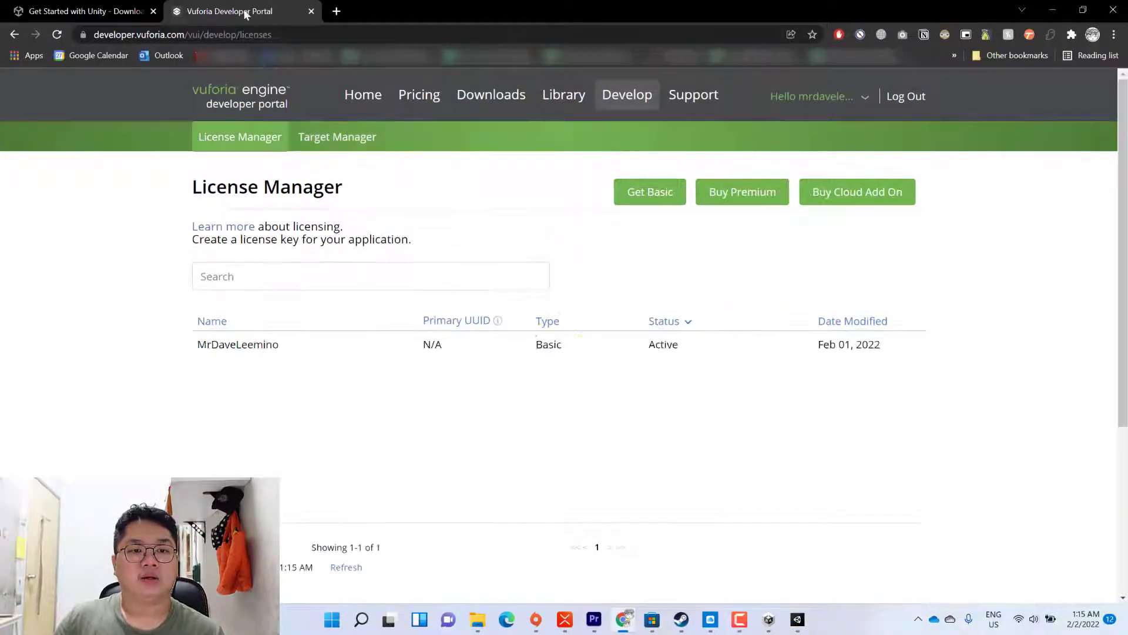
click(237, 344)
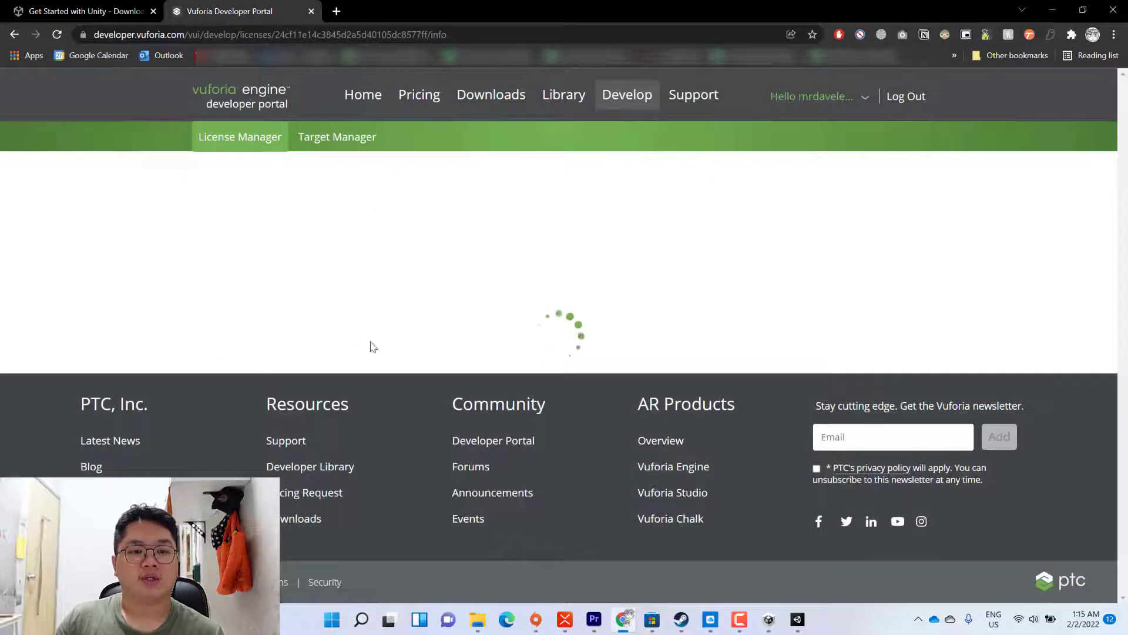
mouse_move(345, 228)
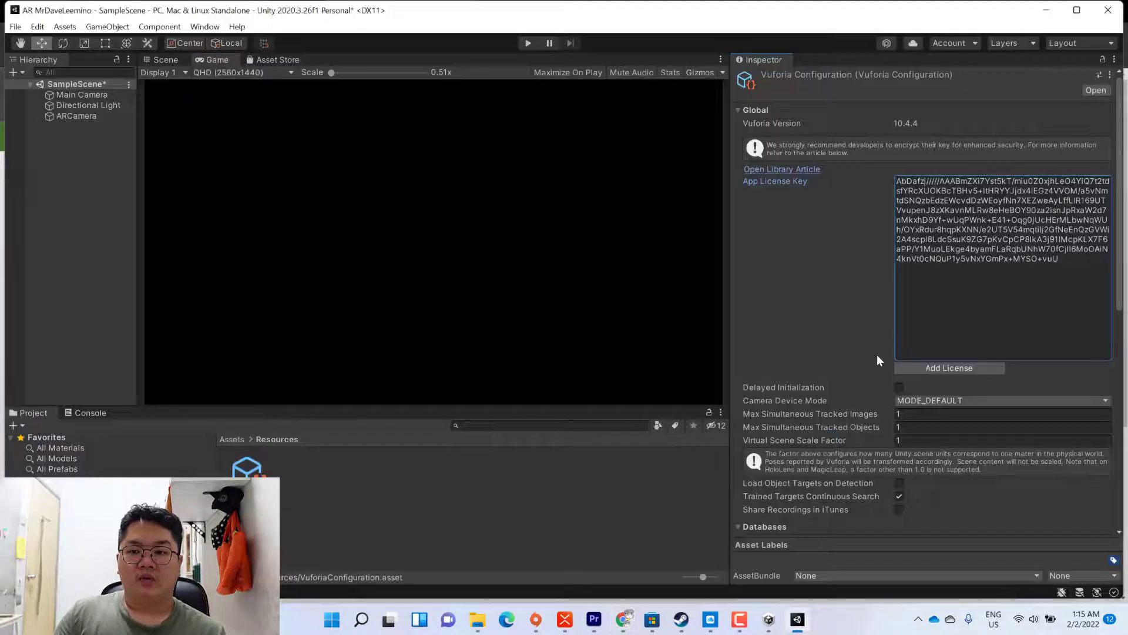
- Scroll through the Vuforia configuration showing the Ar_Video_Playback database and webcam play mode
scroll(down, 3)
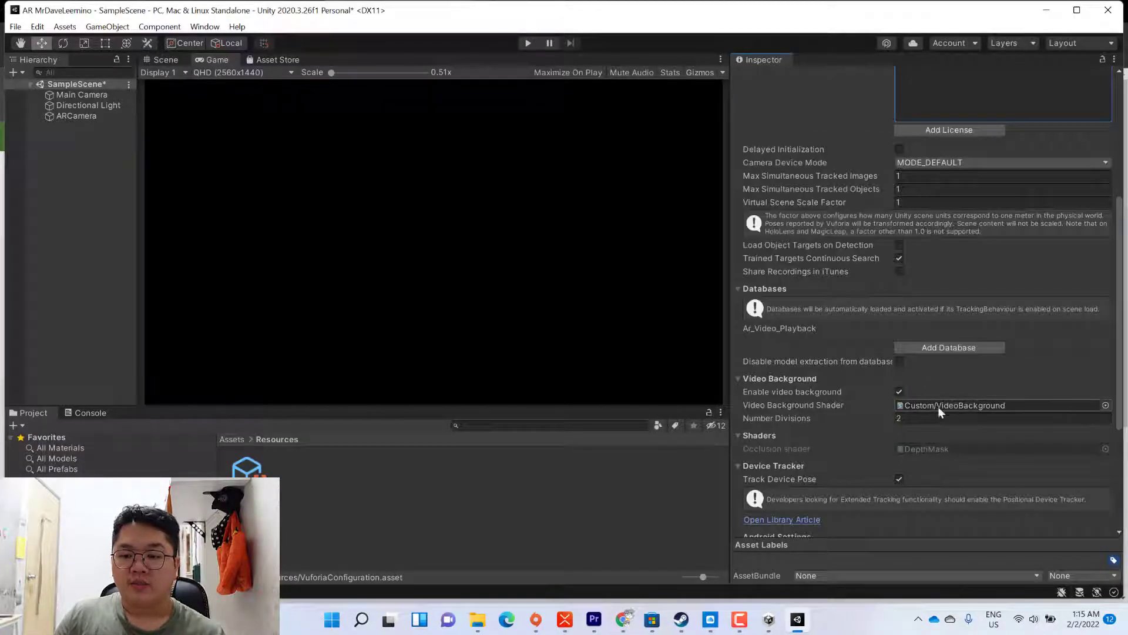
scroll(down, 3)
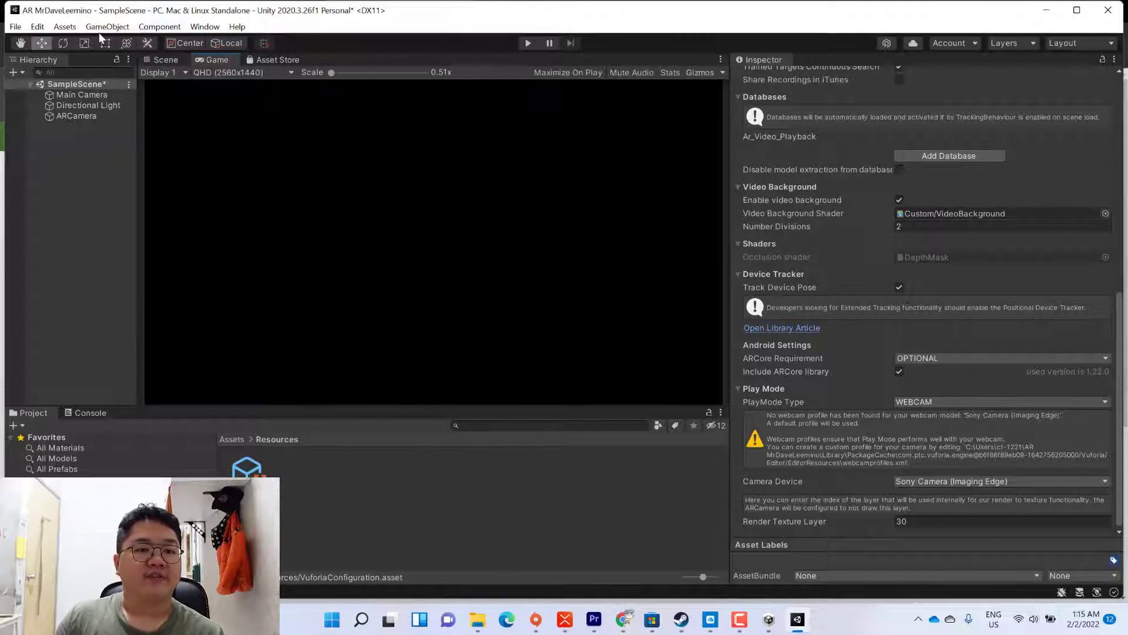
- Add a Vuforia Image Target to the scene and settle on the Scene view
click(107, 27)
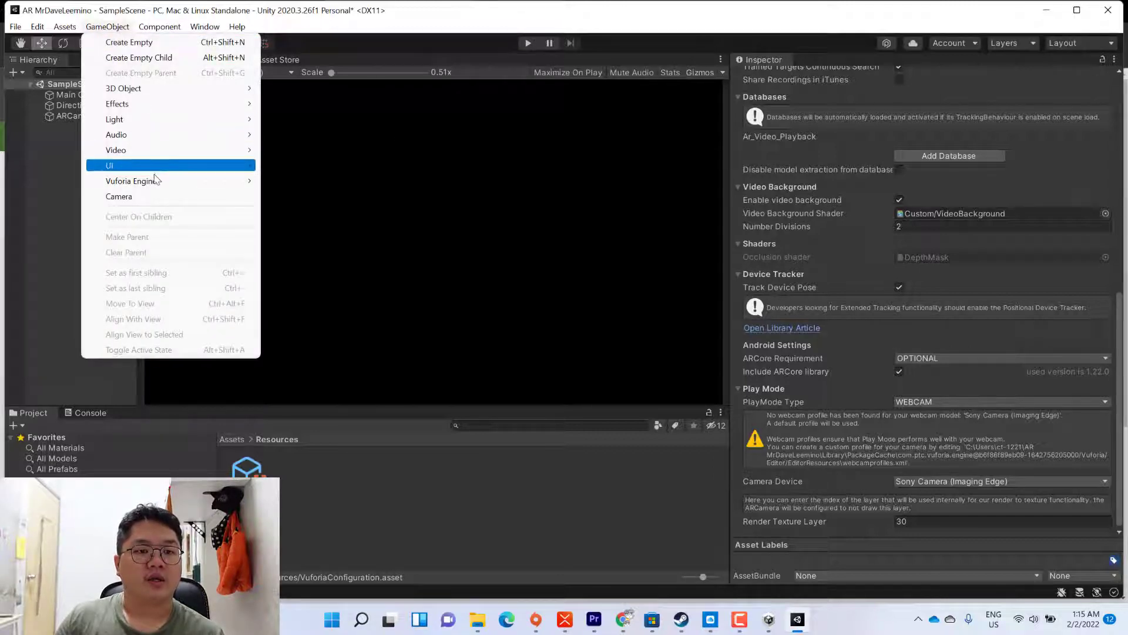
mouse_move(131, 181)
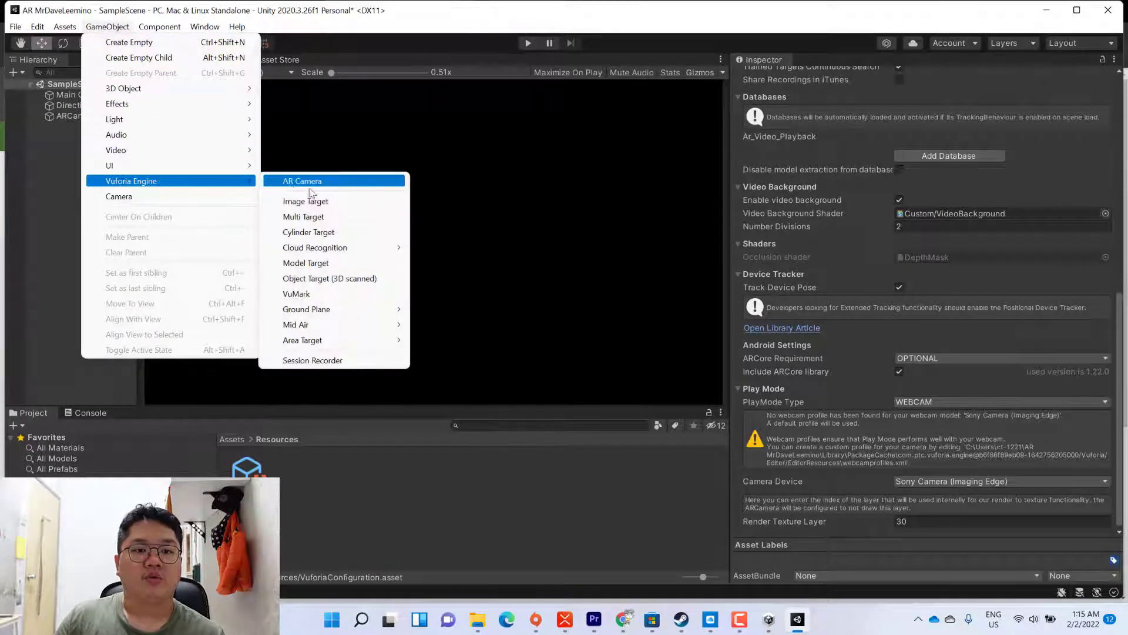
mouse_move(306, 201)
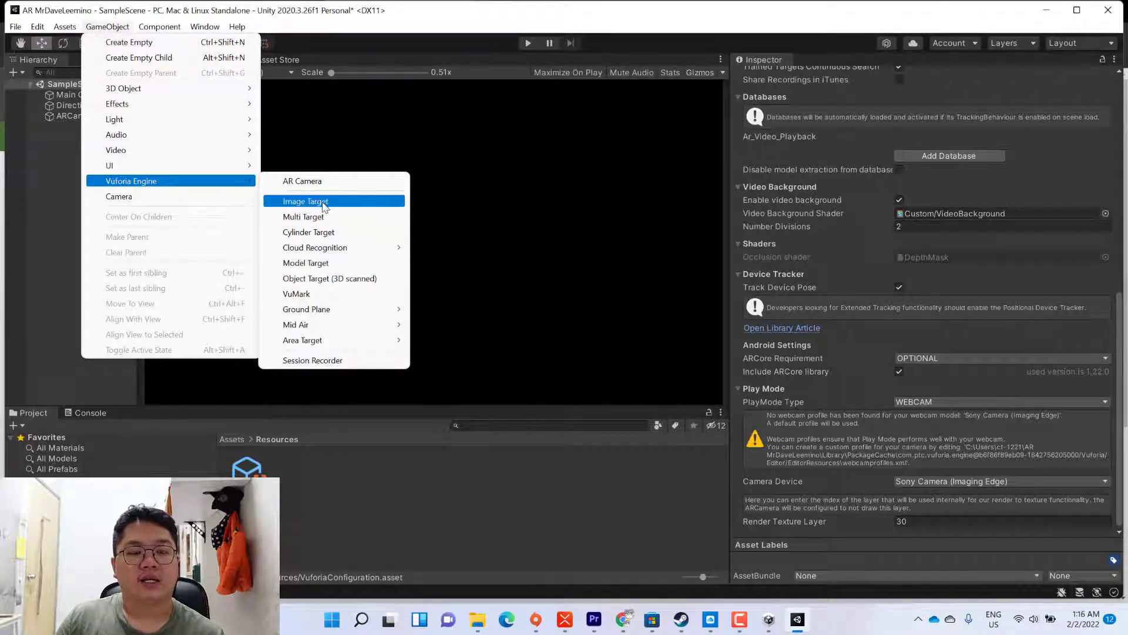
click(305, 201)
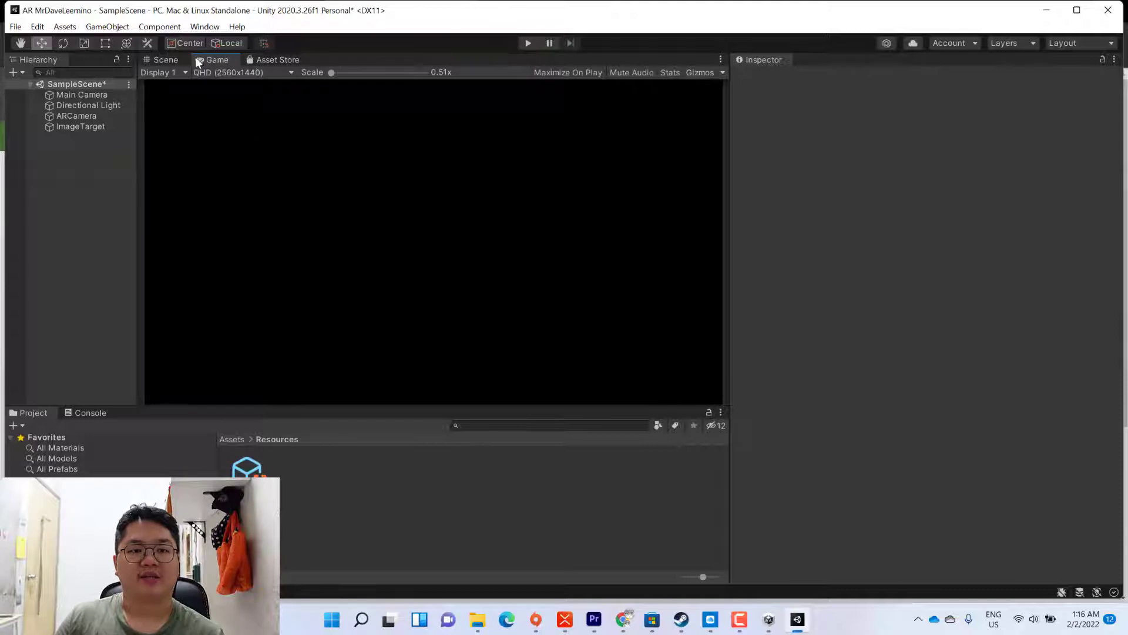
click(161, 60)
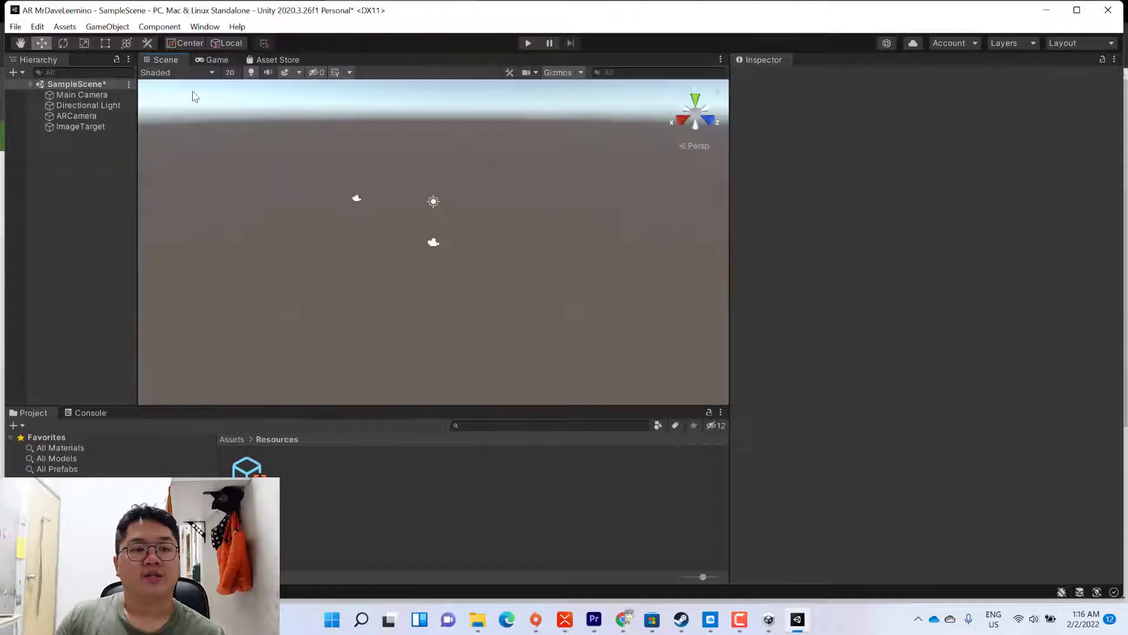
click(217, 60)
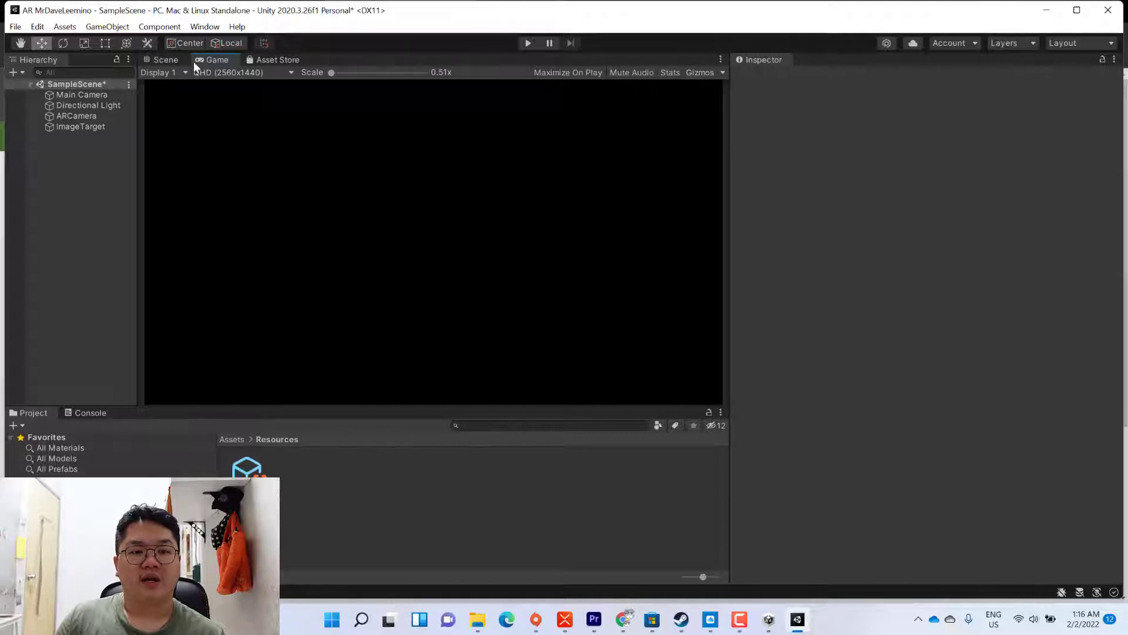
click(164, 60)
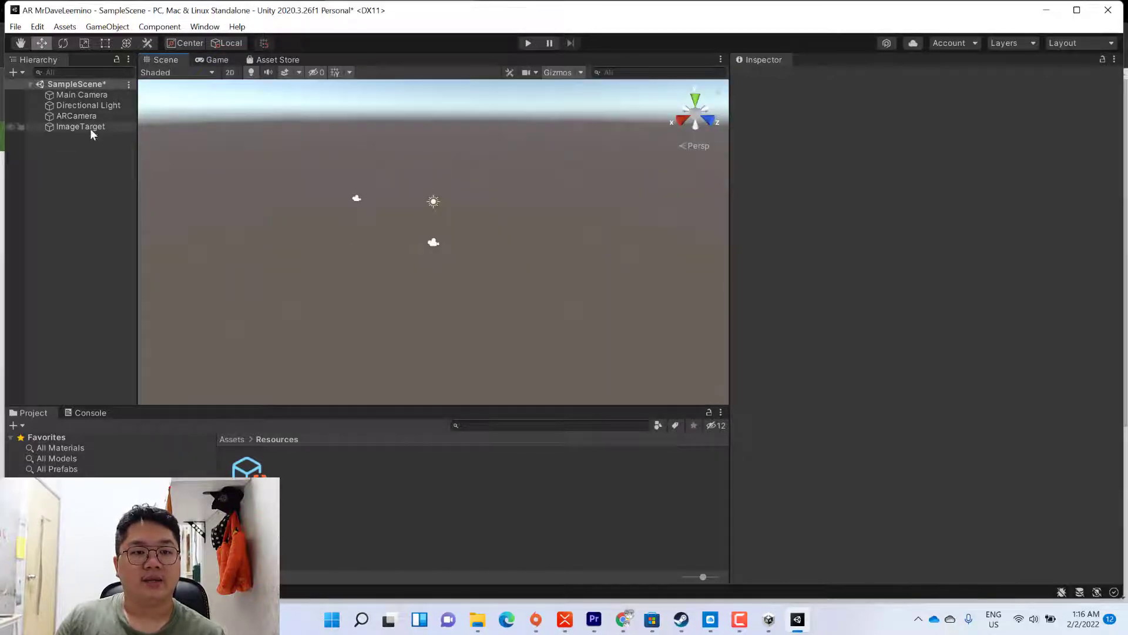
- Nest ImageTarget under ARCamera in the Hierarchy and leave it selected
click(81, 127)
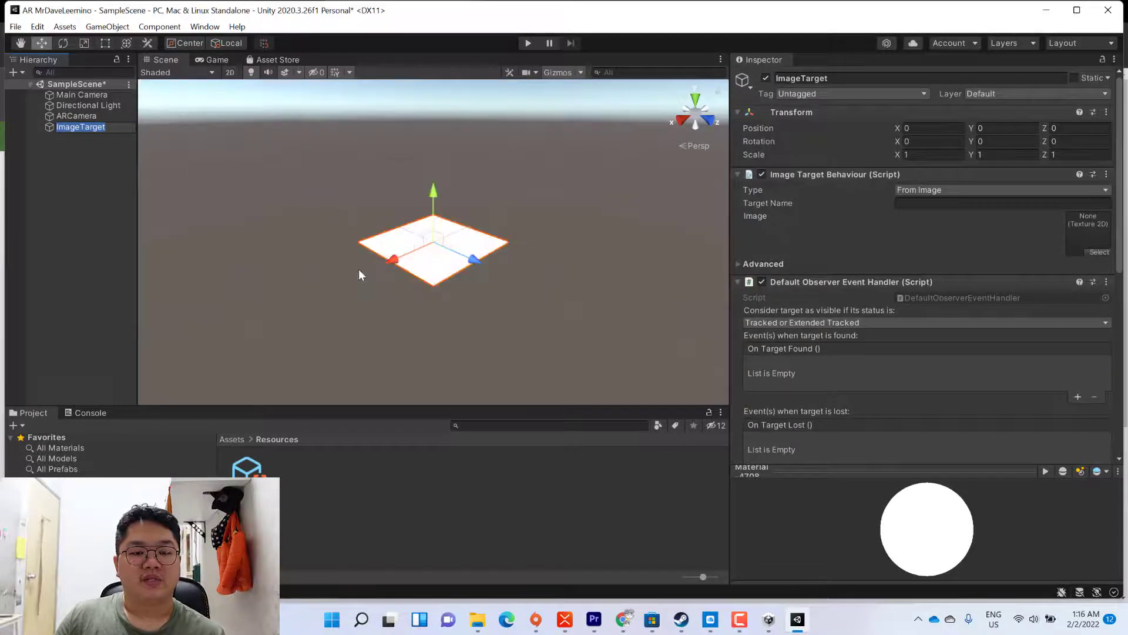
click(81, 163)
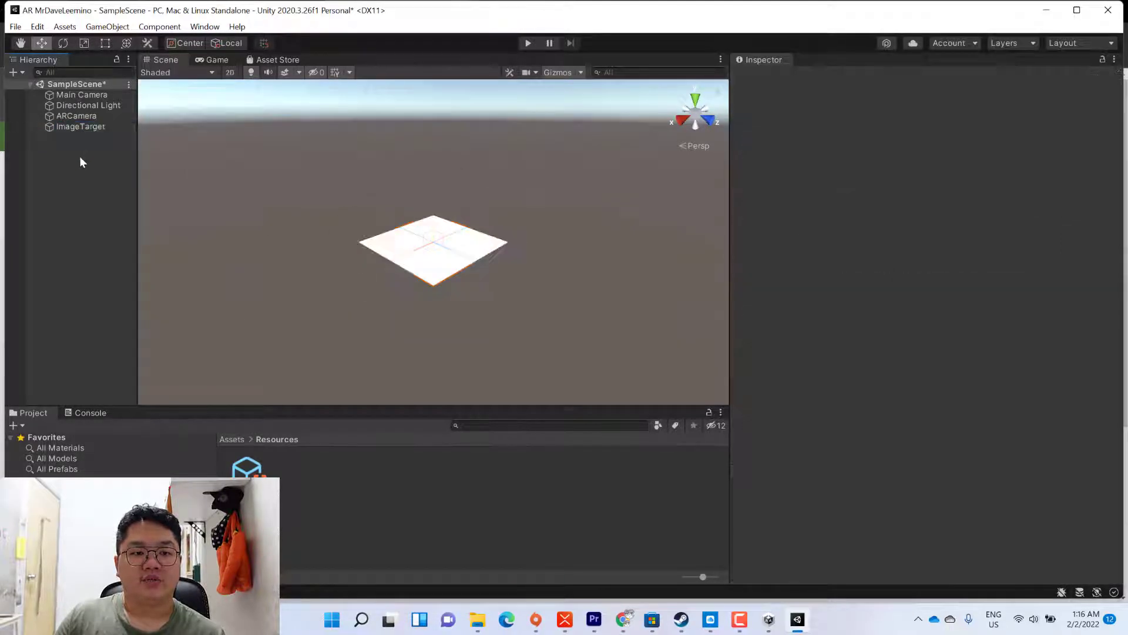
click(80, 127)
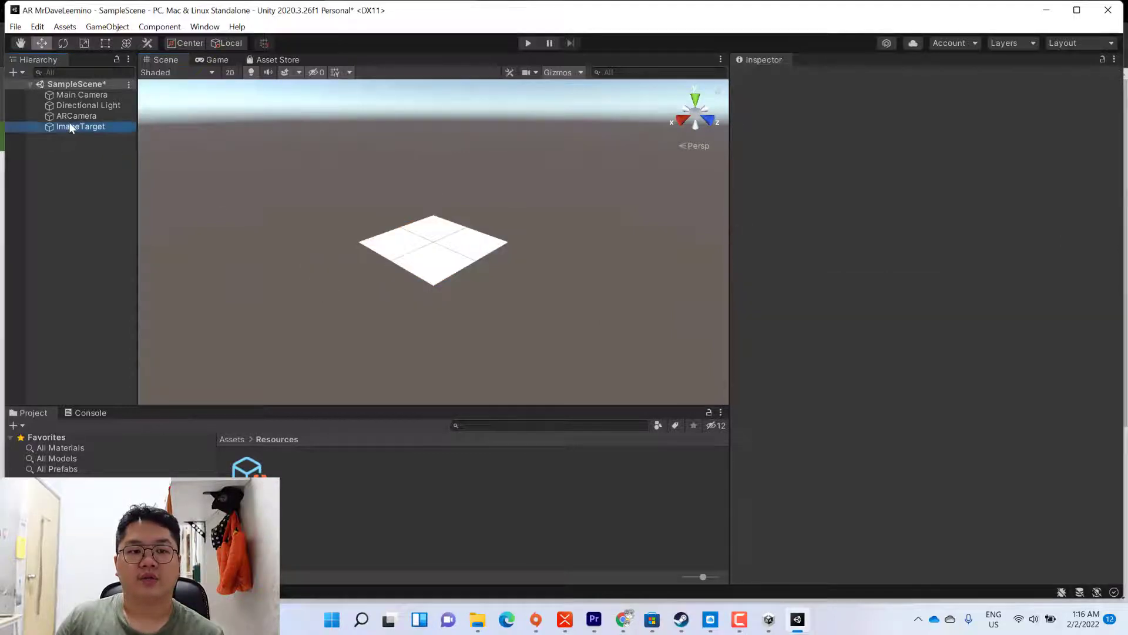
click(79, 127)
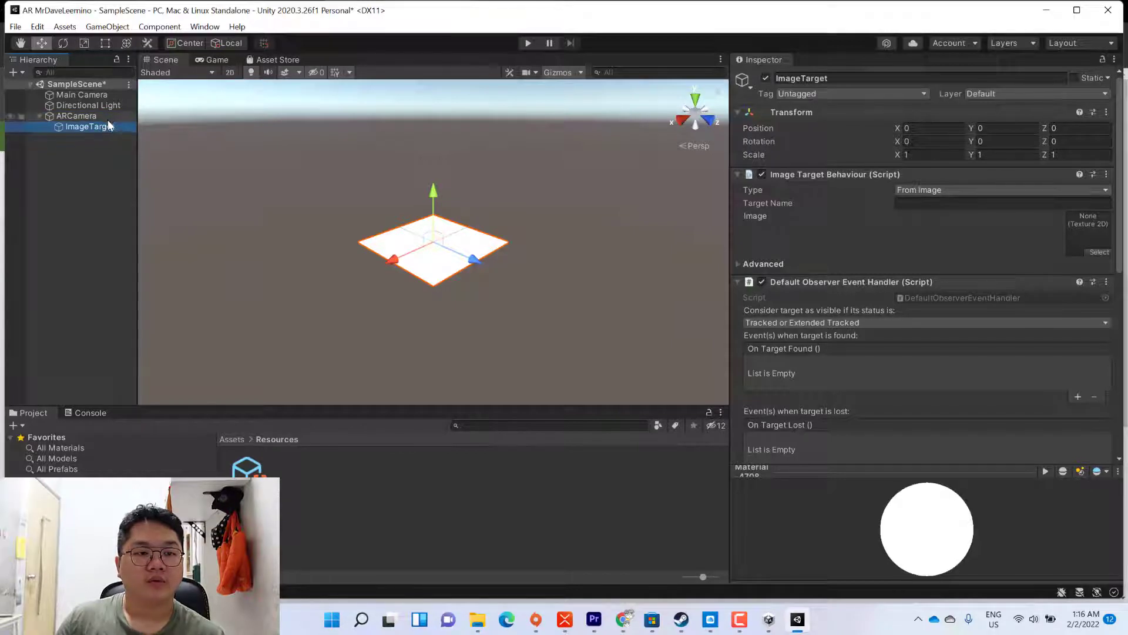
click(68, 140)
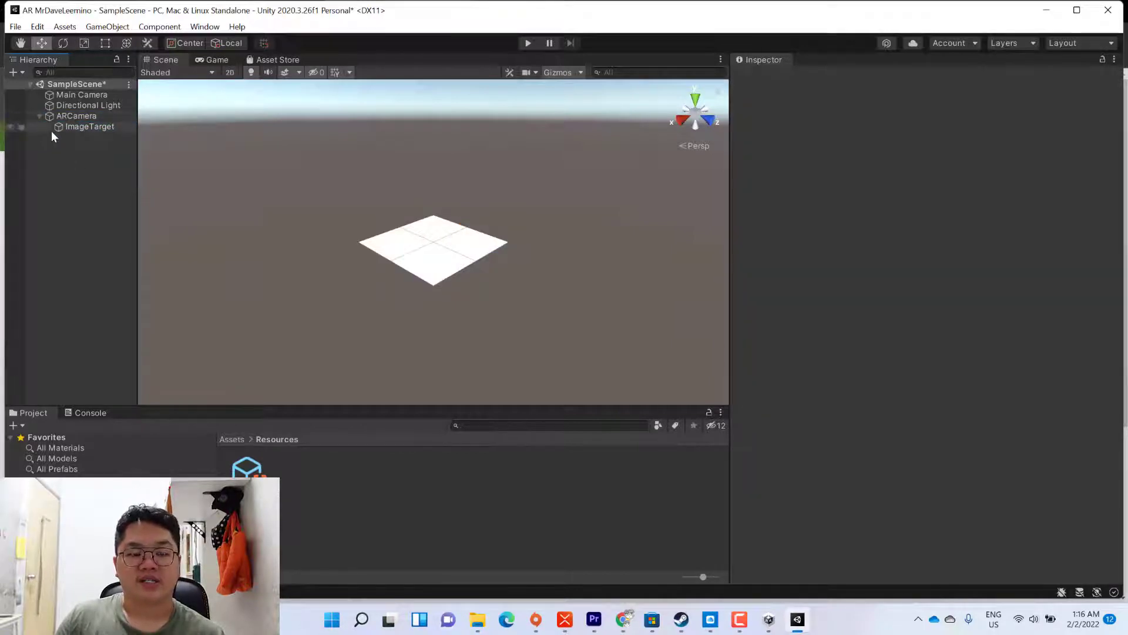
click(90, 127)
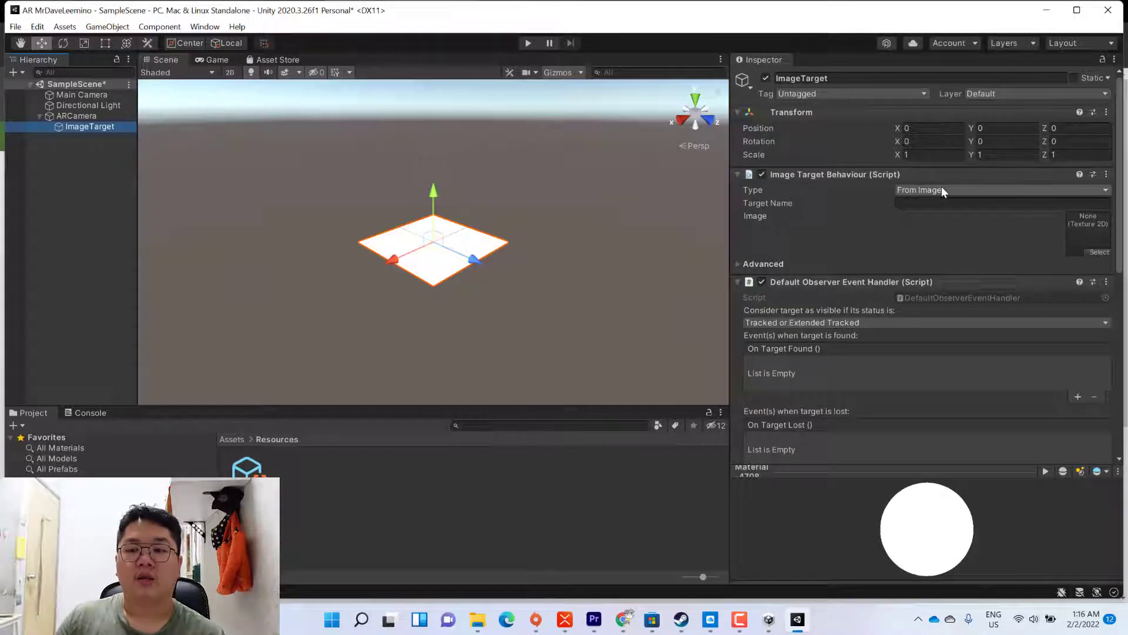
click(1000, 189)
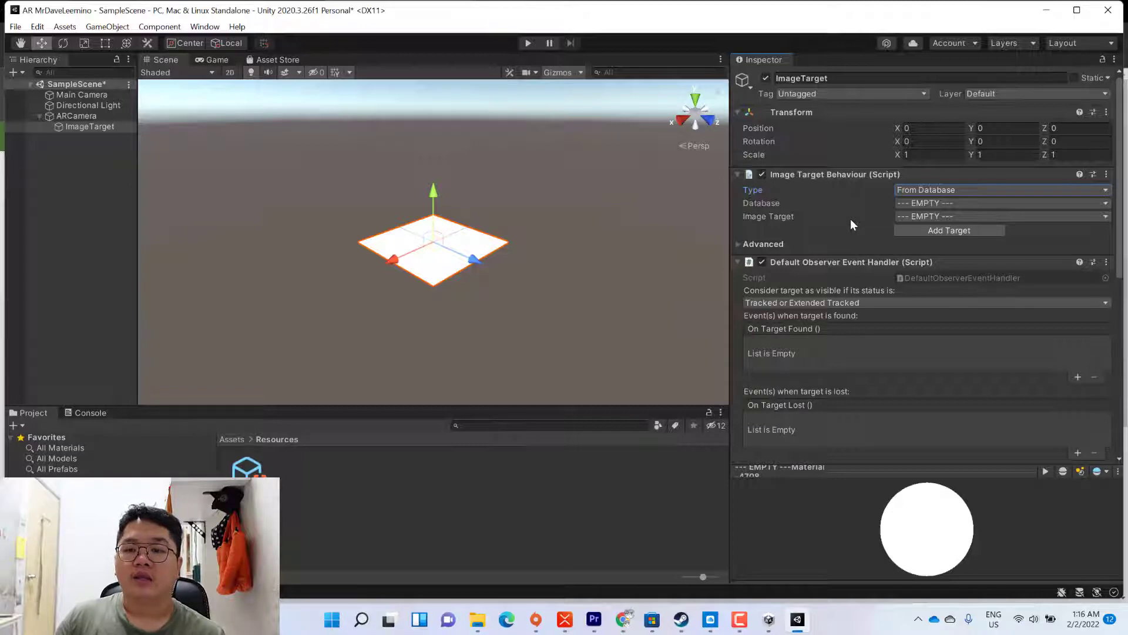
mouse_move(953, 208)
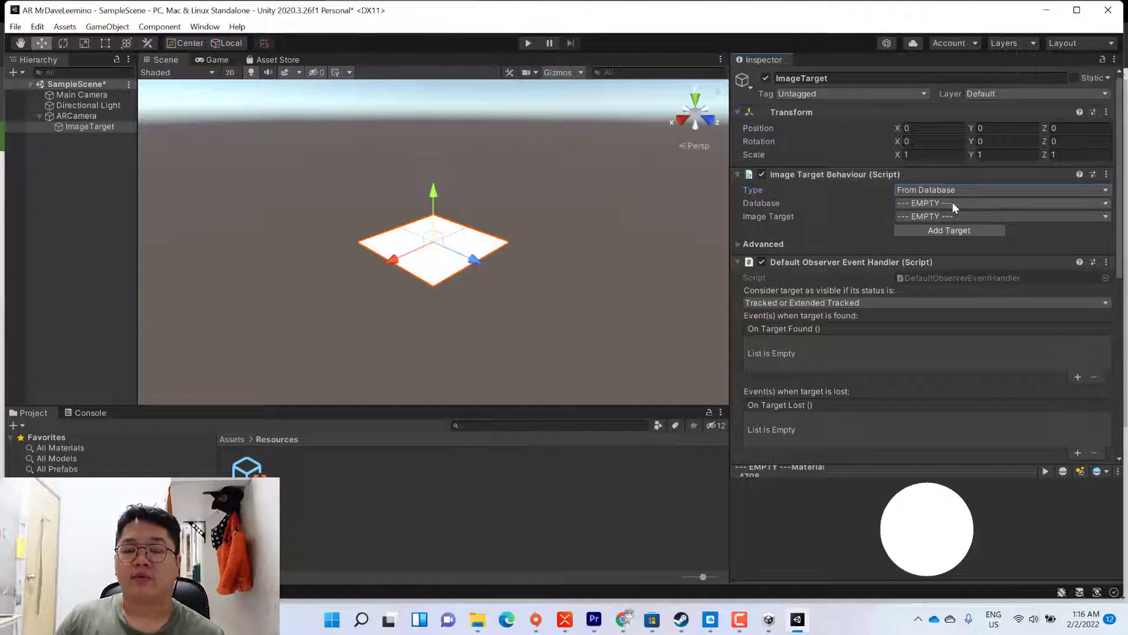
click(1000, 216)
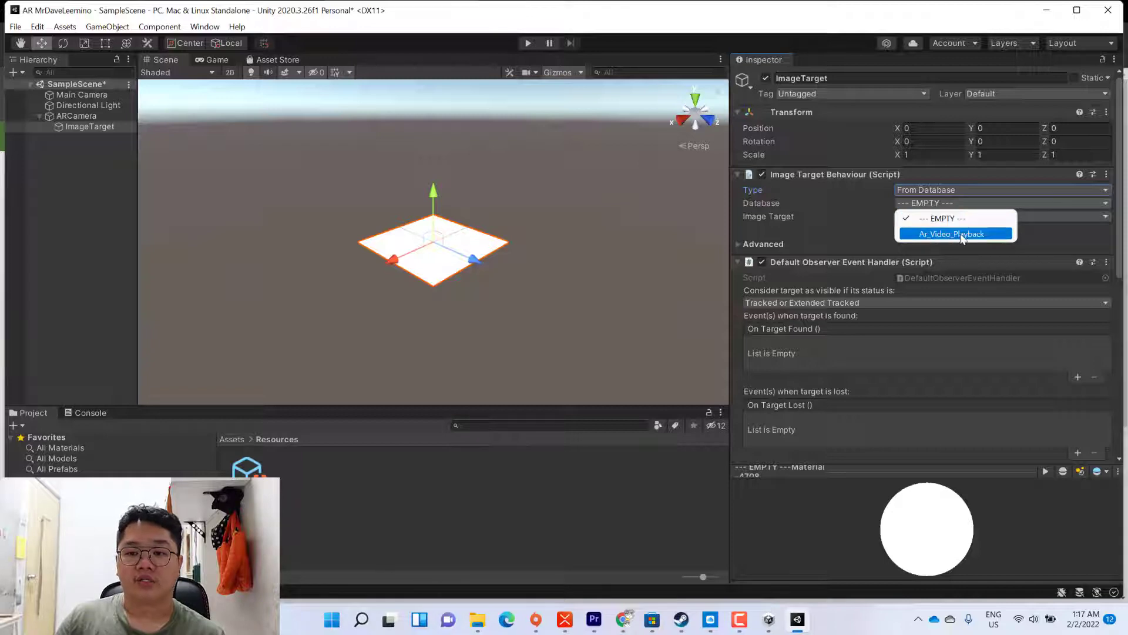
click(954, 233)
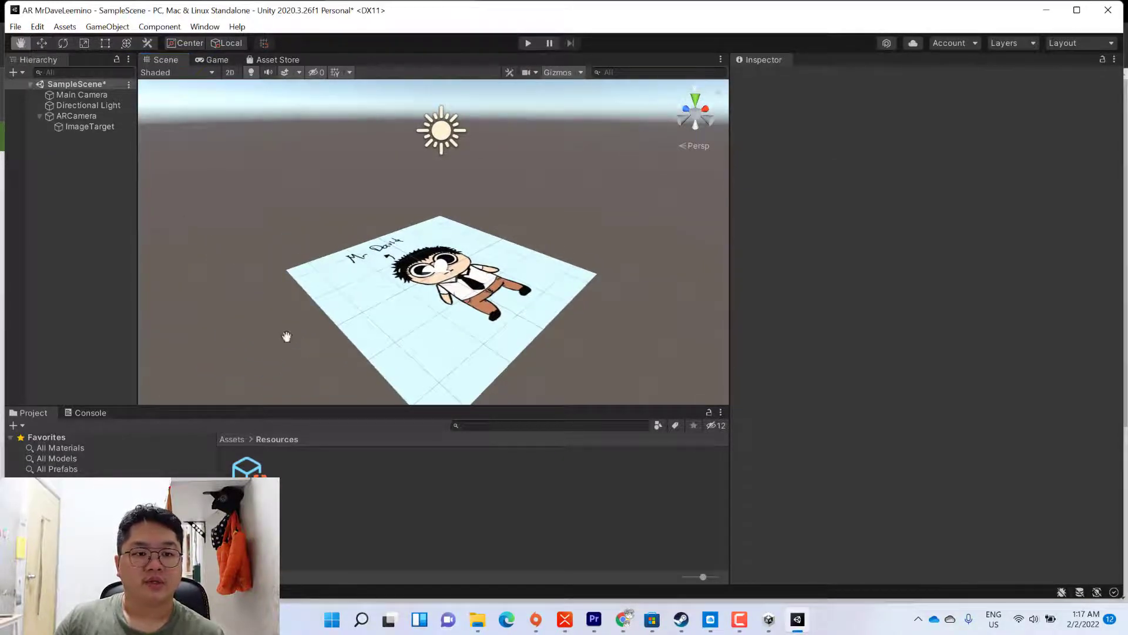
drag(286, 336, 254, 286)
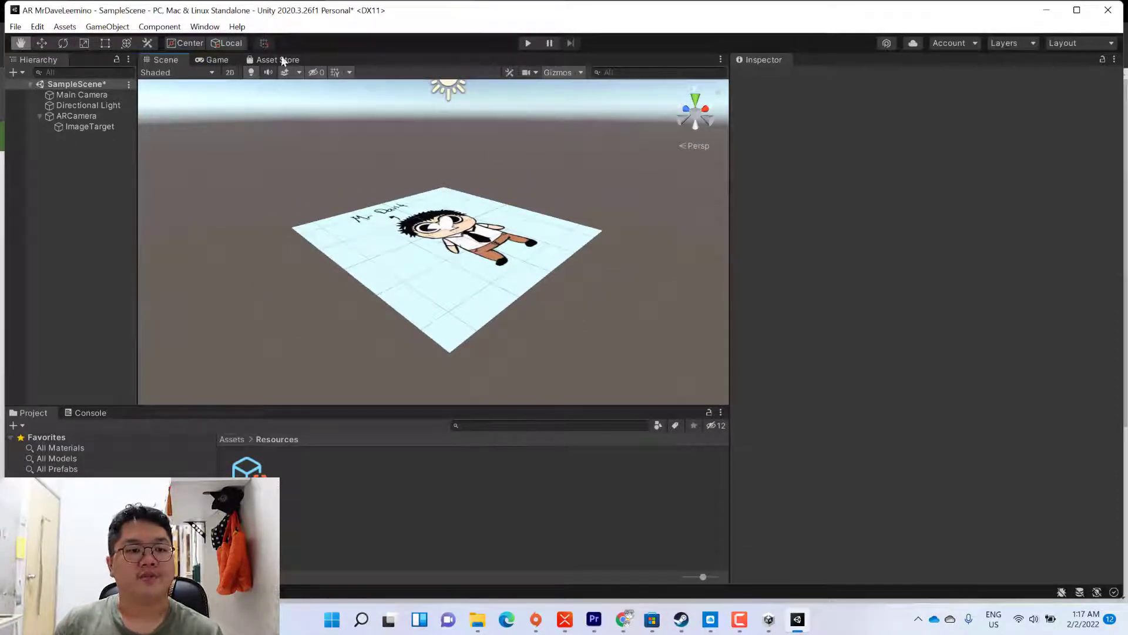
click(90, 127)
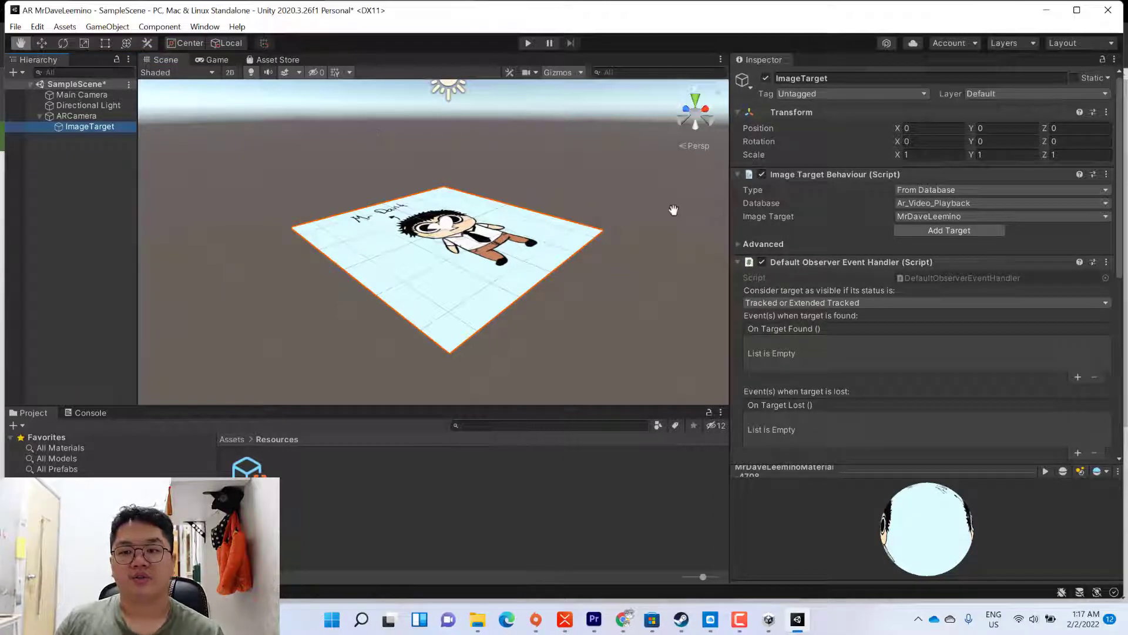
mouse_move(868, 154)
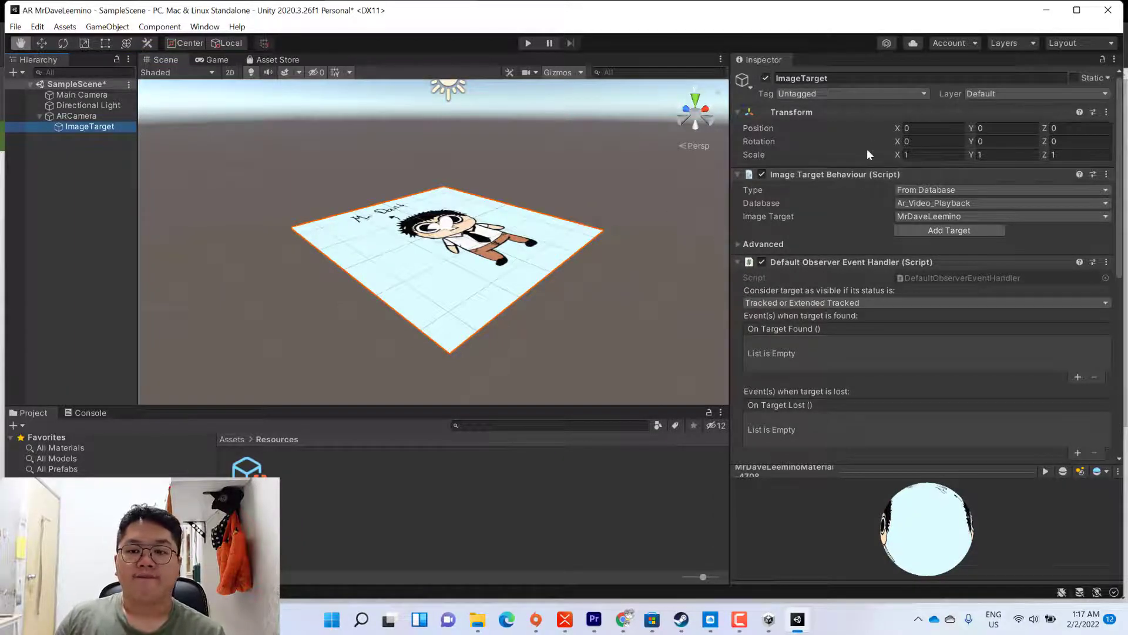
click(935, 154)
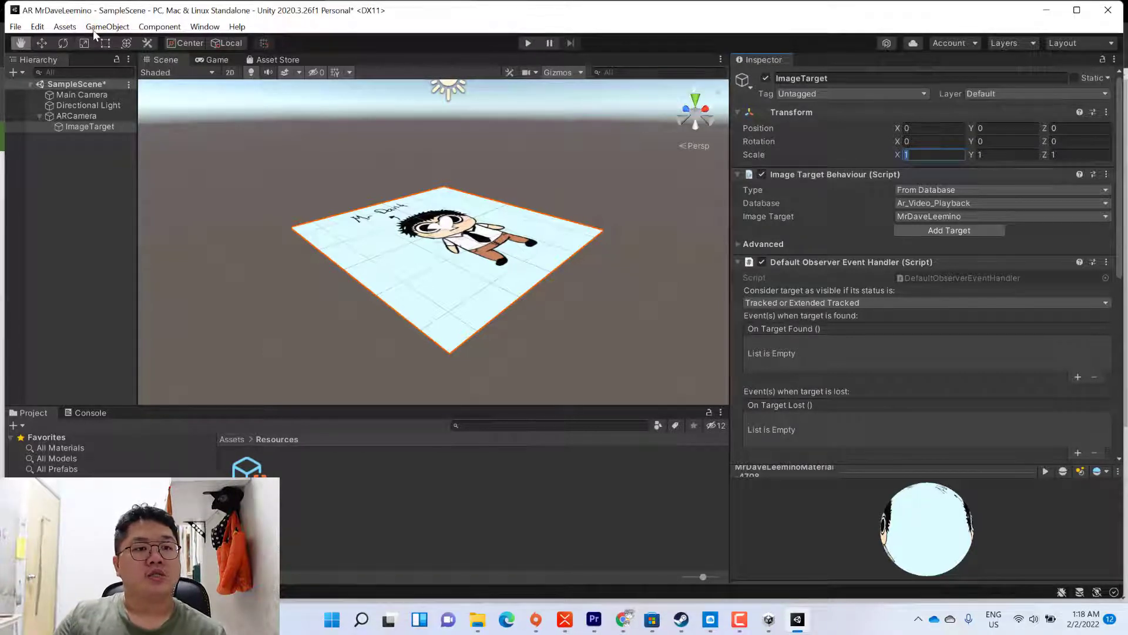
- Add a Sphere and raise it along Y so it floats above the image target picture
click(107, 27)
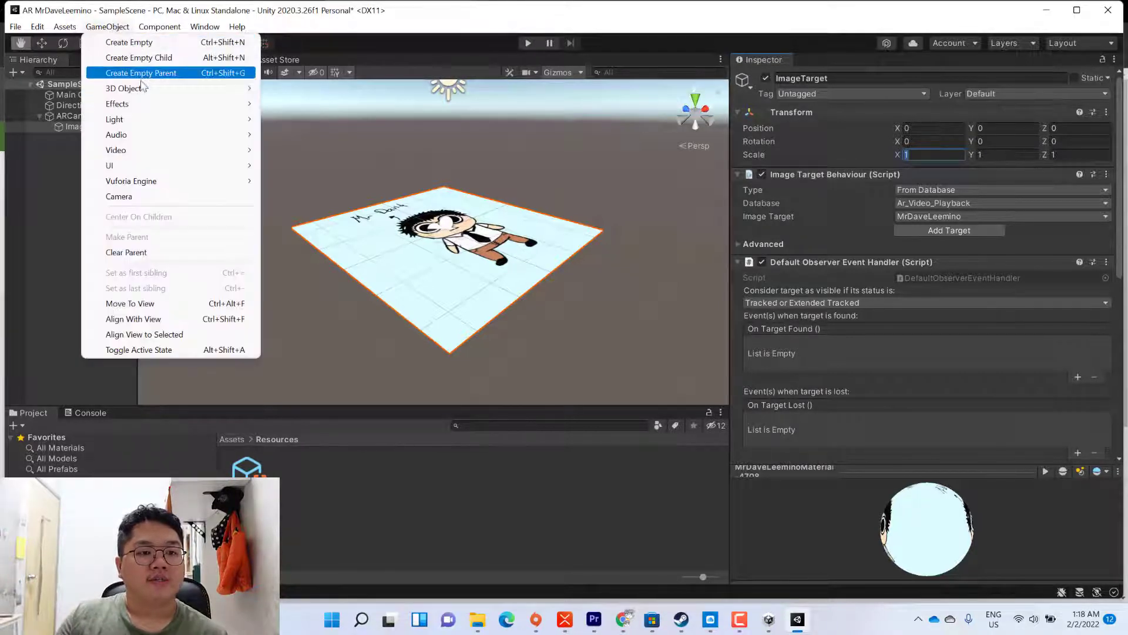
mouse_move(123, 88)
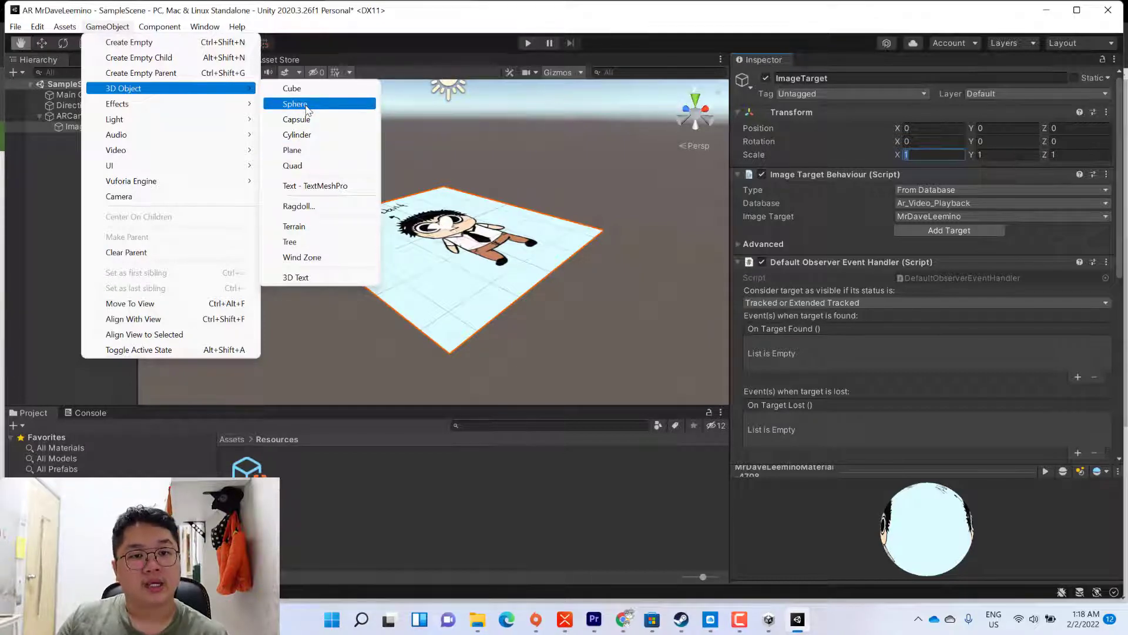
click(295, 103)
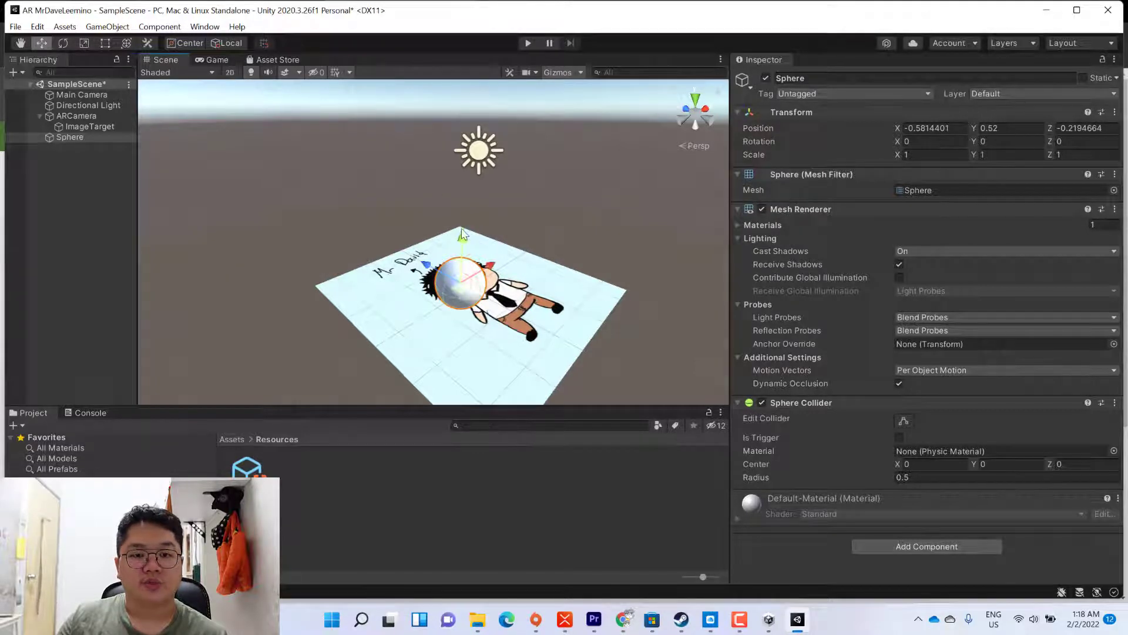
drag(461, 236, 465, 197)
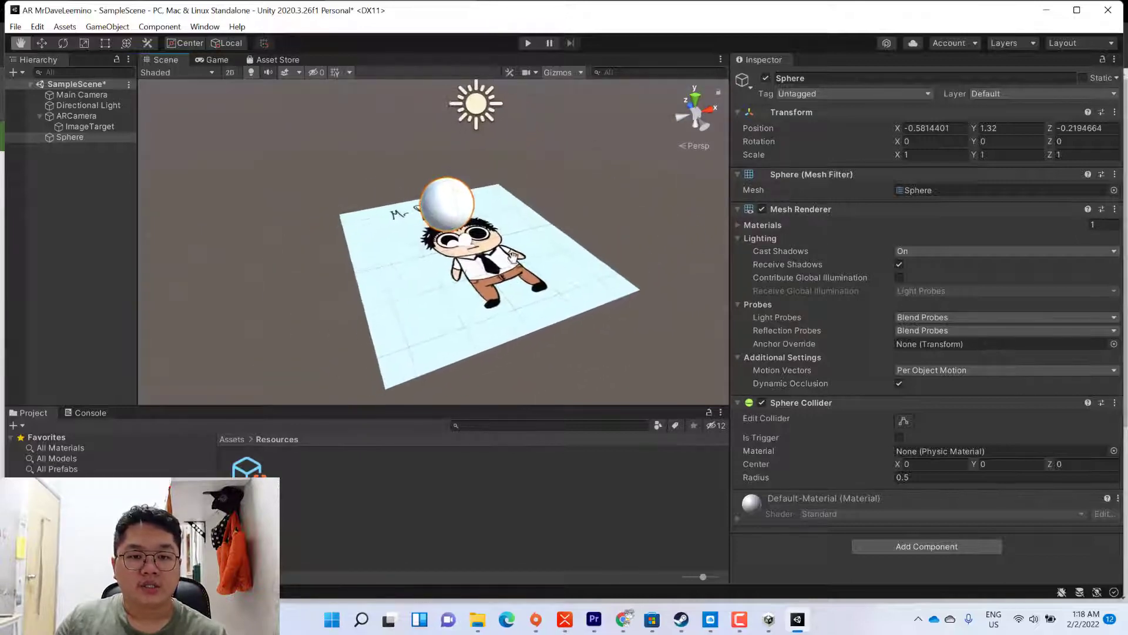
click(41, 44)
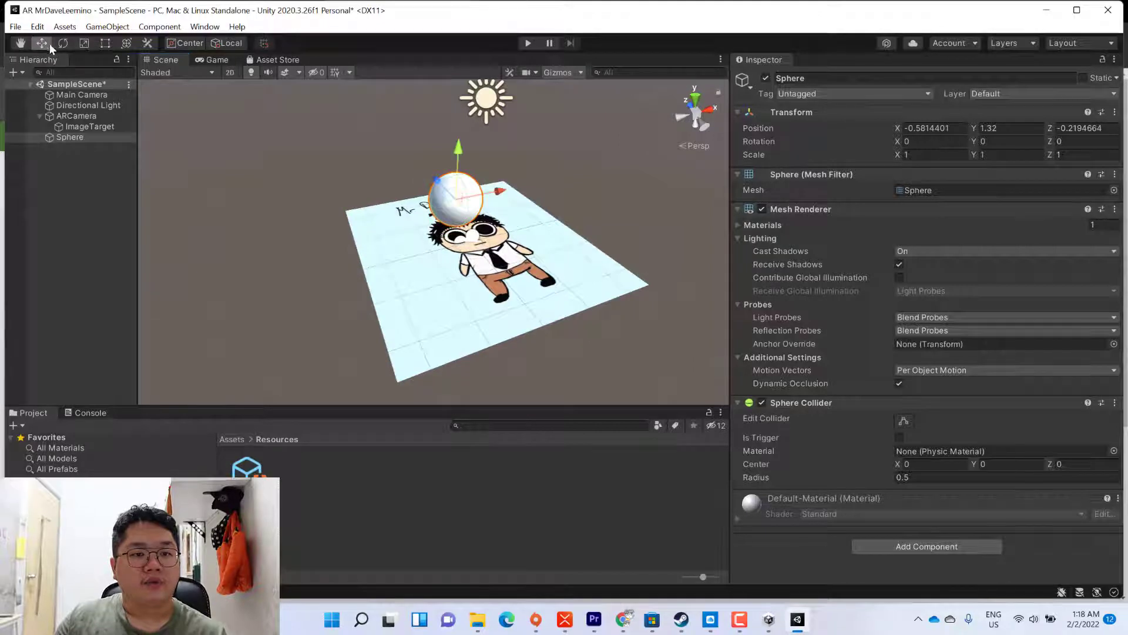
- Centre the sphere over the picture and set its scale to 3
drag(504, 191, 519, 192)
text(-0.14)
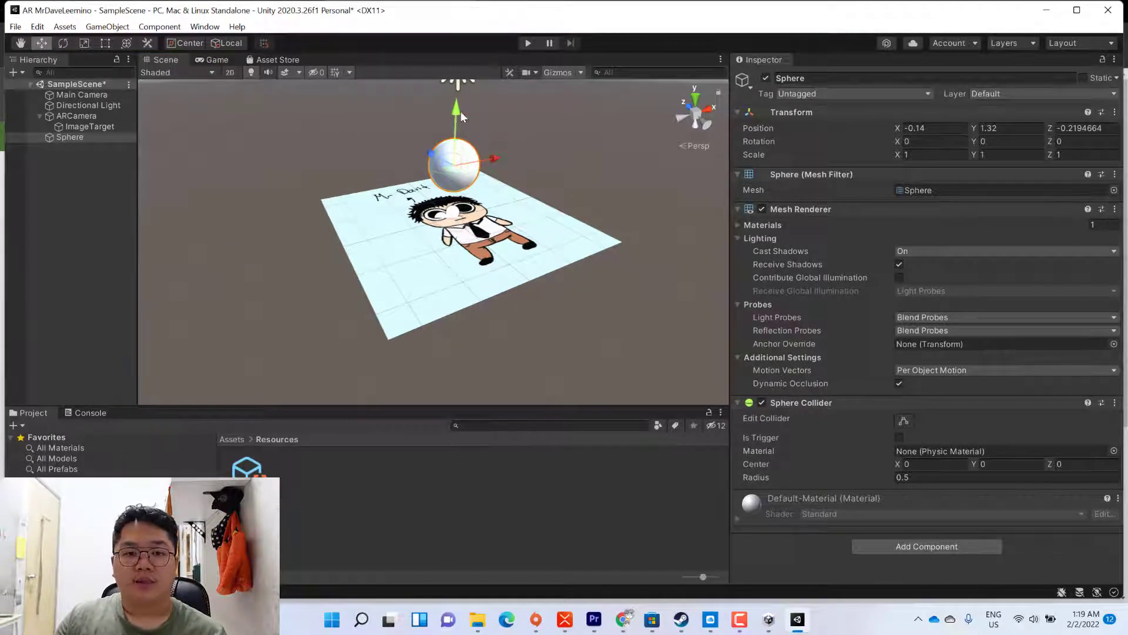
drag(456, 115, 456, 98)
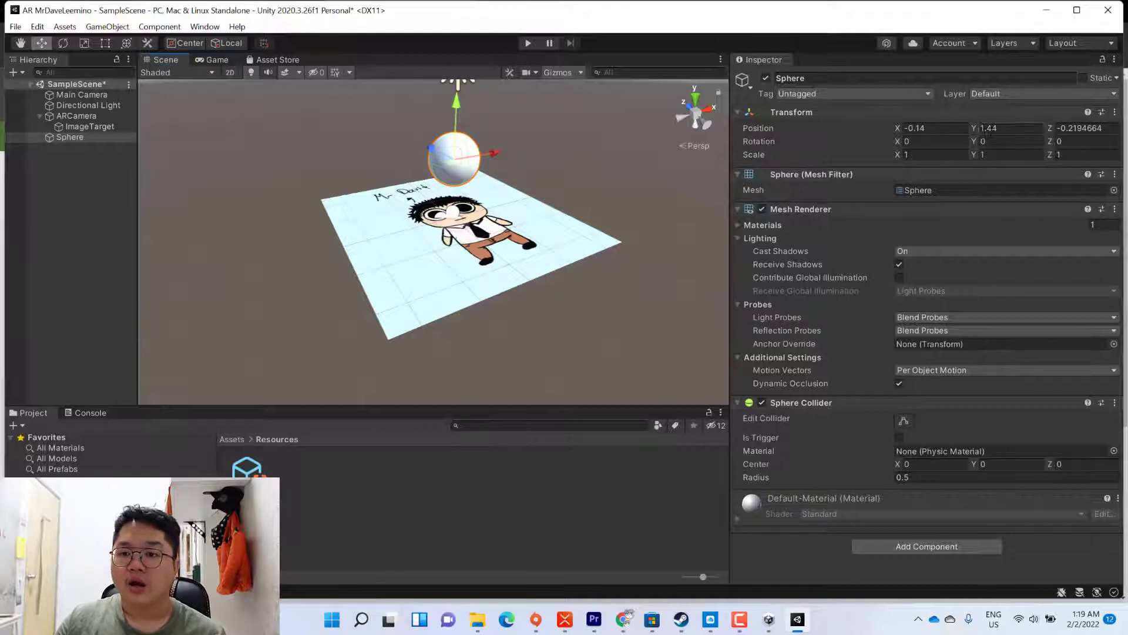
mouse_move(928, 141)
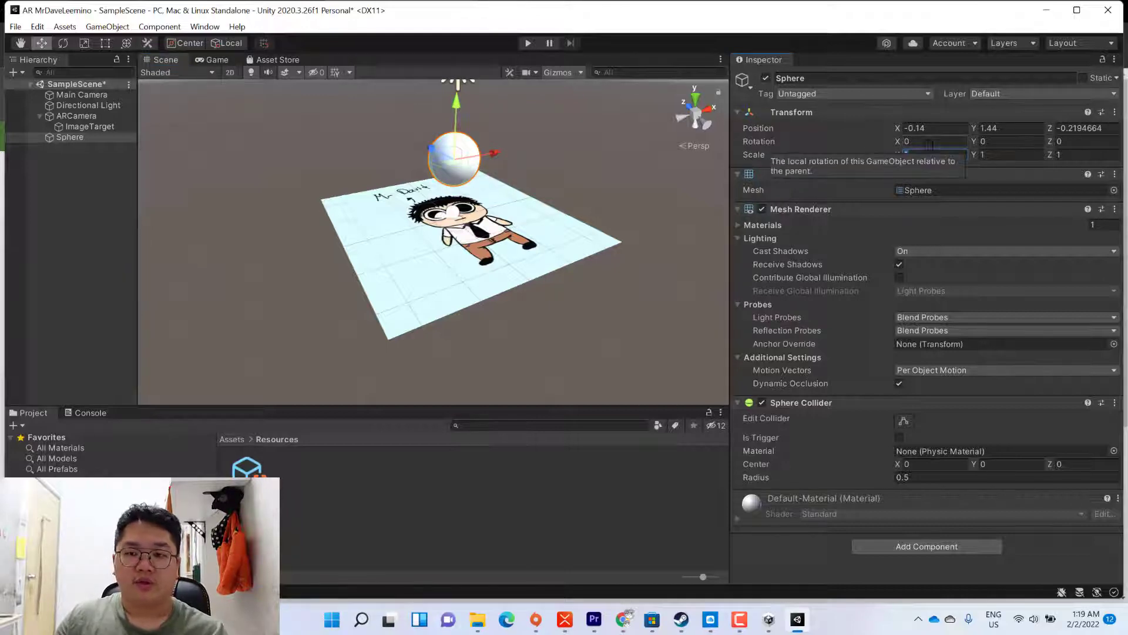
text(3)
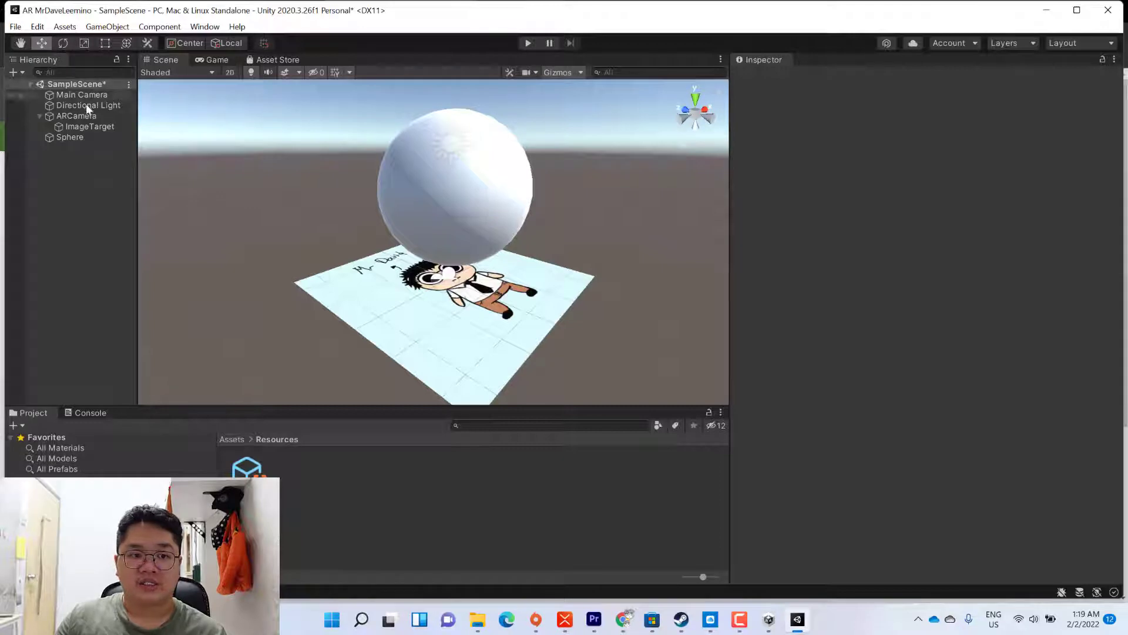
- Nest the Sphere under the ImageTarget object in the Hierarchy
click(69, 136)
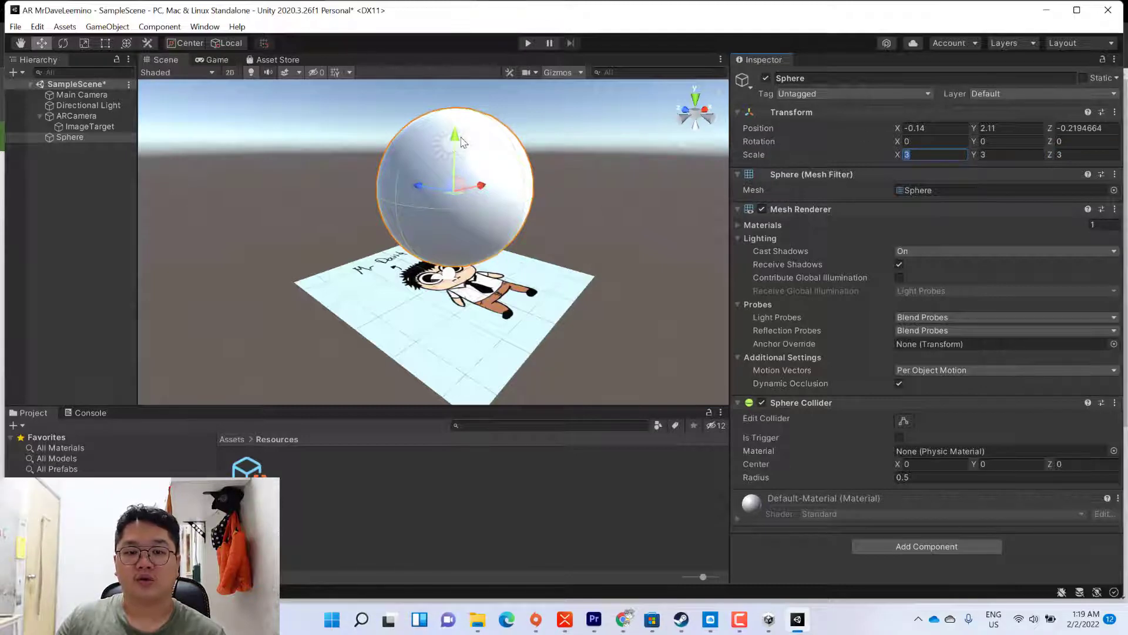
mouse_move(552, 230)
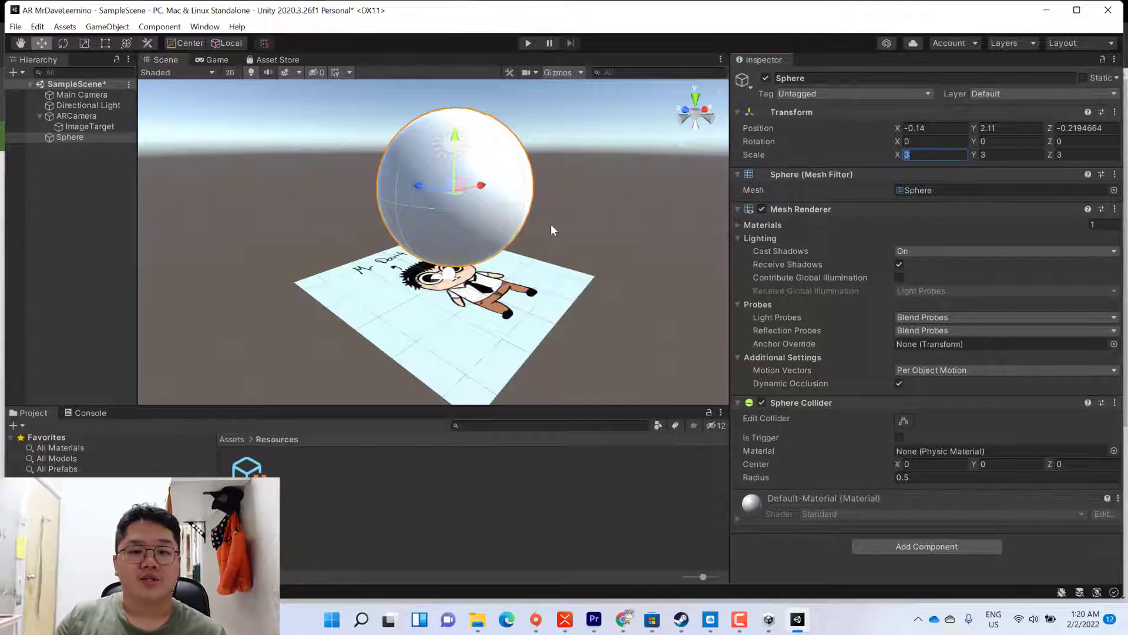
click(14, 27)
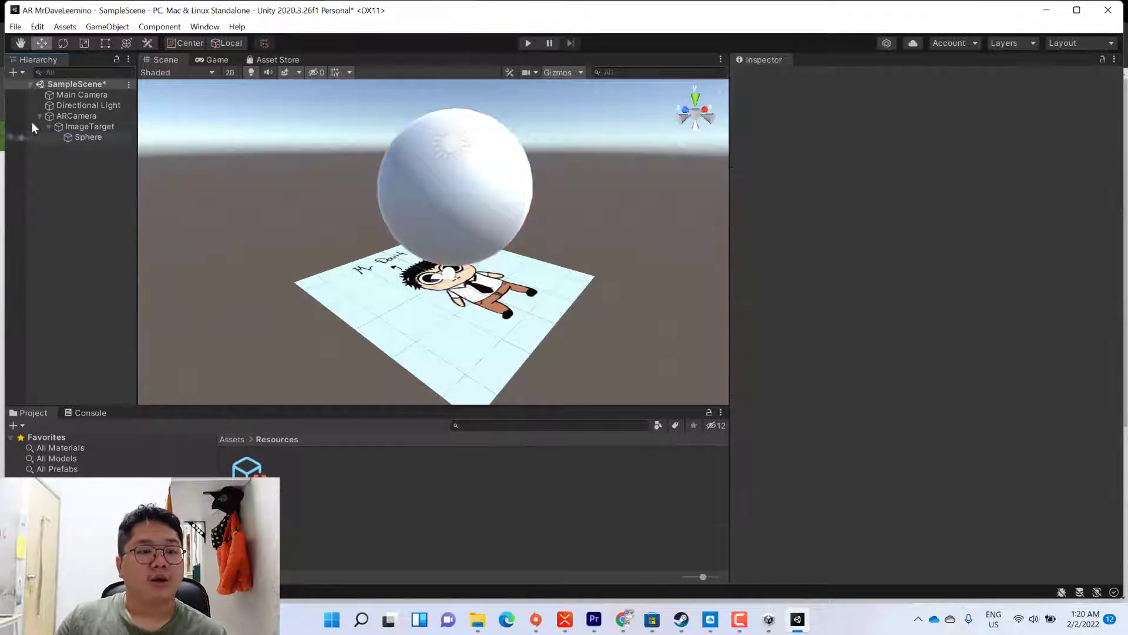
- Save the scene and bring up the Build Settings
click(14, 27)
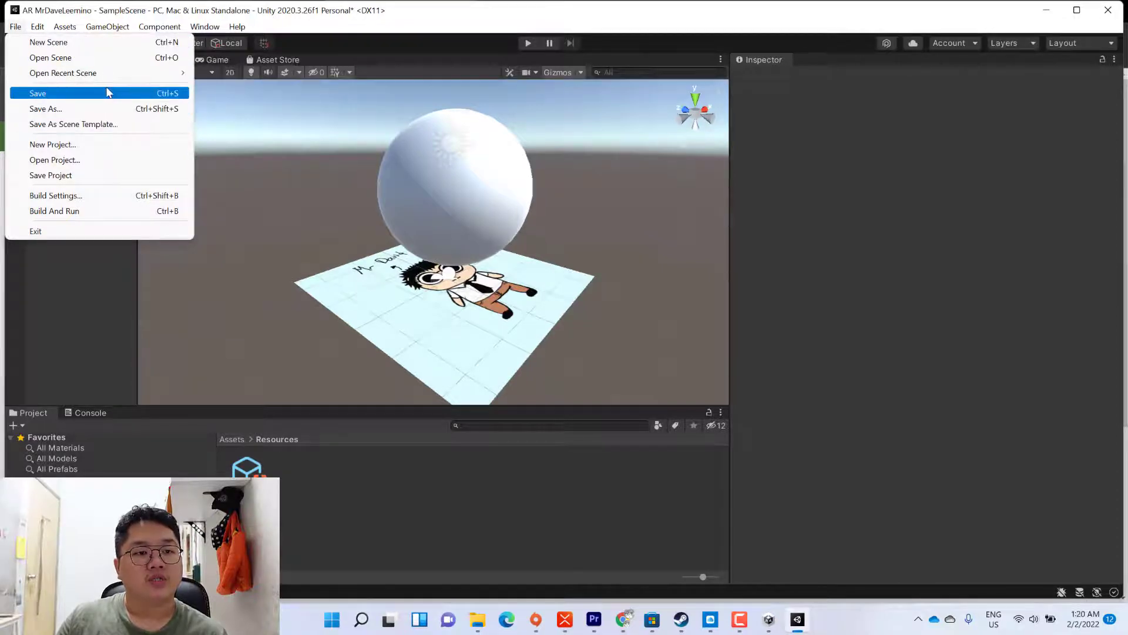
click(37, 93)
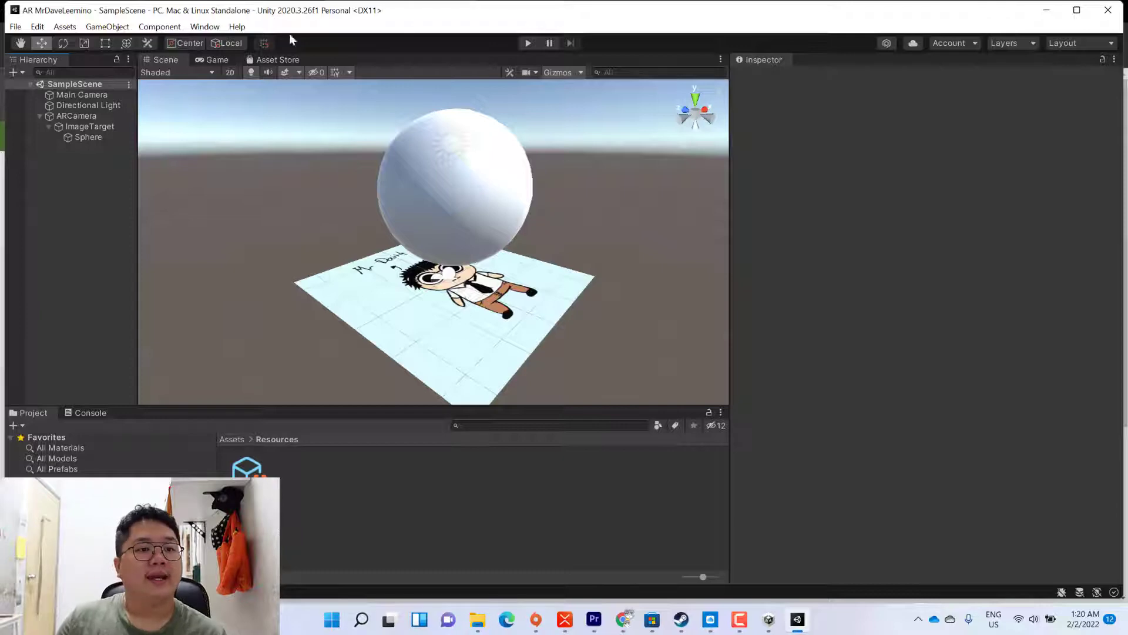
click(14, 27)
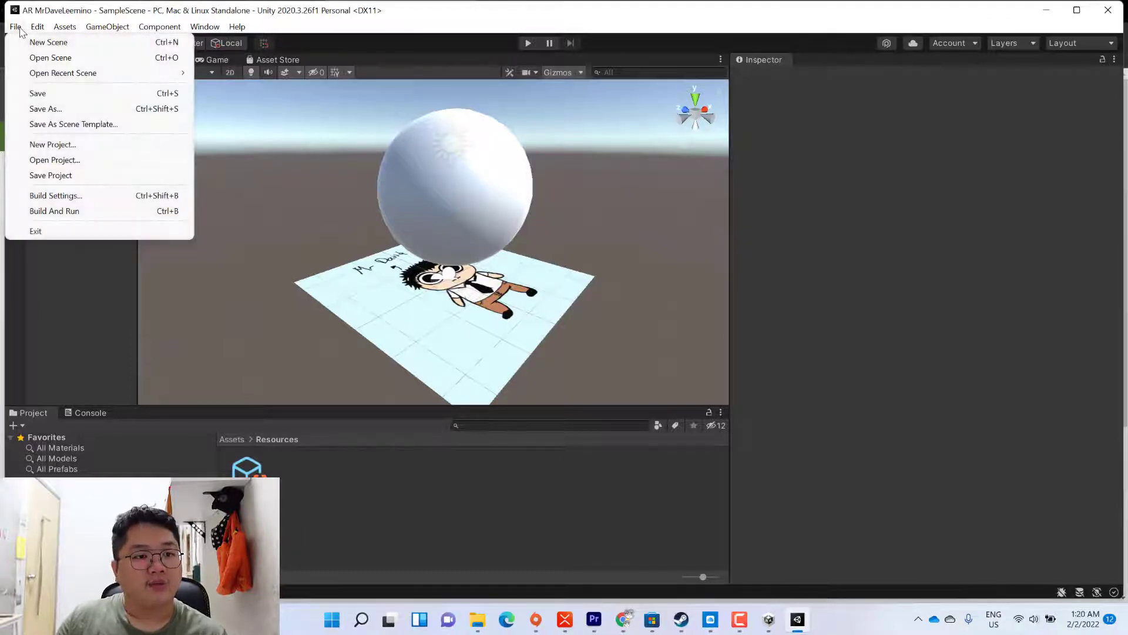
click(55, 195)
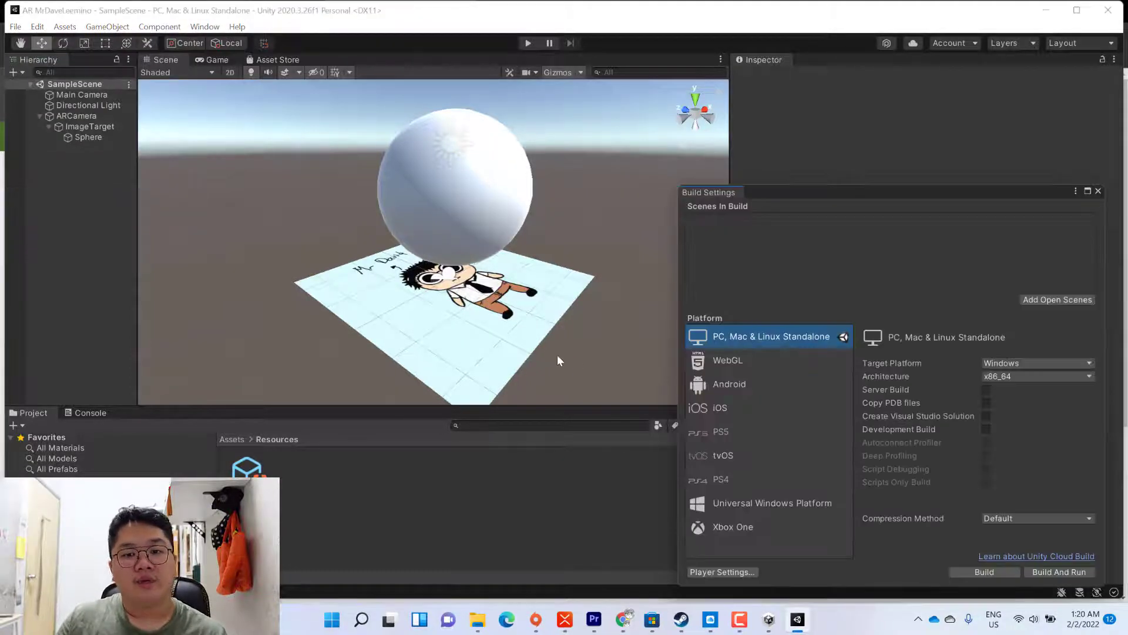
mouse_move(782, 389)
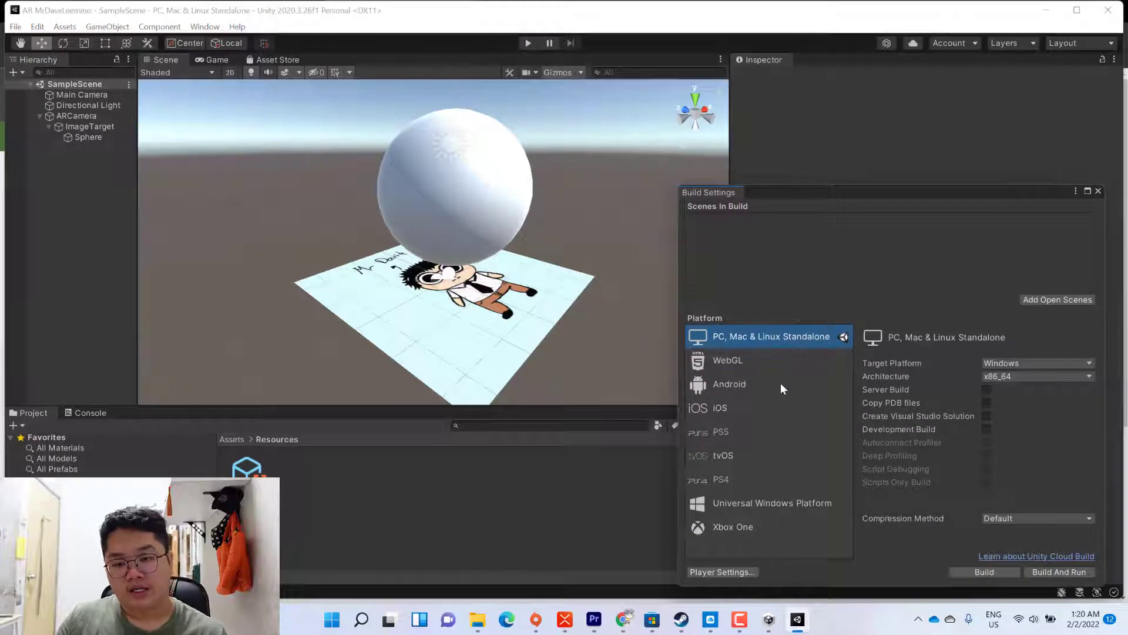
- Switch the build platform to Android and dock the Build Settings window in the editor
click(728, 383)
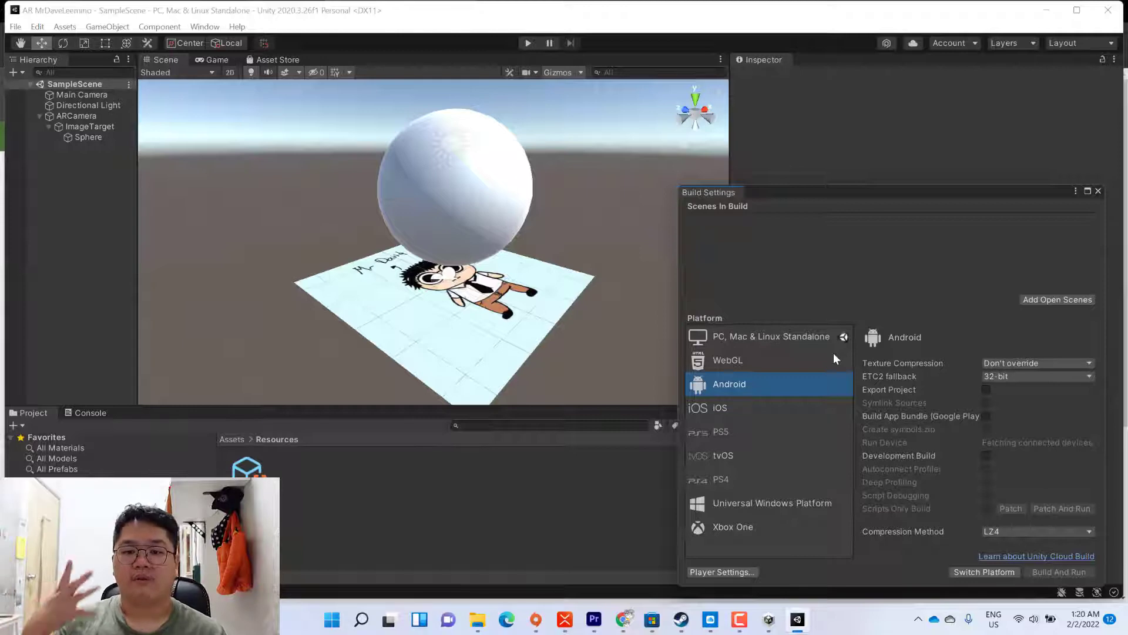
mouse_move(996, 572)
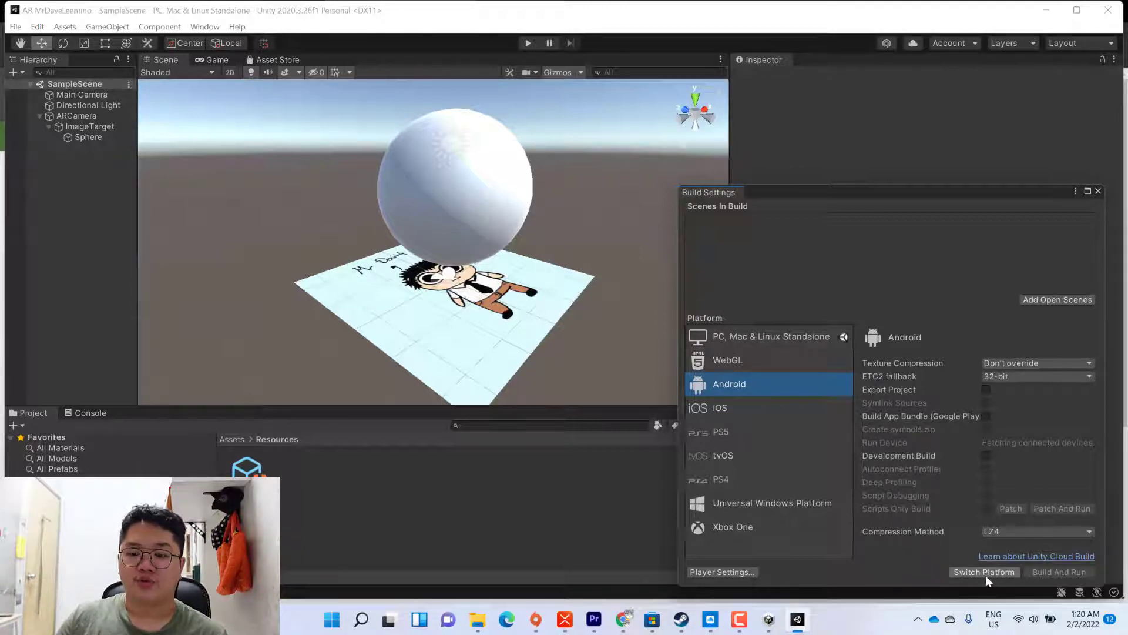
click(984, 572)
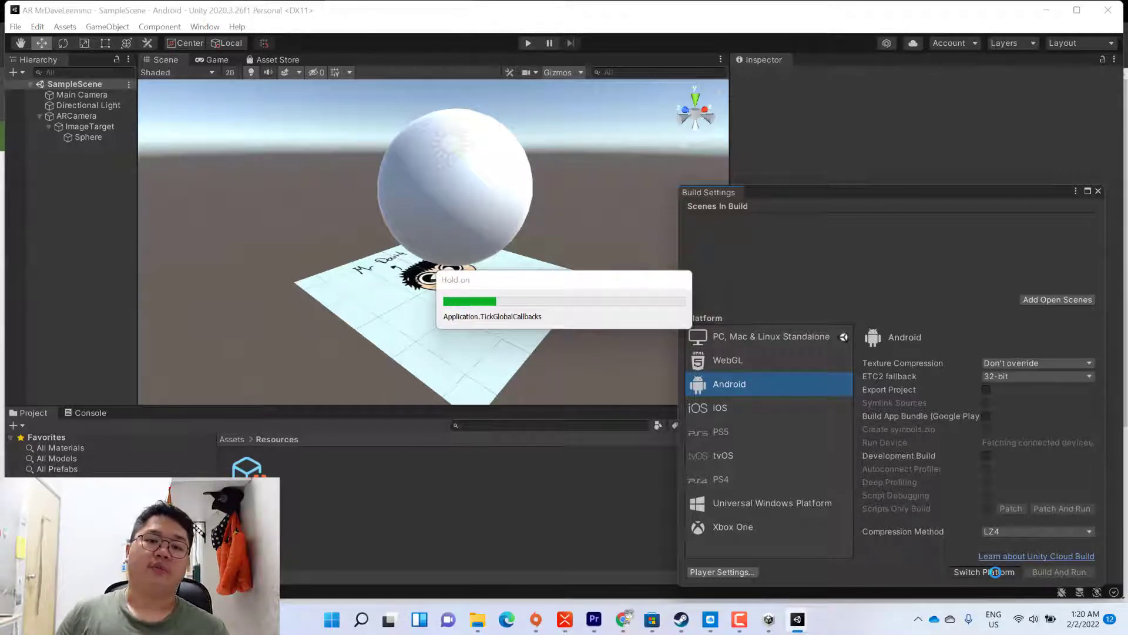
click(985, 571)
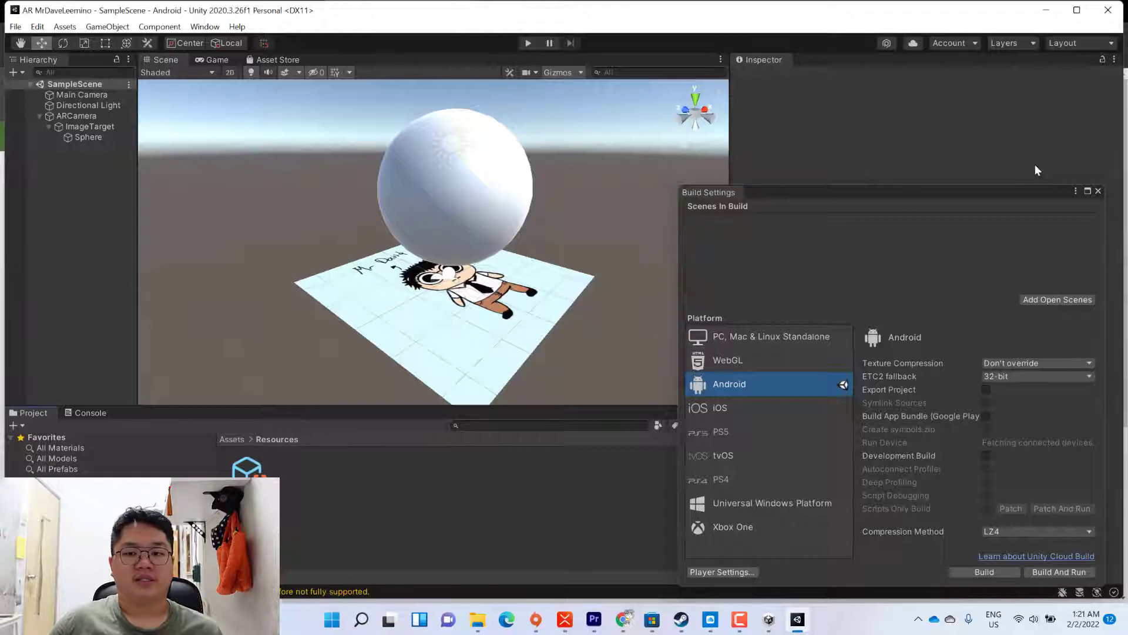
drag(707, 192, 685, 211)
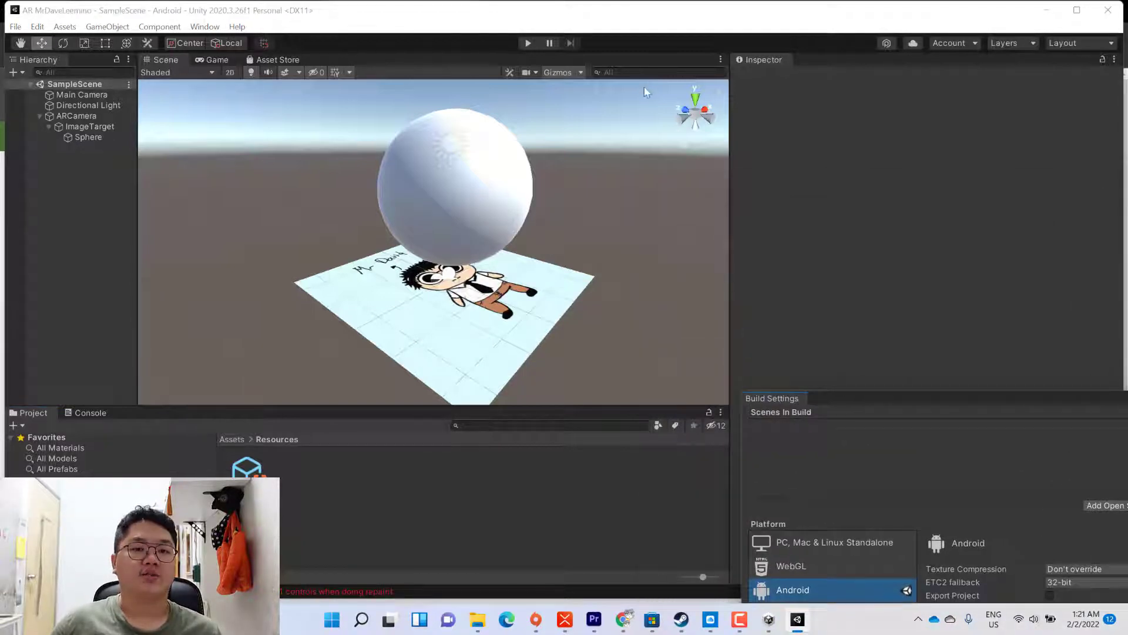
mouse_move(486, 81)
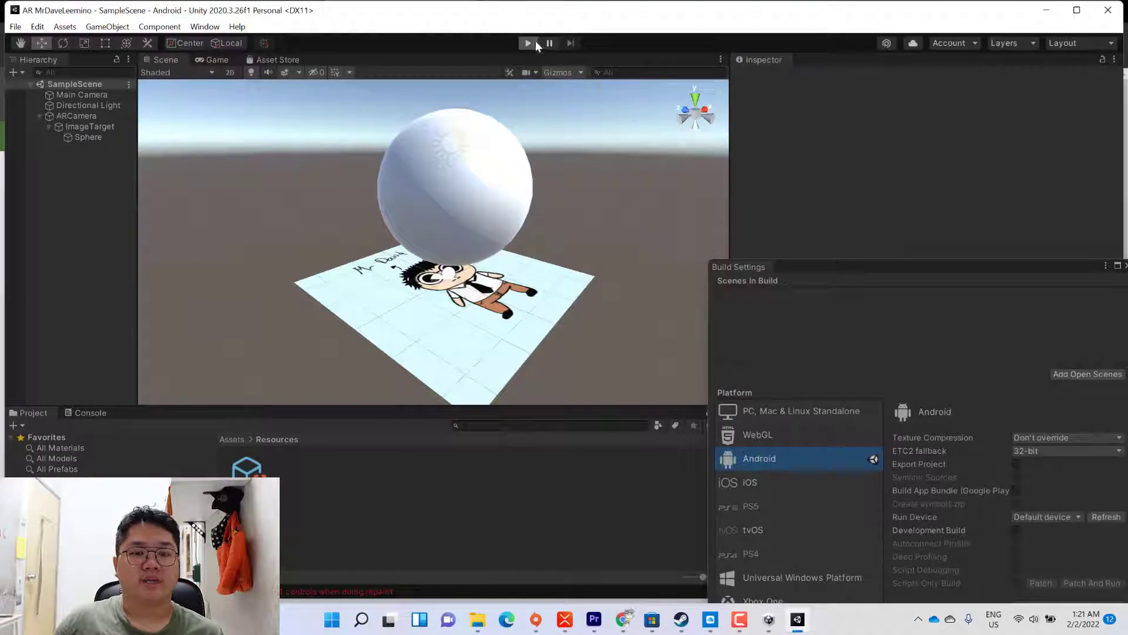
click(527, 43)
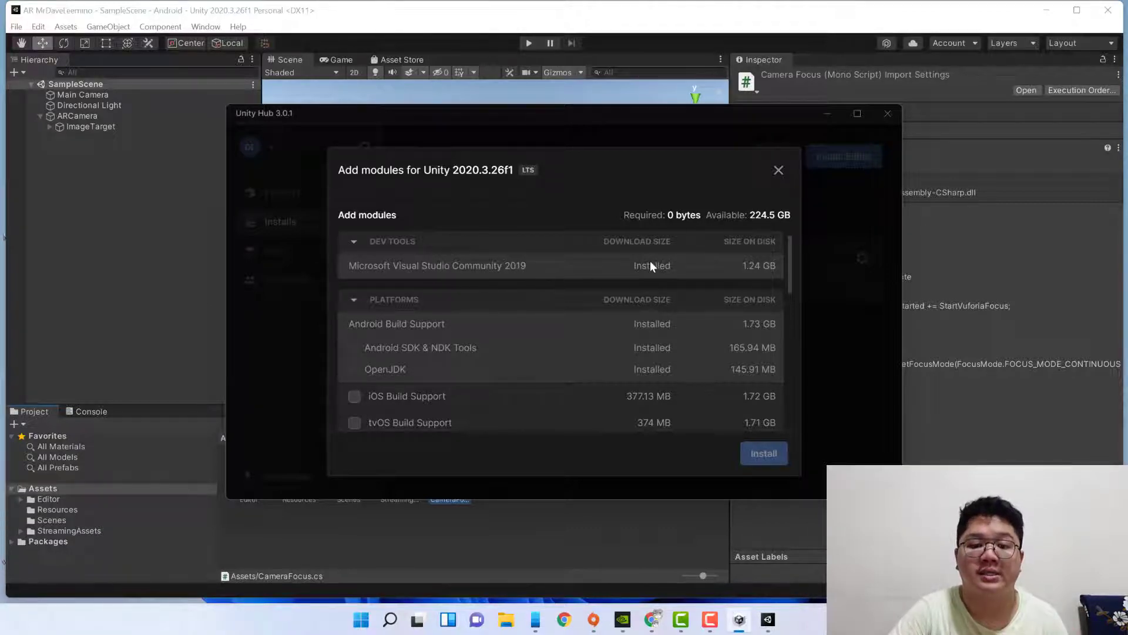
mouse_move(707, 253)
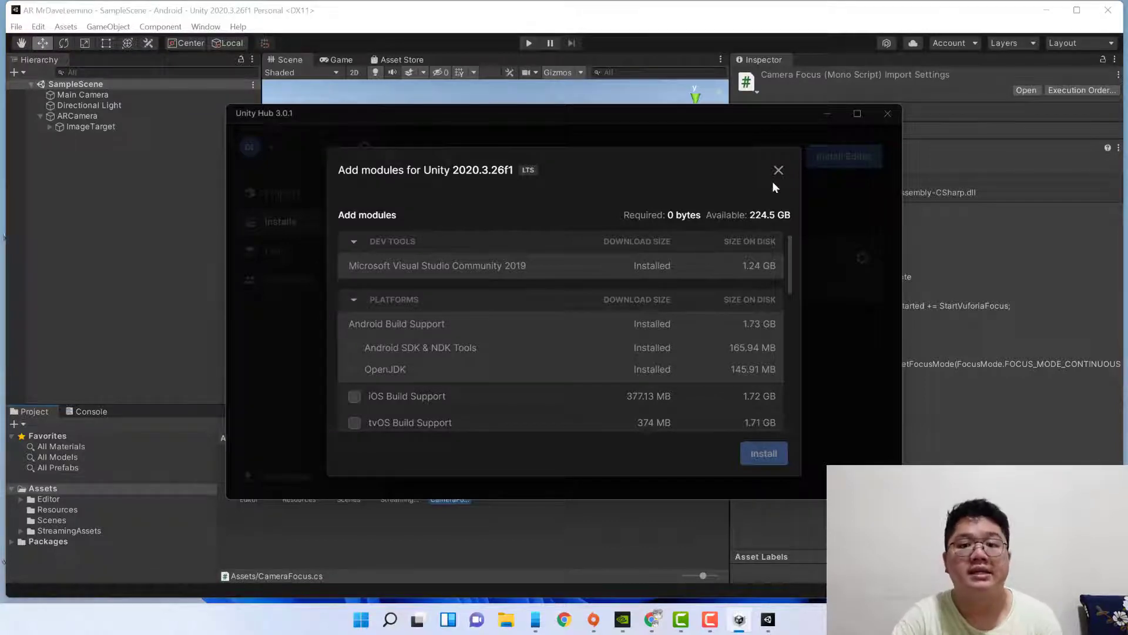
- Close the modules list after confirming Android Build Support is installed
click(779, 169)
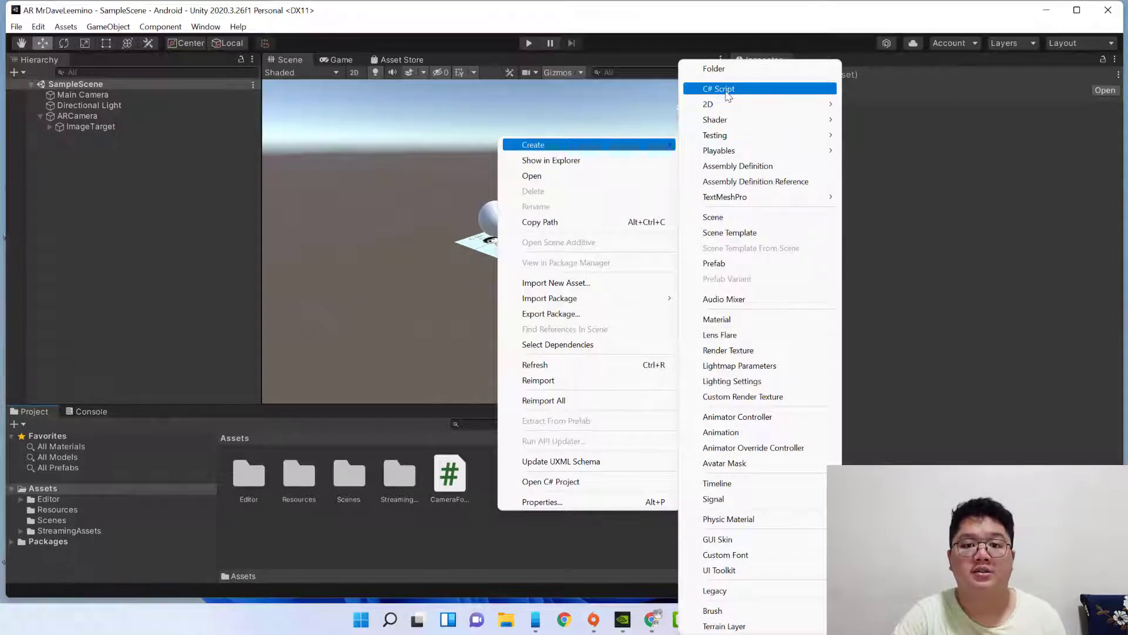
click(719, 88)
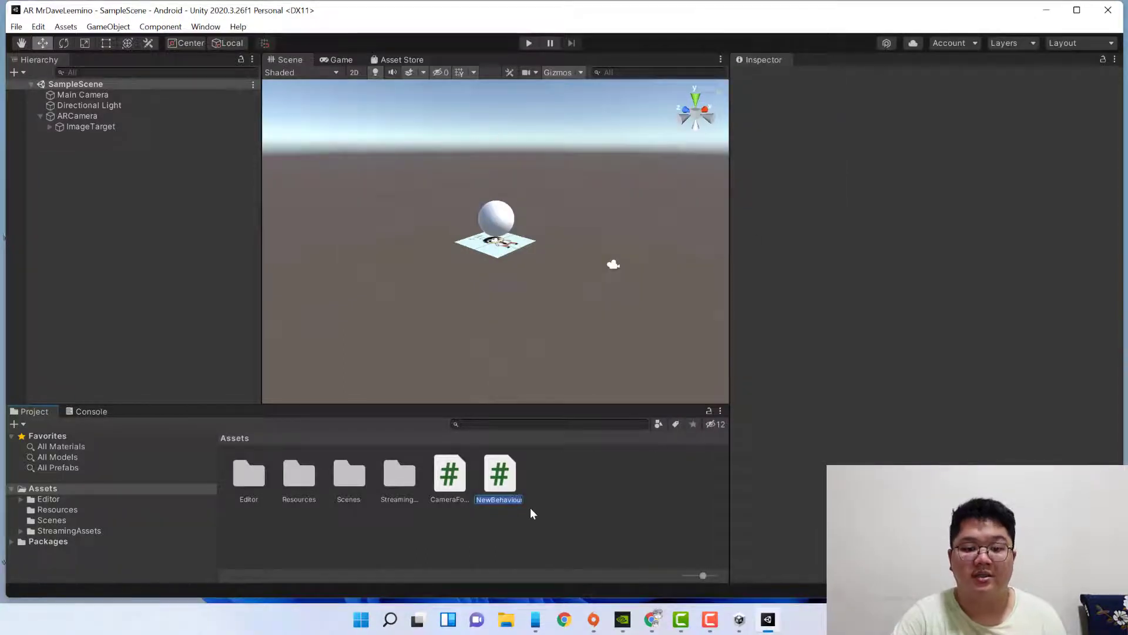
click(500, 473)
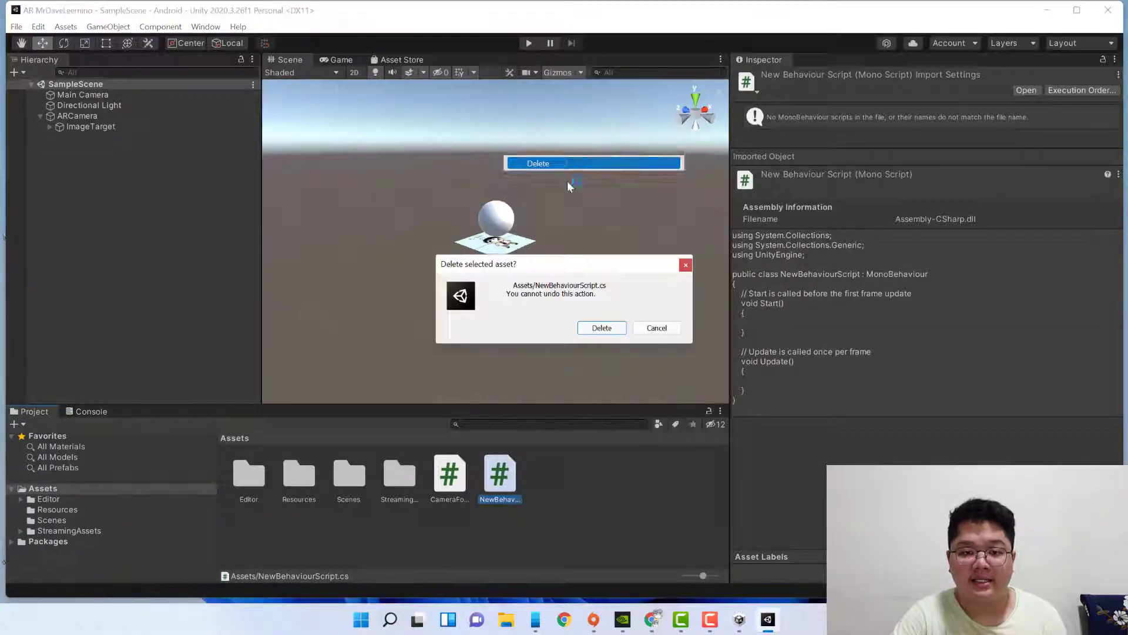
click(602, 328)
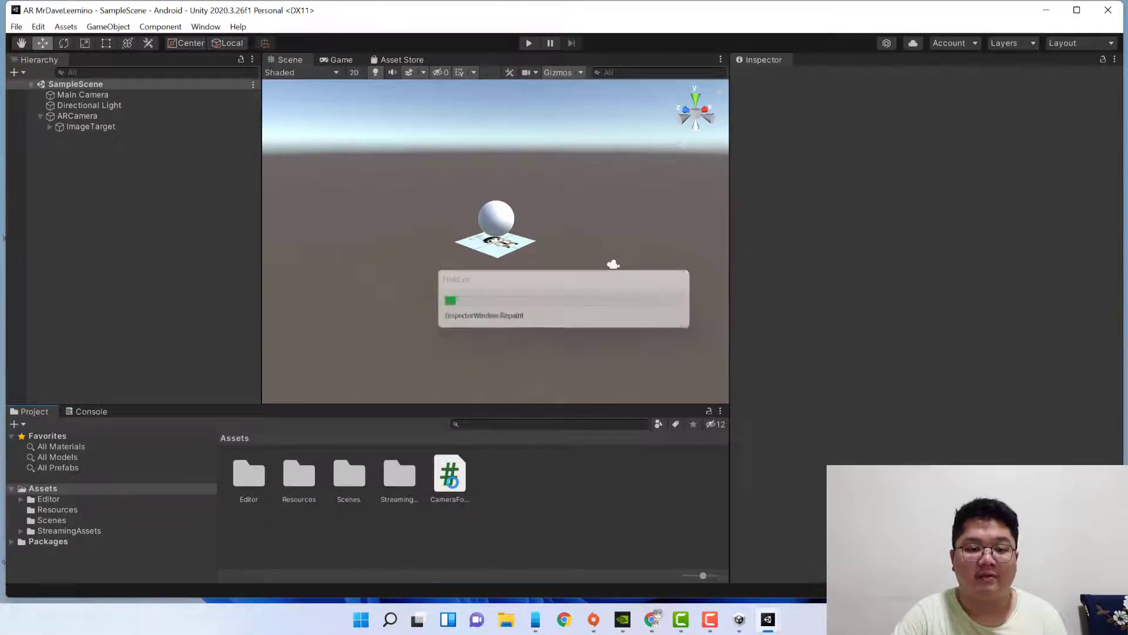
click(449, 473)
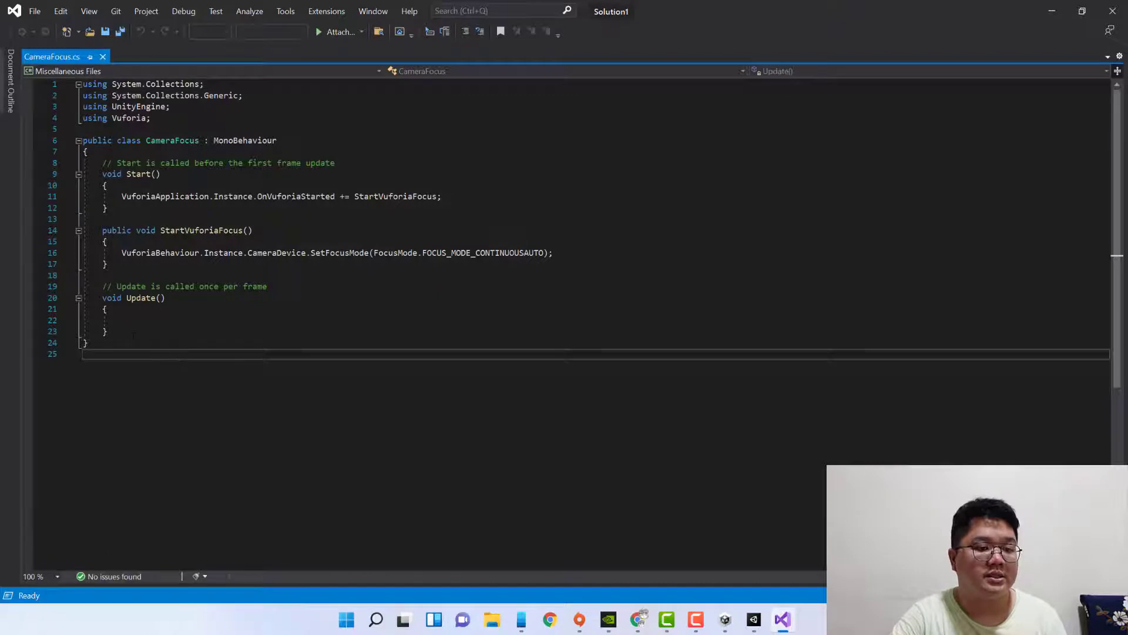
- Save CameraFocus.cs via File > Save in Visual Studio
key(ctrl+a)
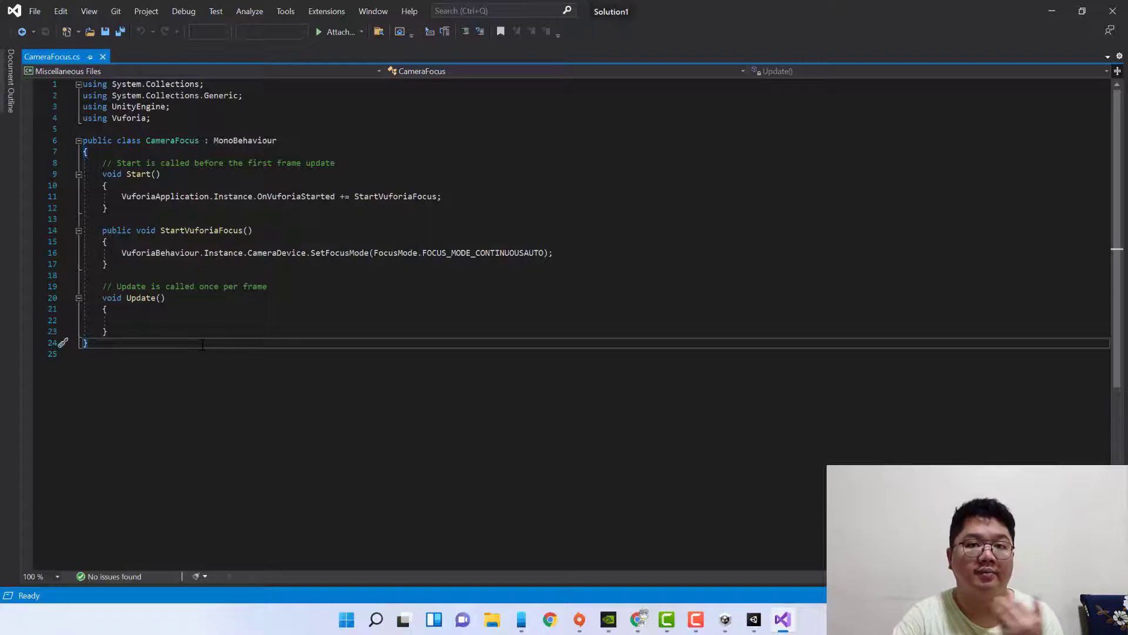
key(ctrl+a)
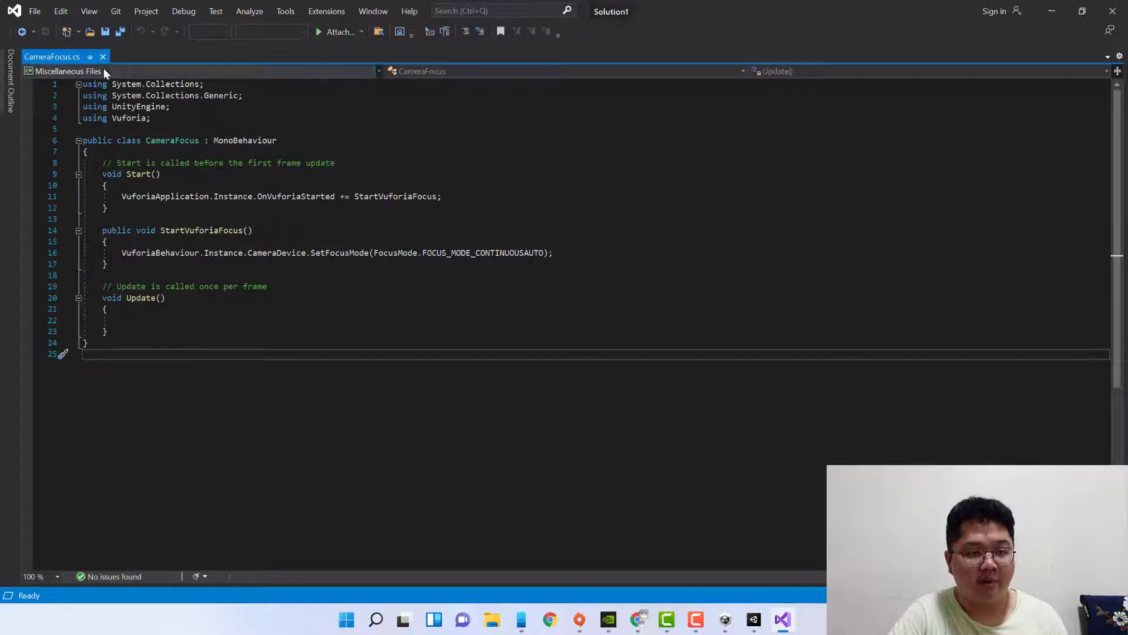
click(34, 10)
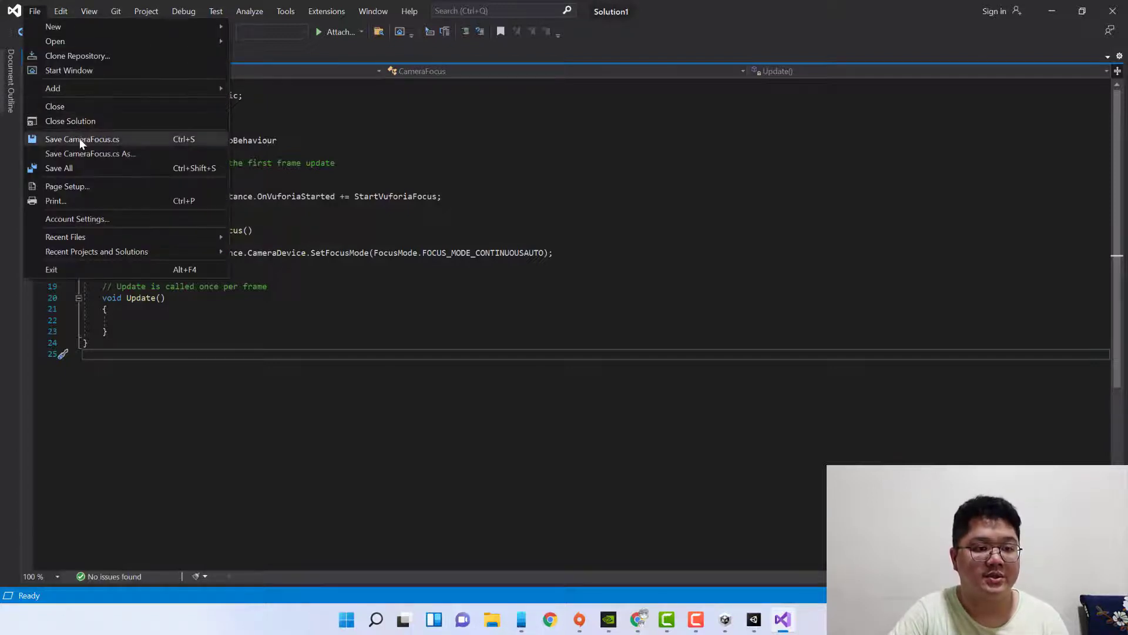
click(82, 138)
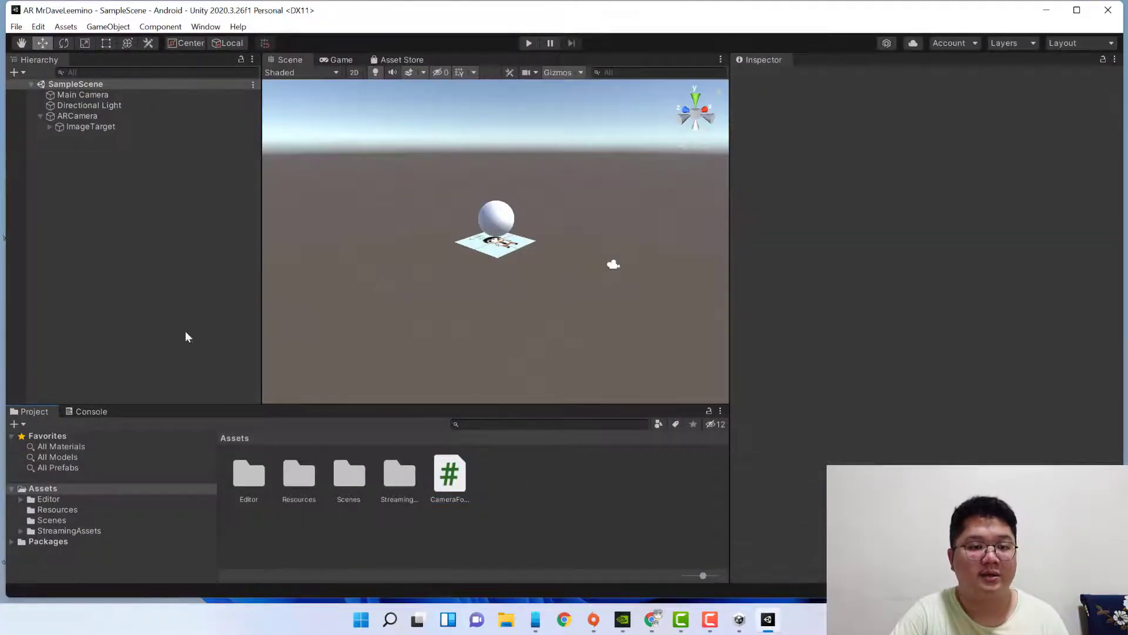
mouse_move(498, 332)
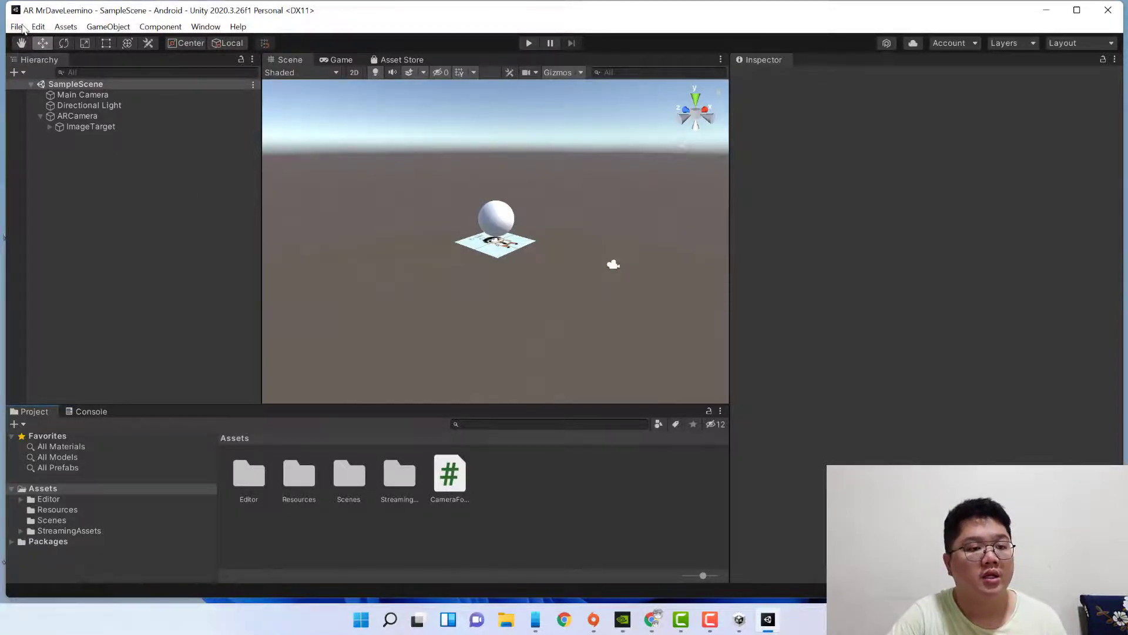
- Build the Android APK from Build Settings, naming it 'MrDave...' and saving to the desktop
click(16, 27)
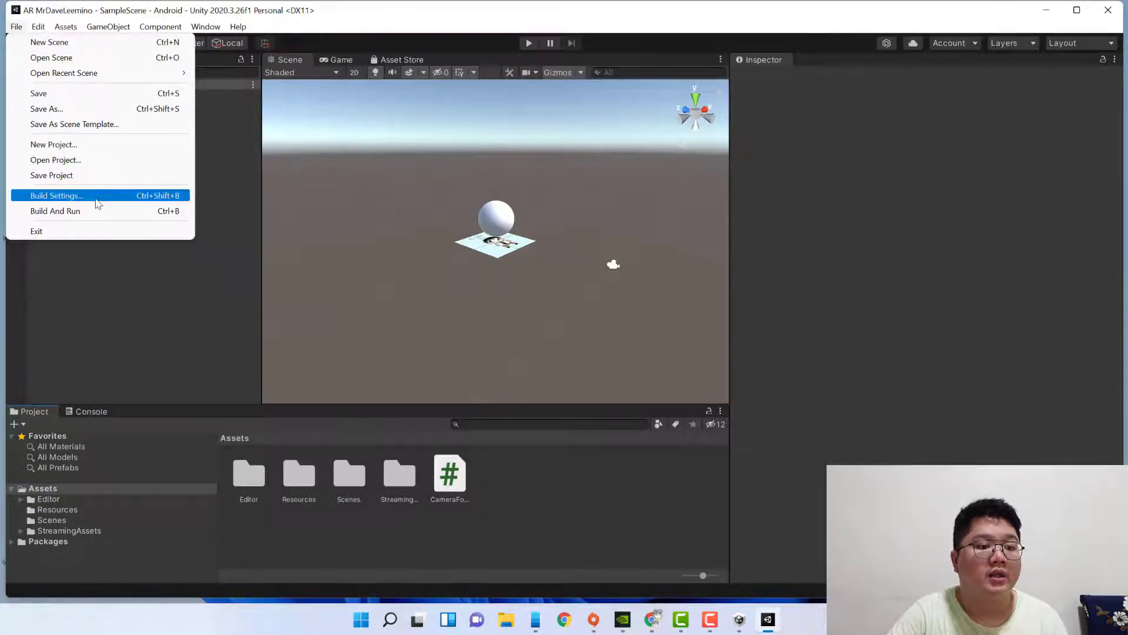
click(56, 195)
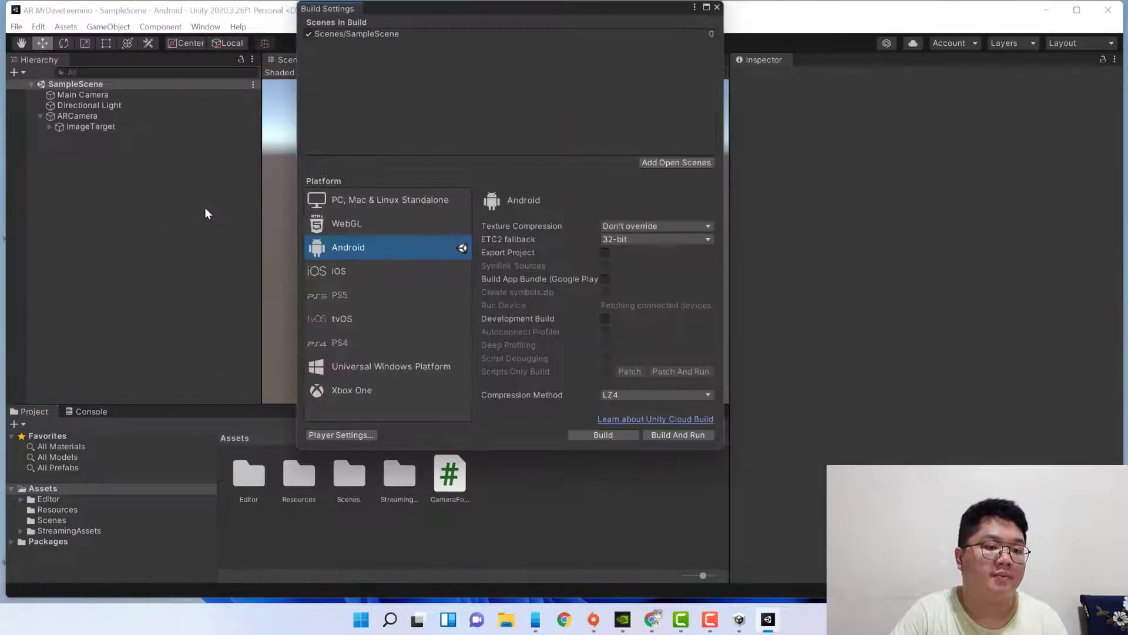
mouse_move(435, 251)
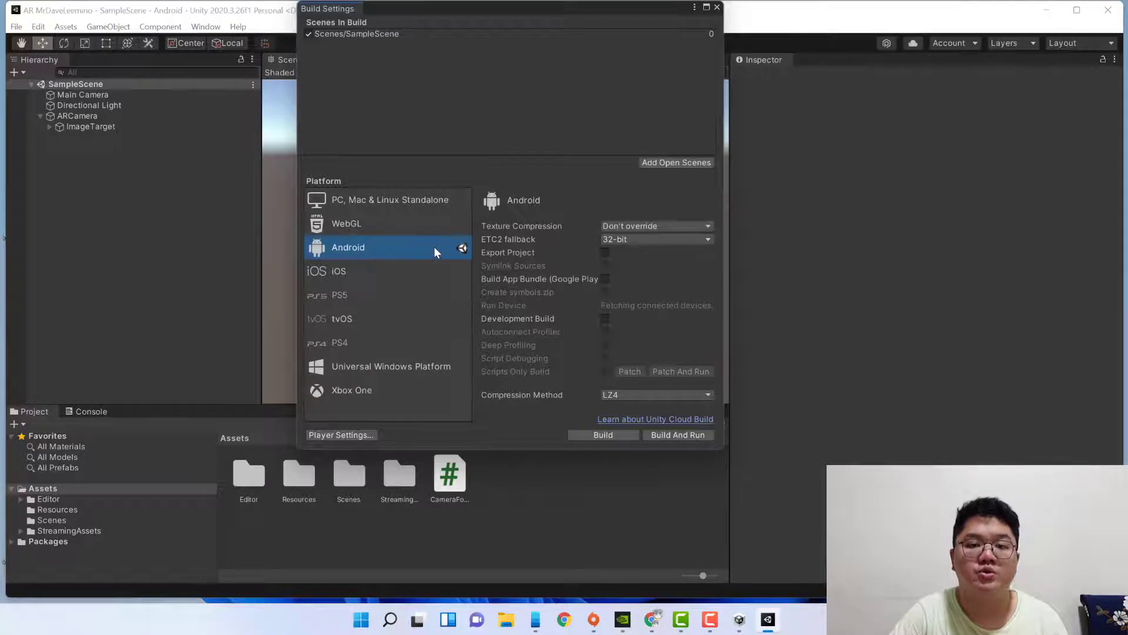
mouse_move(409, 251)
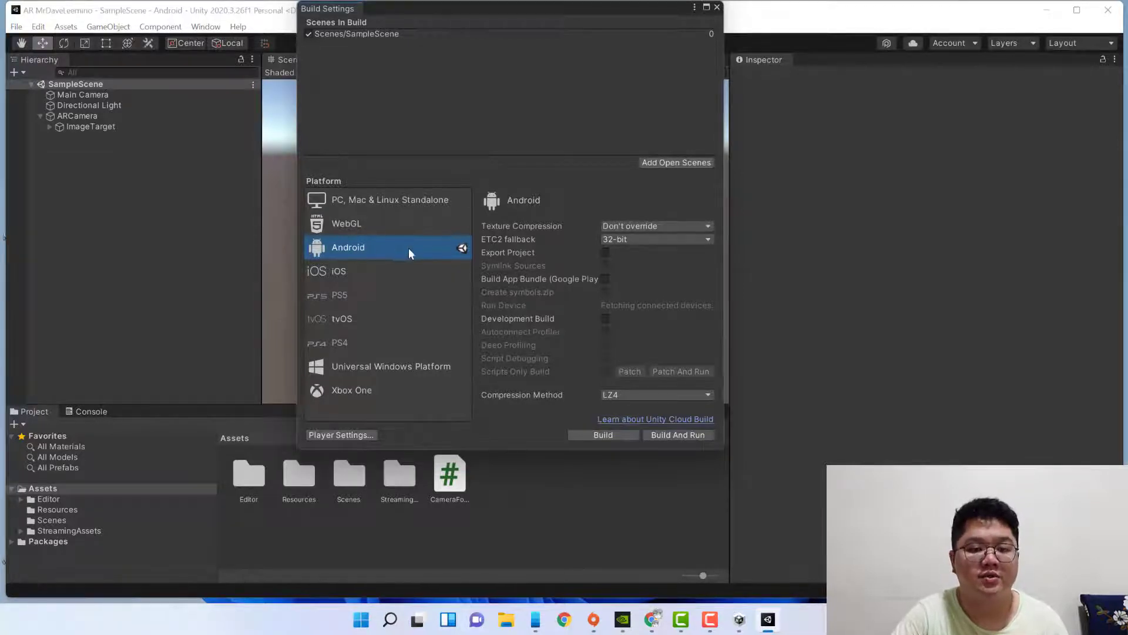
mouse_move(438, 258)
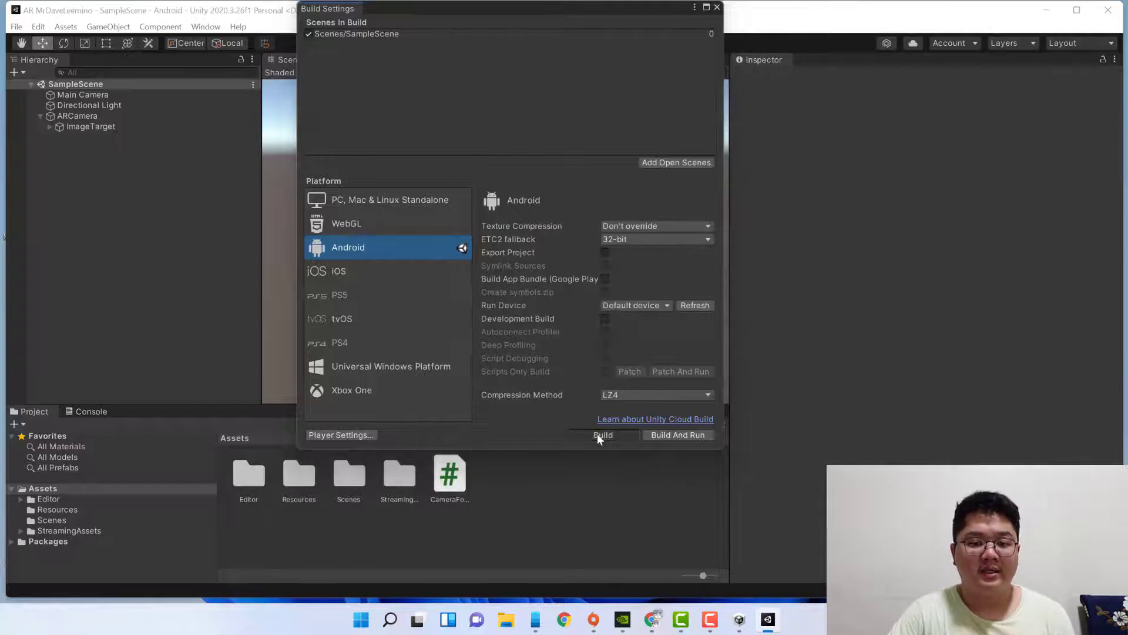
click(603, 435)
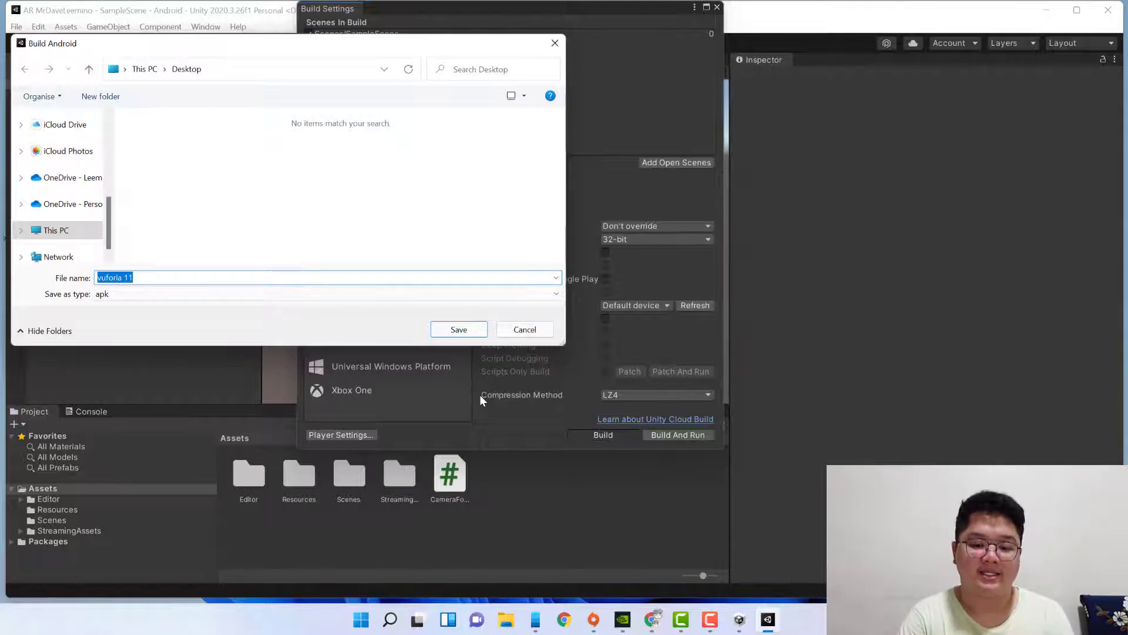
text(MrDaveLeemino AR)
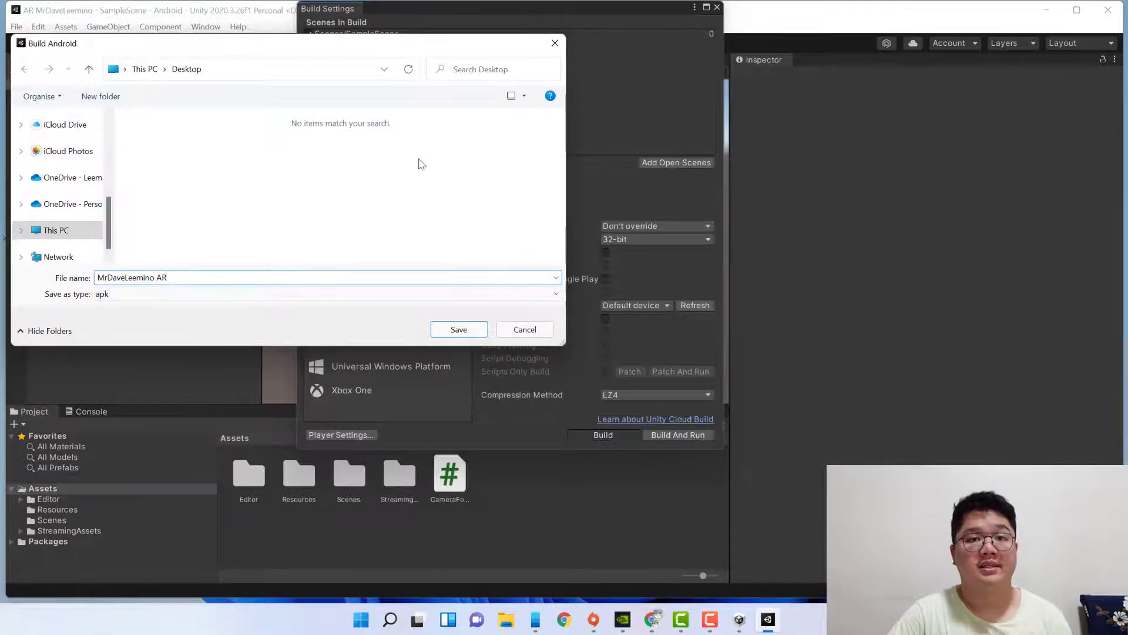
click(458, 329)
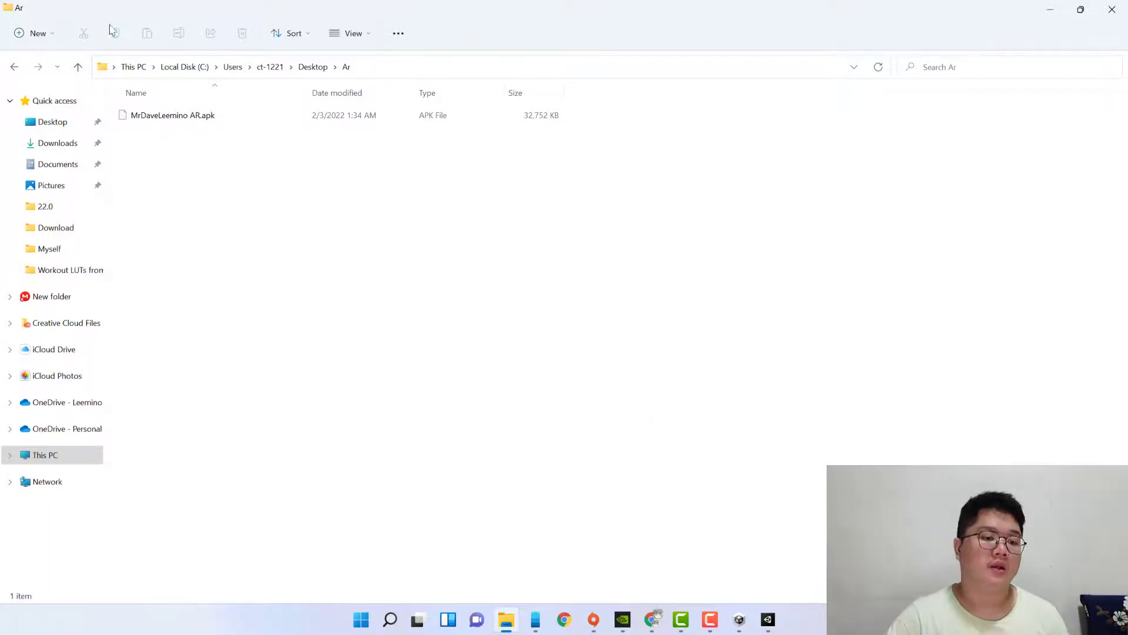
- Browse This PC to the Galaxy S9+ phone storage and paste the APK into its Download folder
click(45, 455)
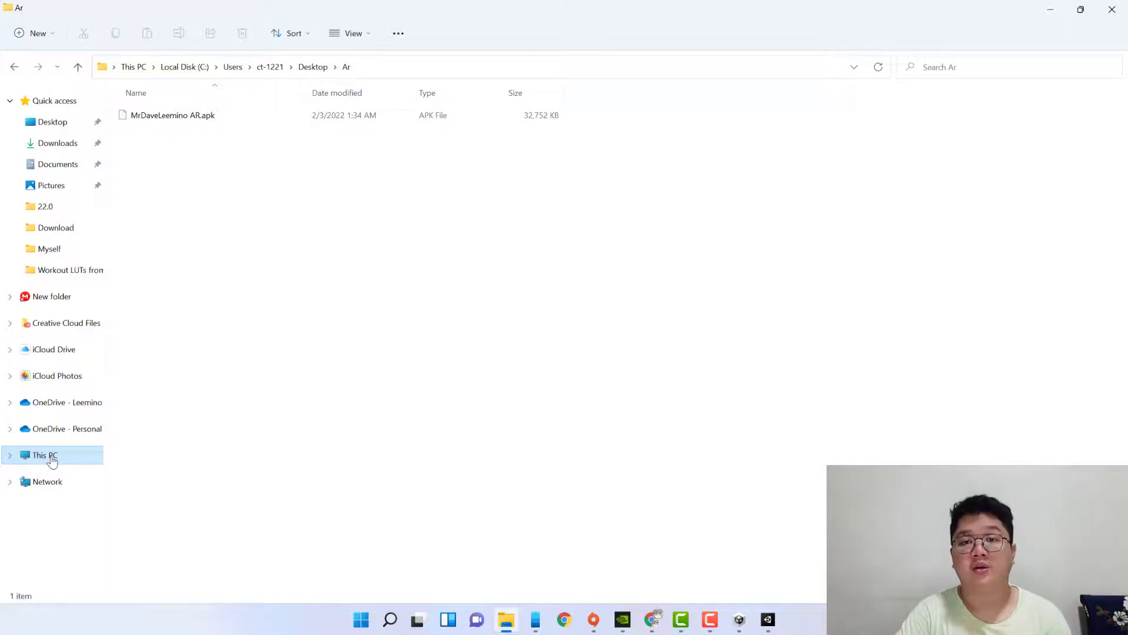
click(45, 455)
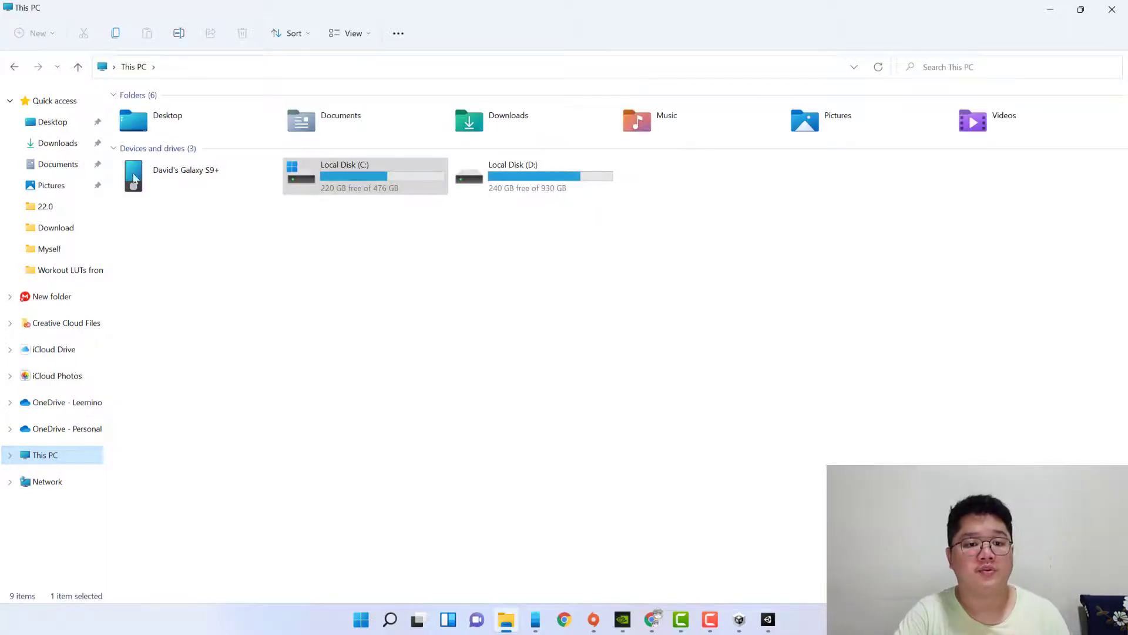
double_click(186, 169)
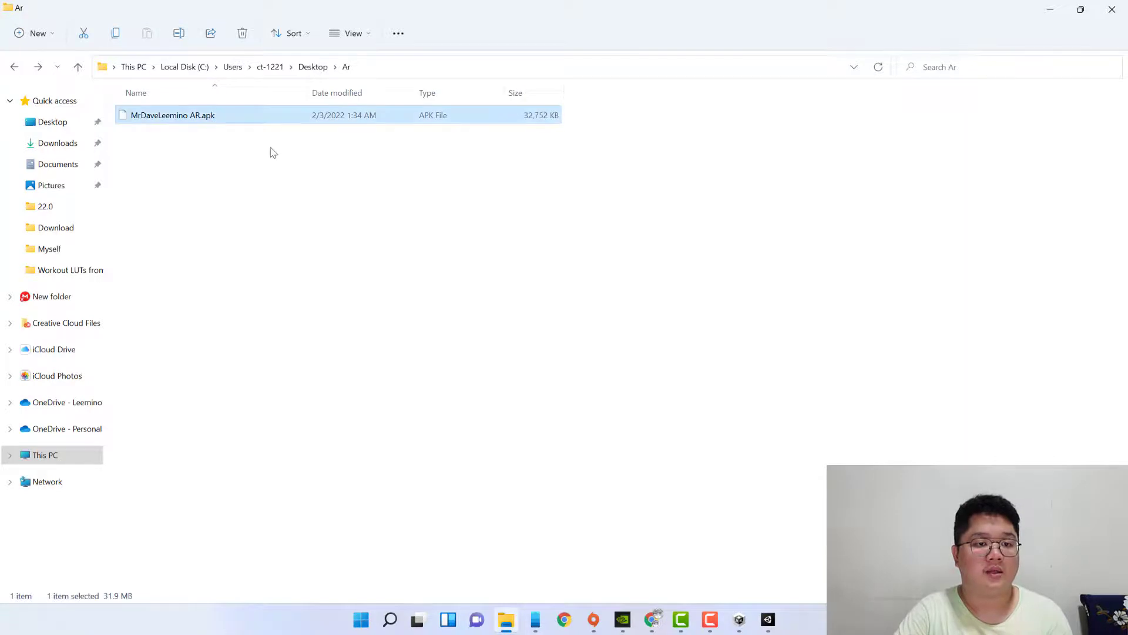
click(44, 455)
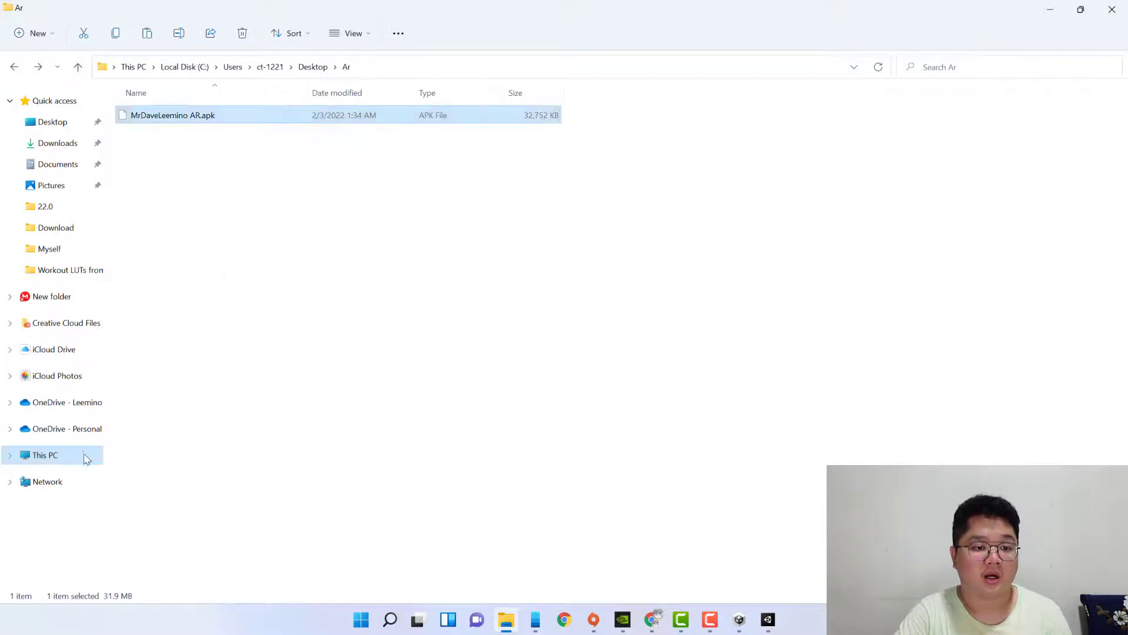
click(44, 455)
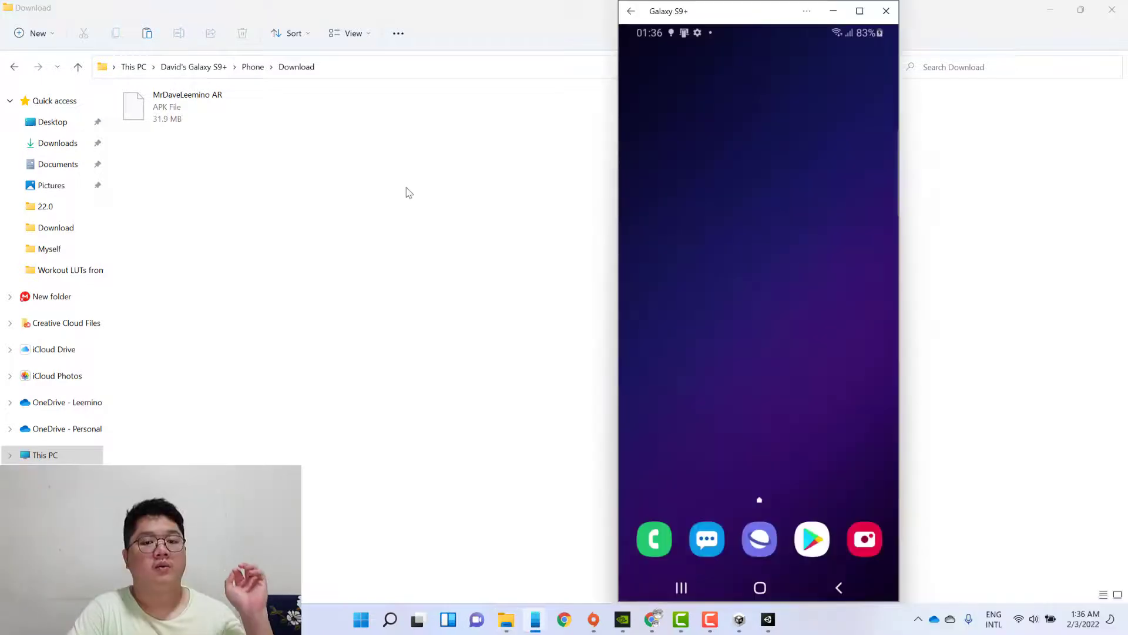
- Reach My Files > Internal storage > Download on the phone and start the APK install
click(188, 107)
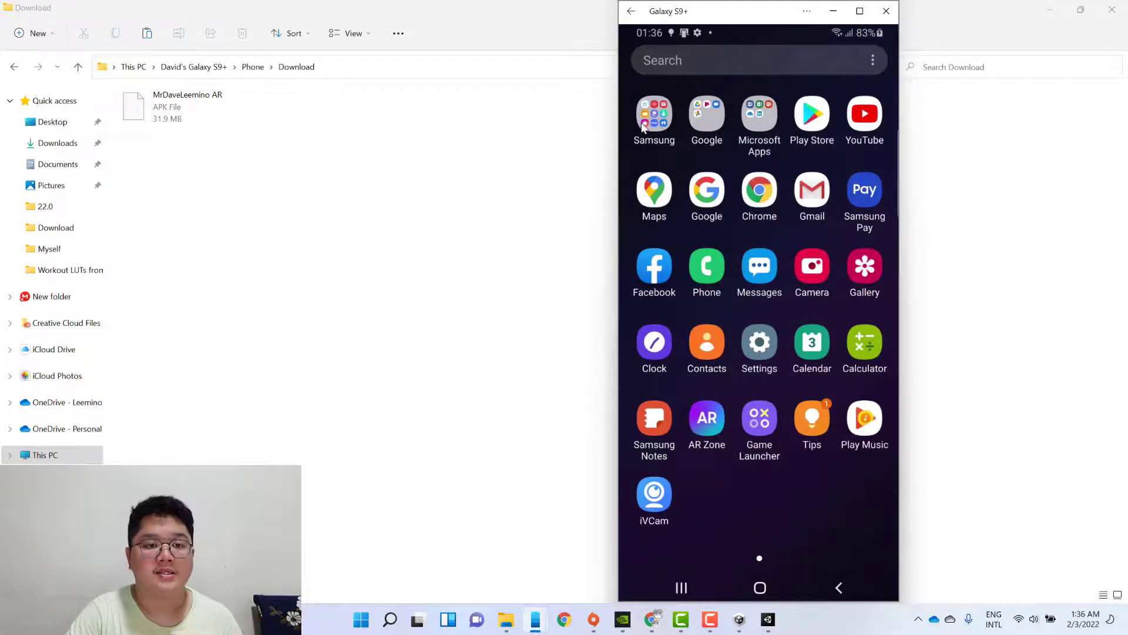
click(653, 115)
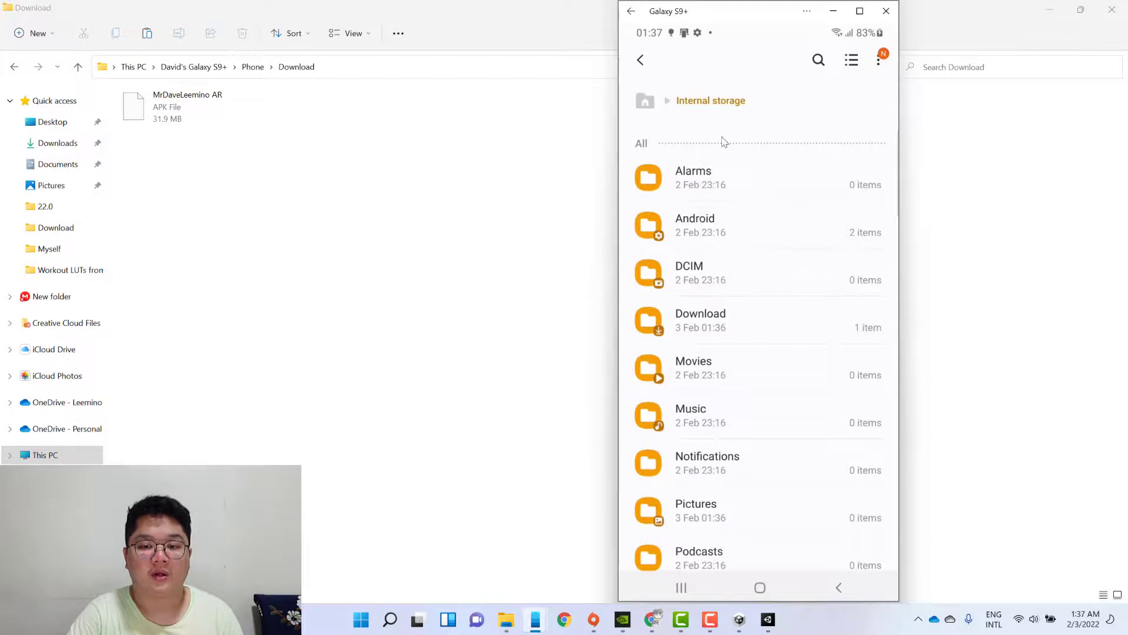
click(701, 320)
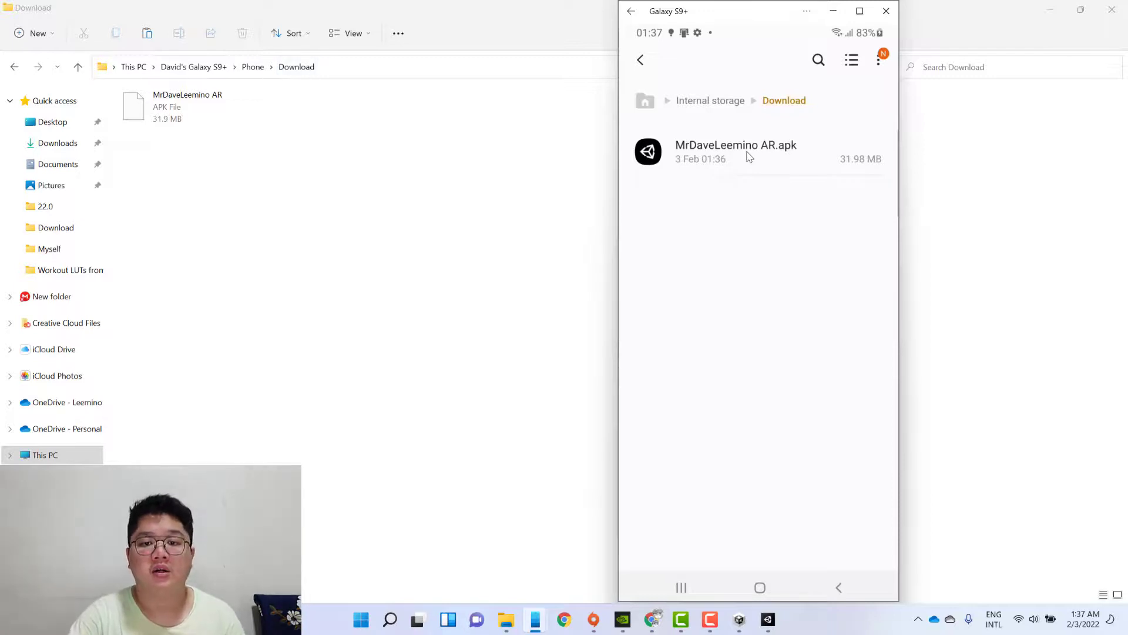
click(735, 151)
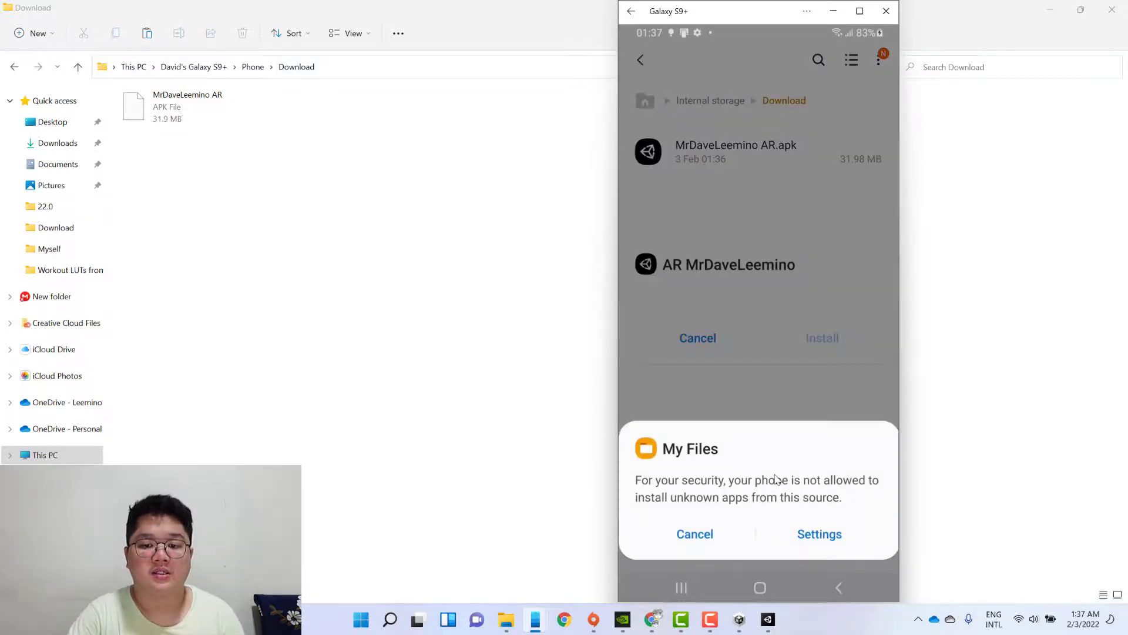
- Allow installs from this source, confirm Install and decline sending the app for a scan
click(820, 533)
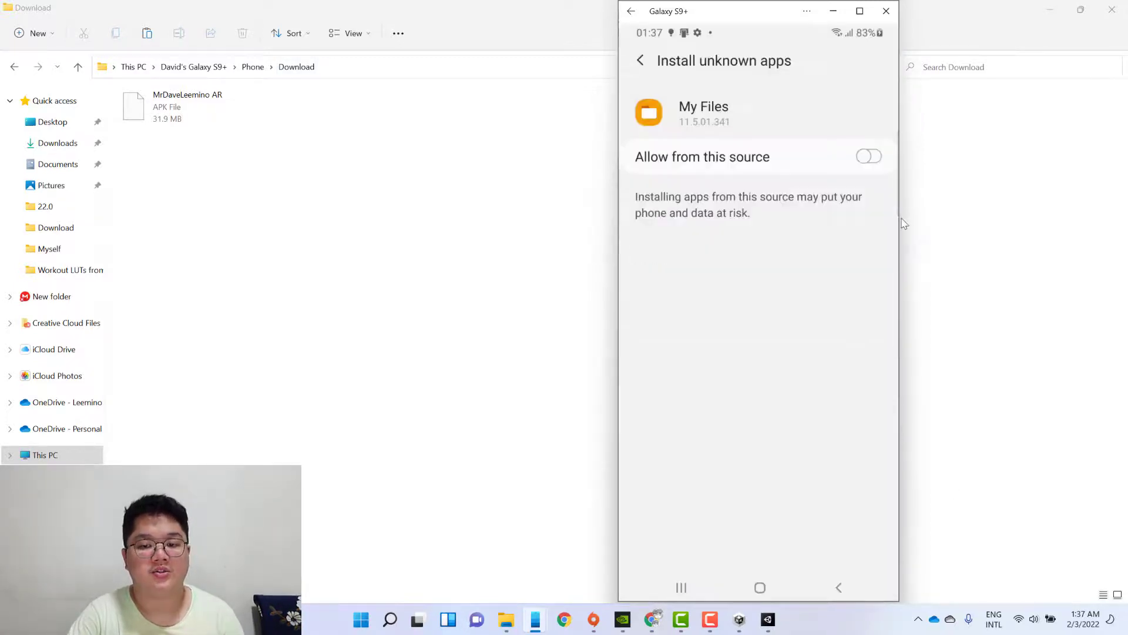
click(869, 156)
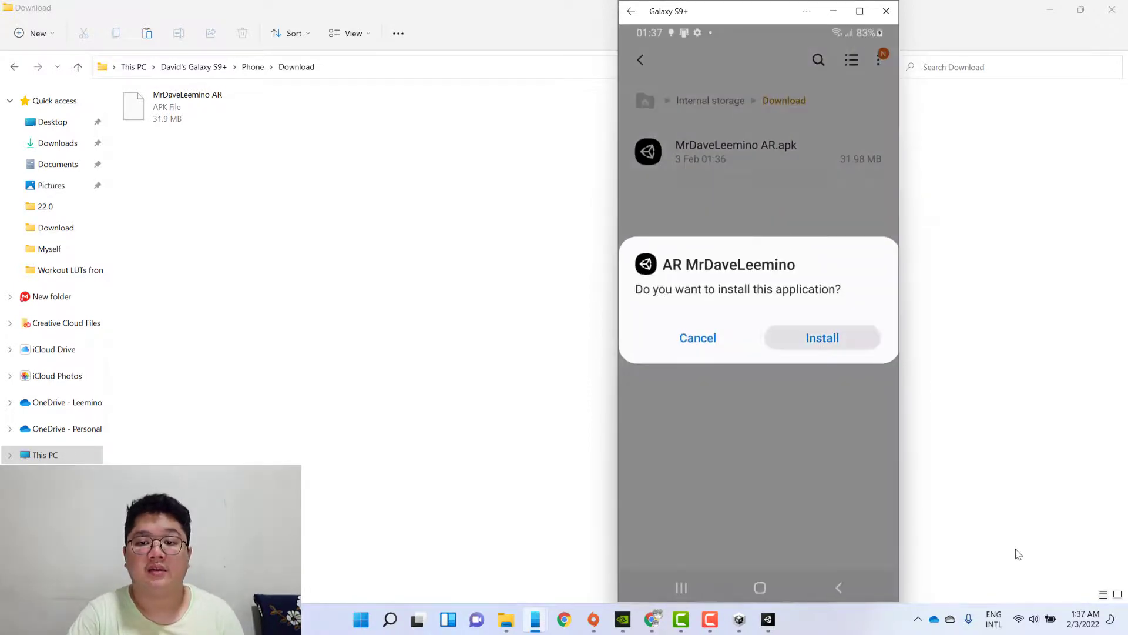
click(821, 337)
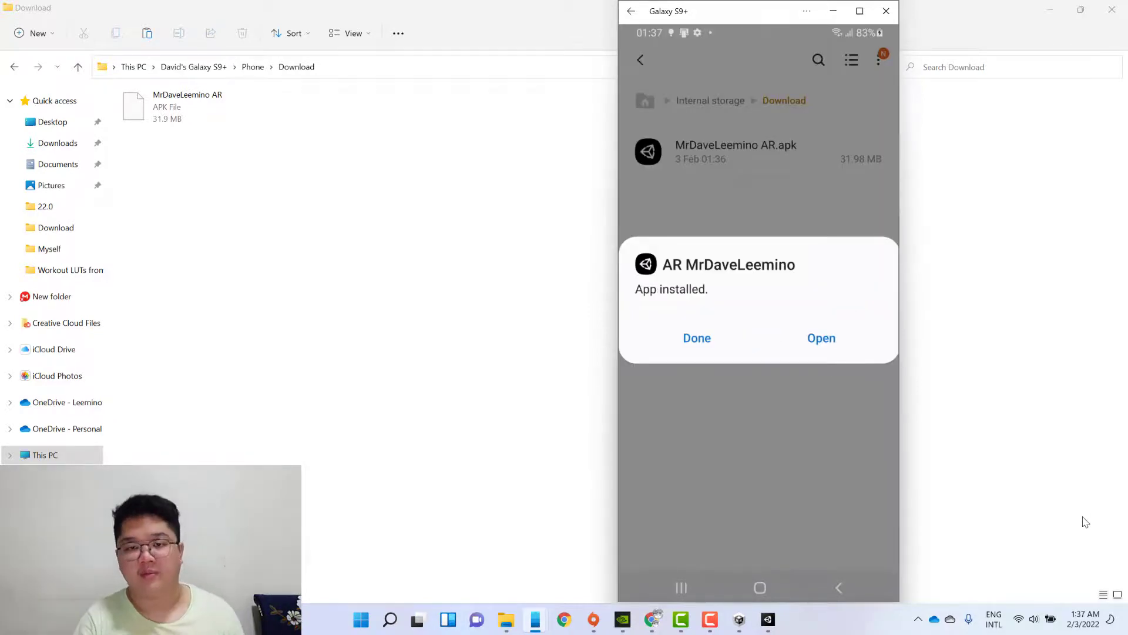
click(821, 337)
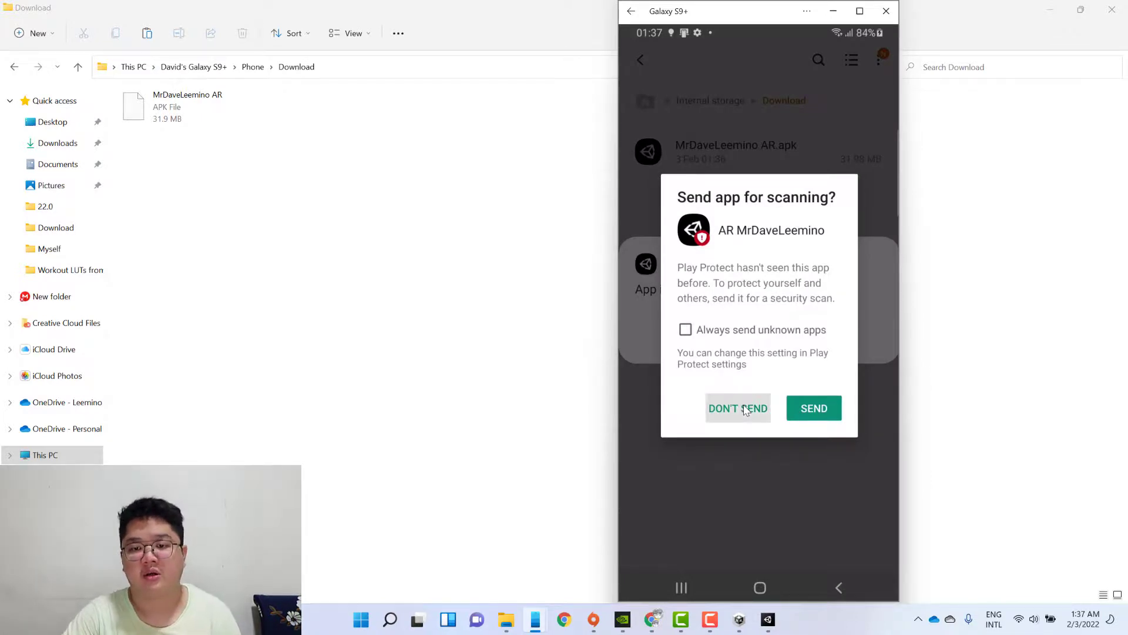
click(738, 408)
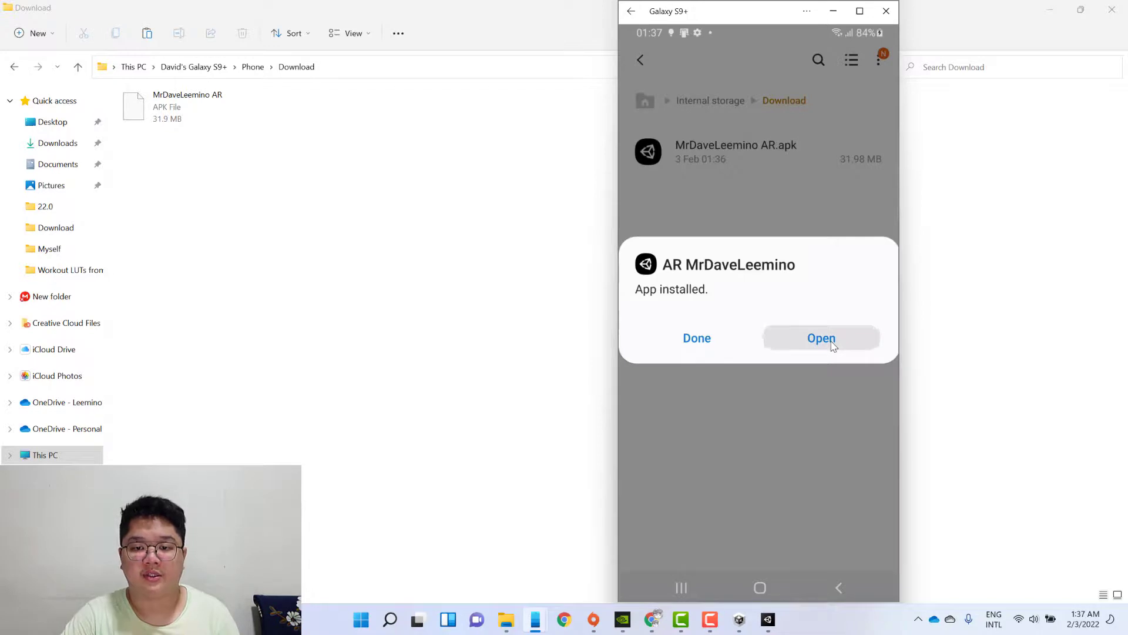
- Launch the AR MrDaveLeemino app, accept the notice and grant camera access
click(822, 338)
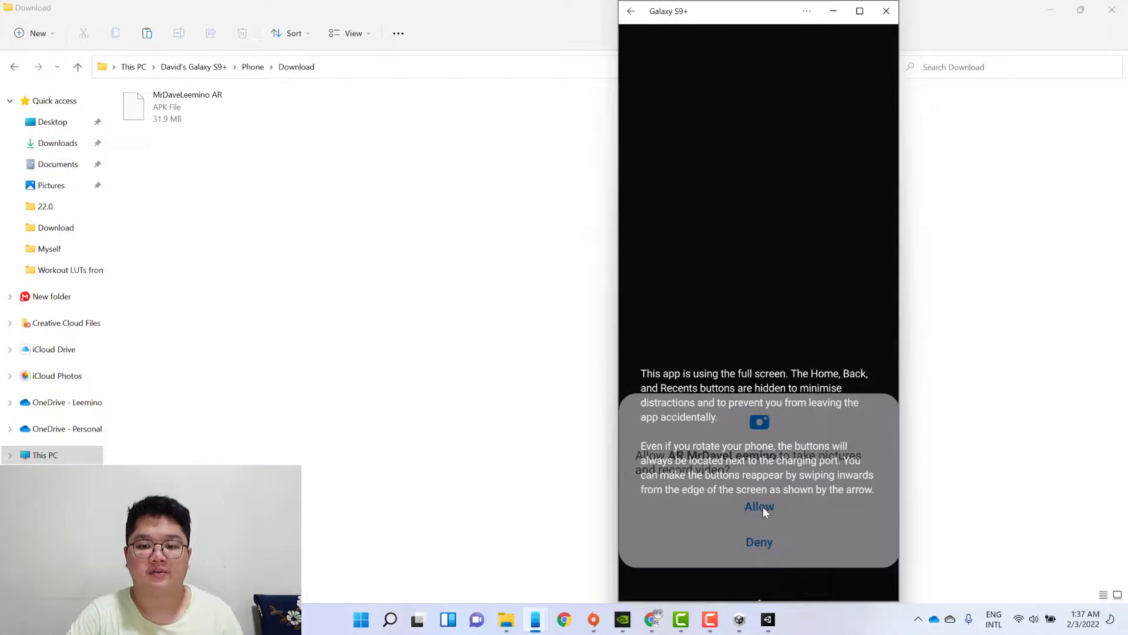
click(759, 505)
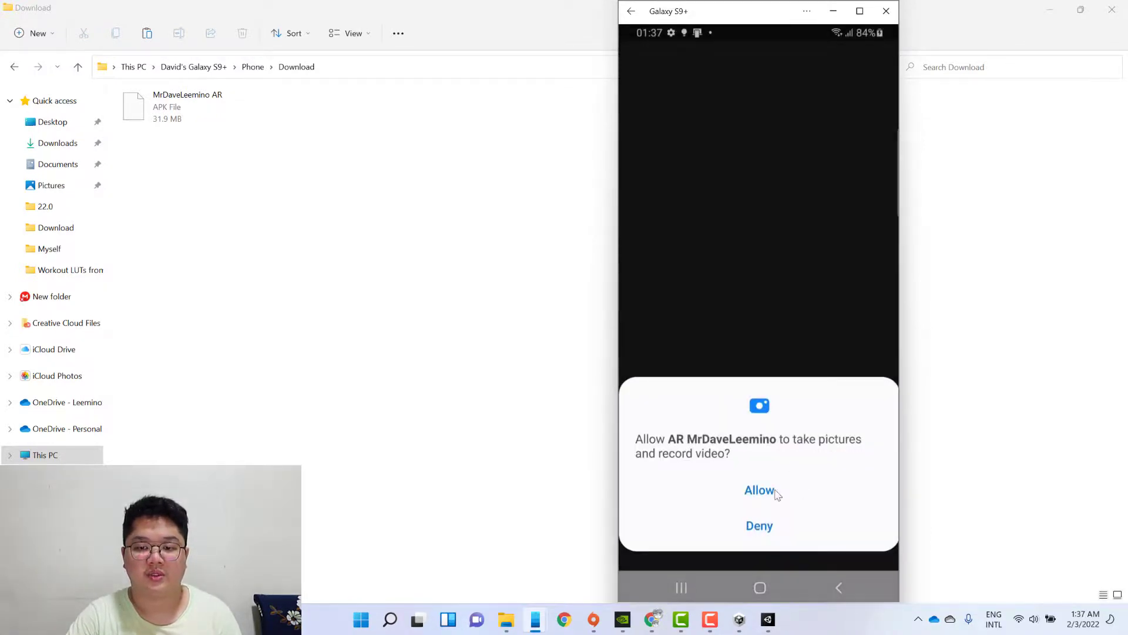
click(759, 490)
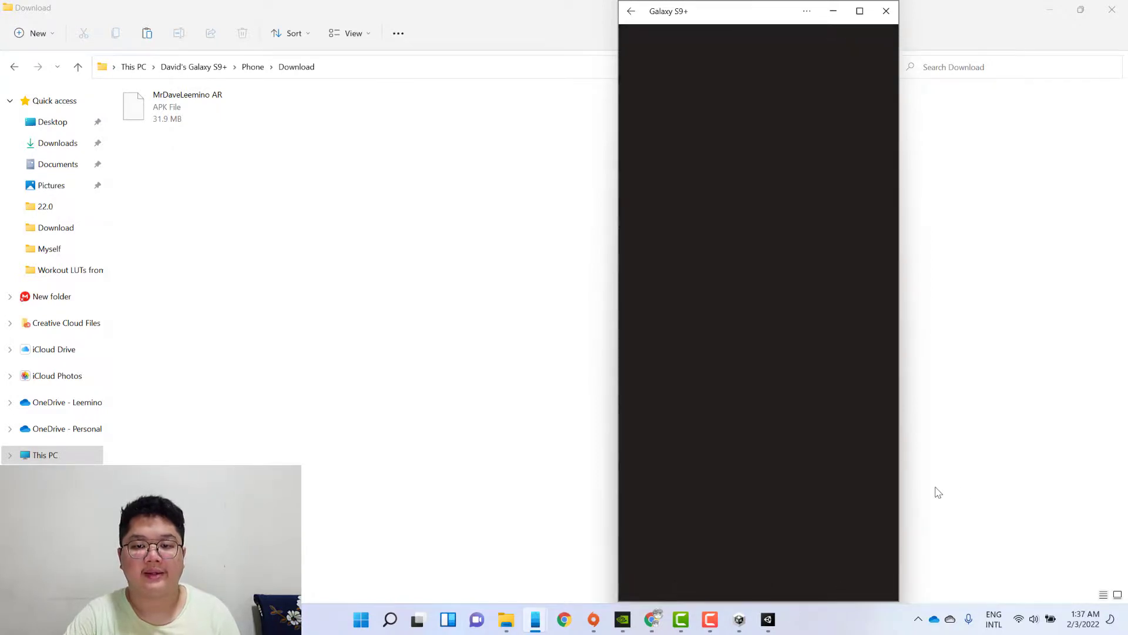